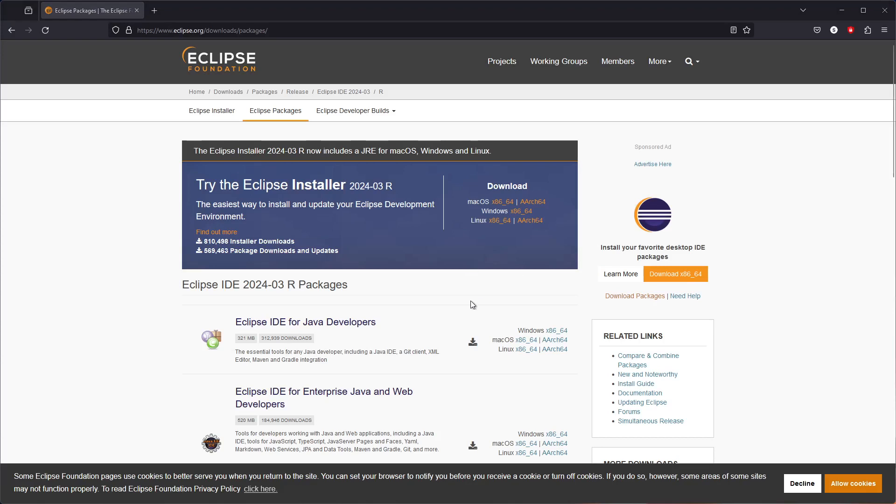
Download the Eclipse IDE for Java Developers Windows x86_64 zip into Downloads\tmp
click(553, 349)
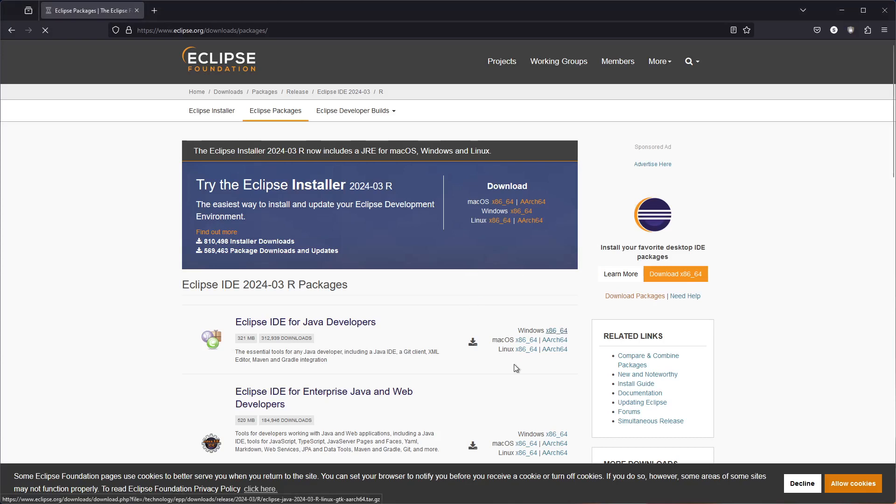
click(541, 330)
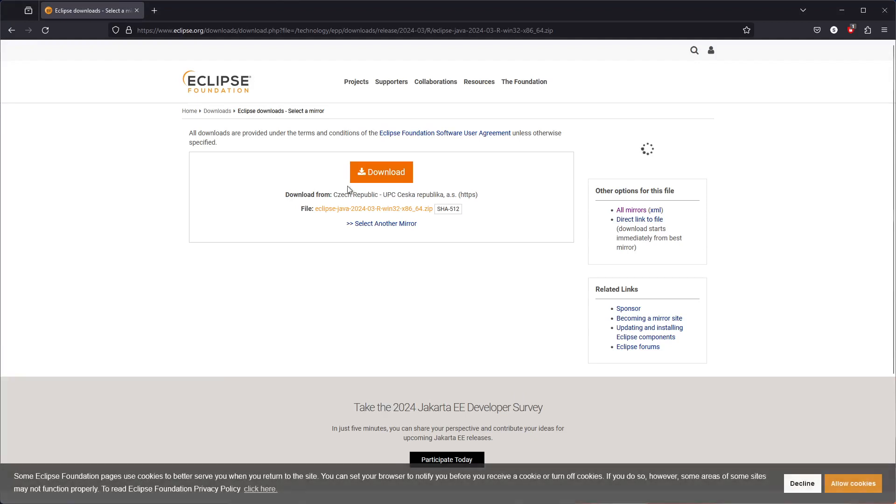
click(381, 172)
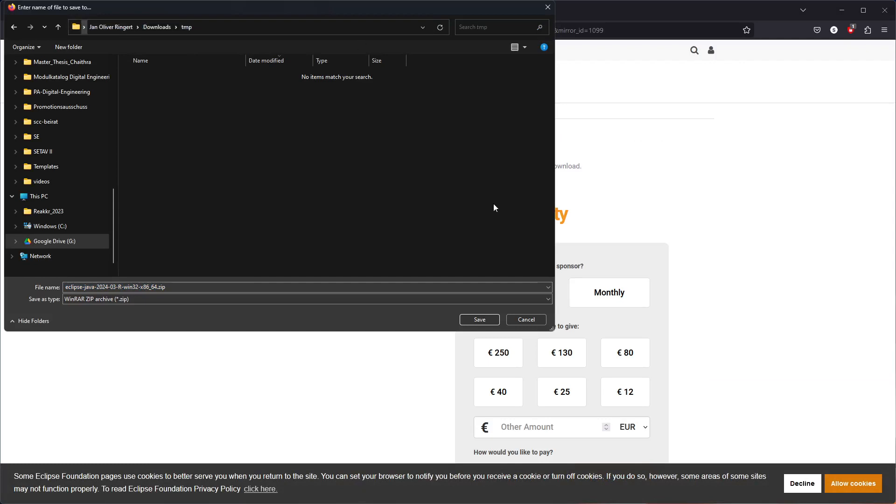
click(479, 320)
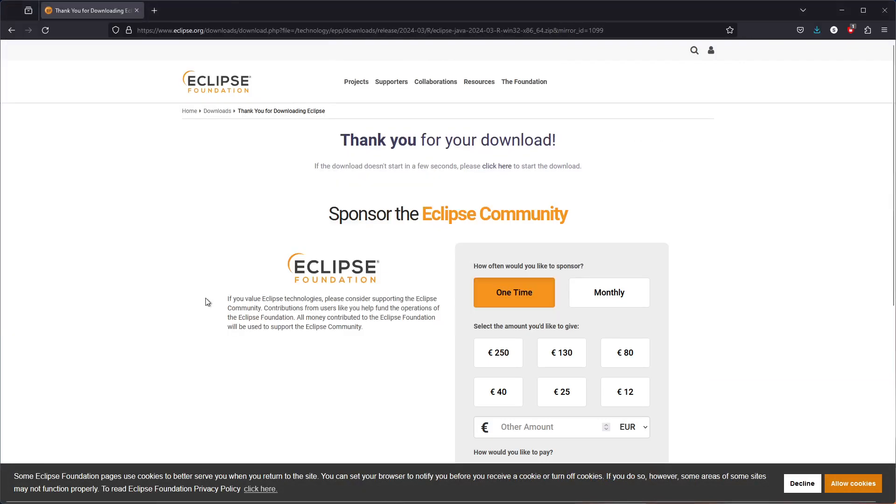
mouse_move(800, 54)
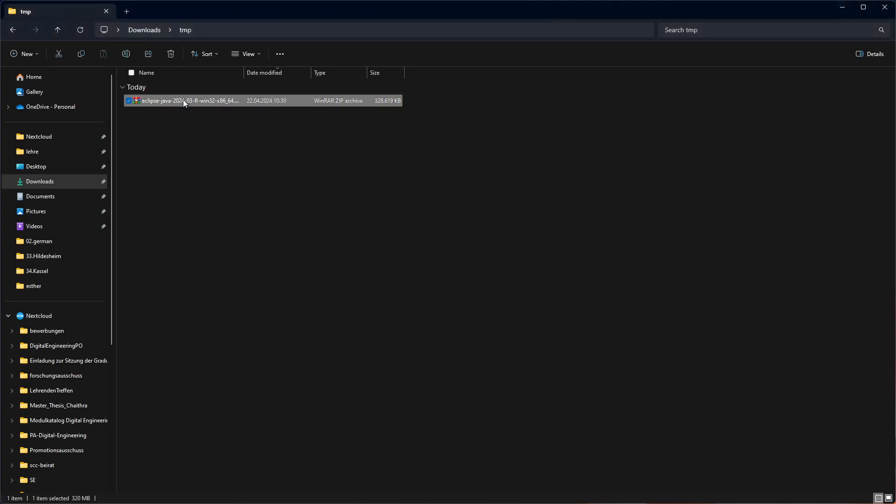
Extract the Eclipse zip with WinRAR and go into the extracted eclipse folder with eclipse.exe
right_click(189, 100)
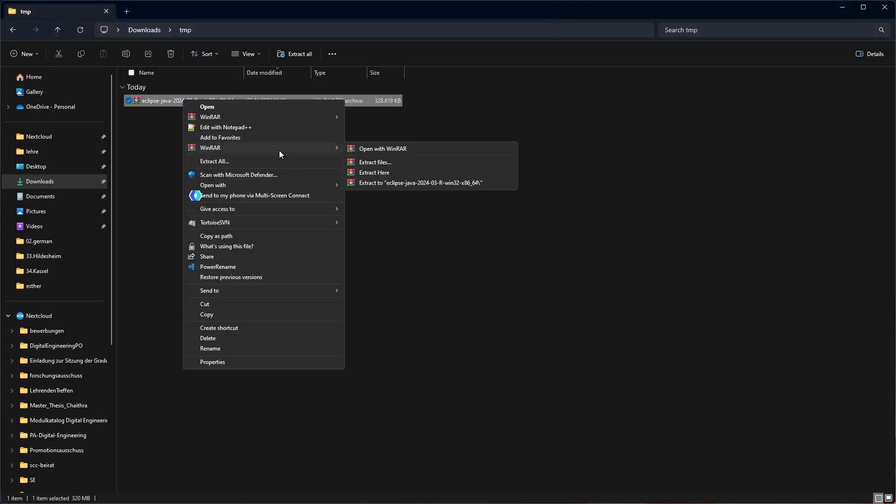
mouse_move(401, 183)
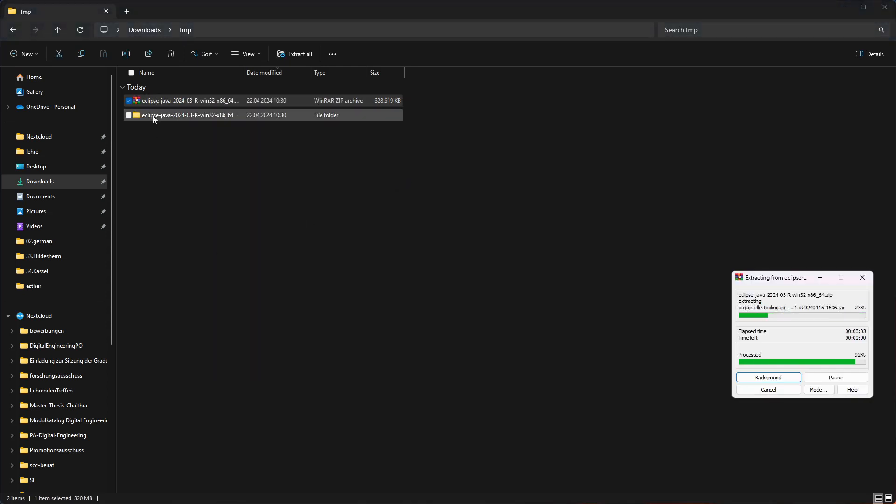
double_click(187, 115)
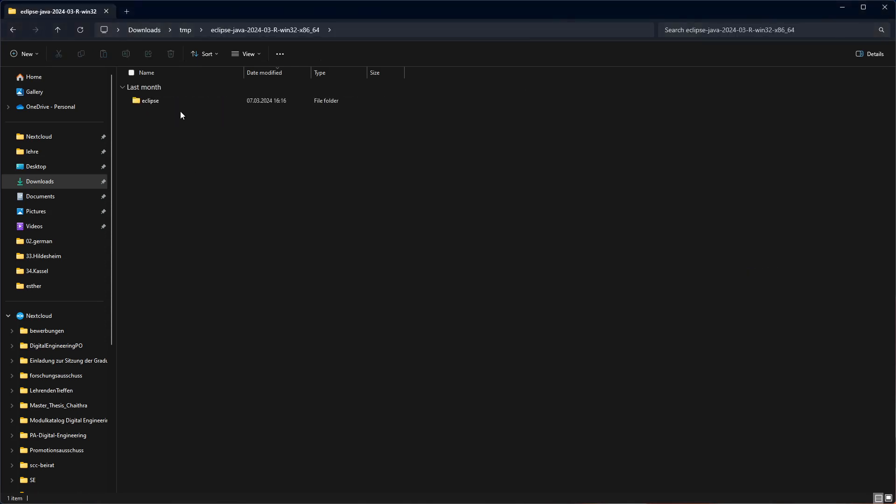
double_click(150, 101)
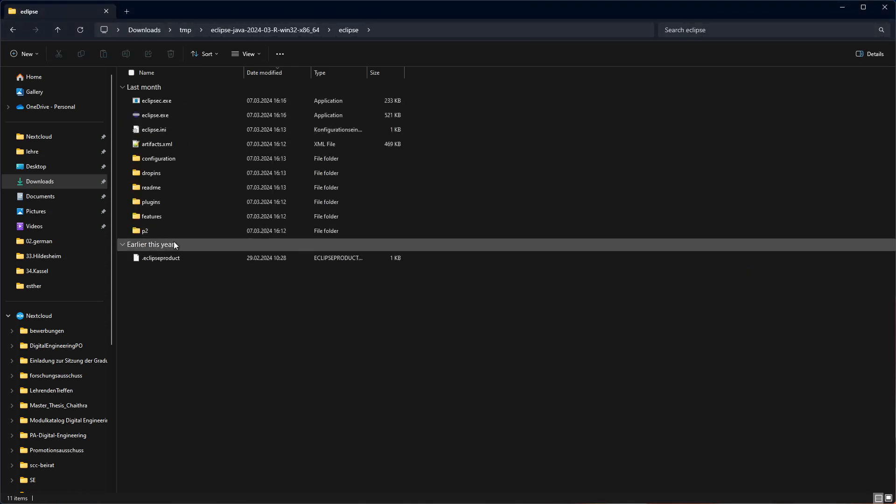
mouse_move(172, 116)
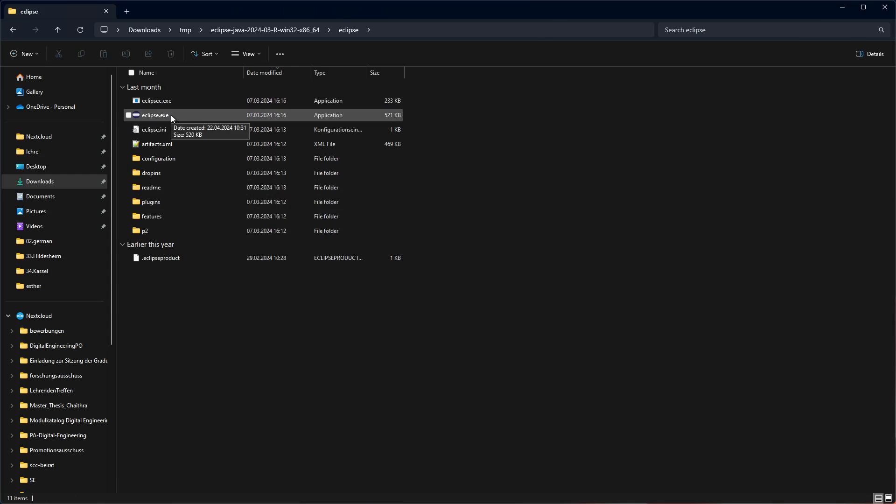
Start eclipse.exe and launch it with the ws workspace folder in the Eclipse directory
double_click(154, 114)
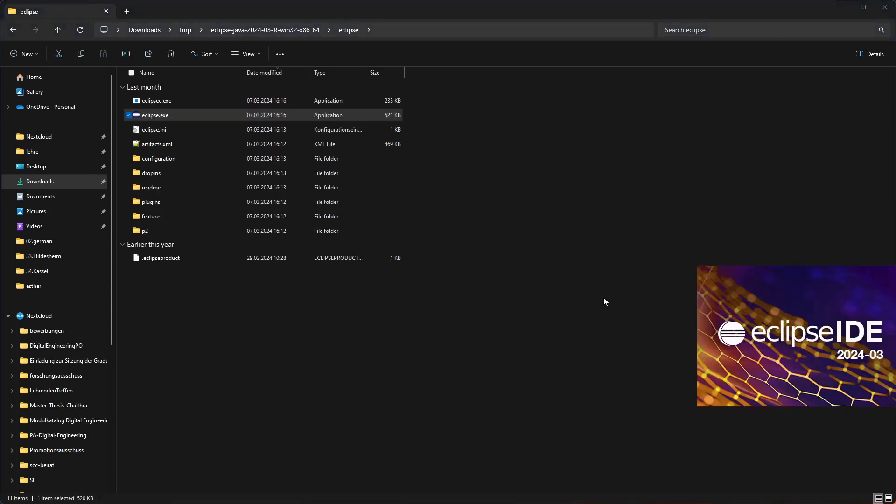
mouse_move(626, 289)
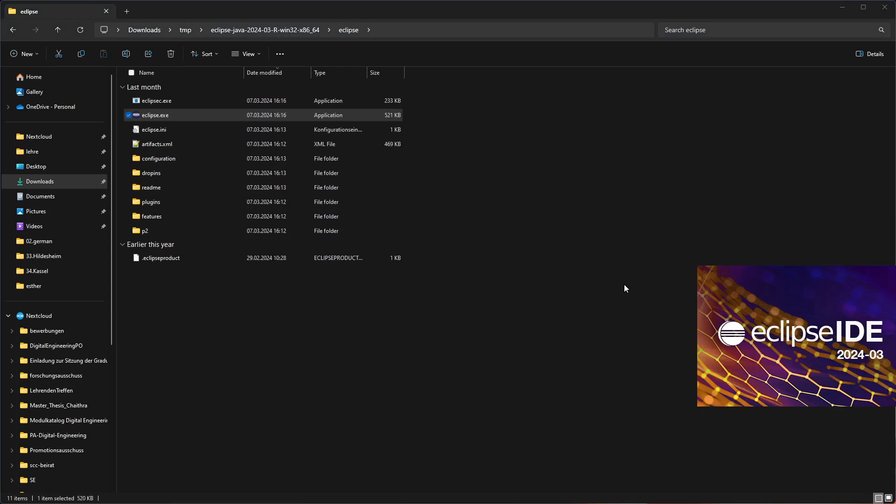
mouse_move(425, 275)
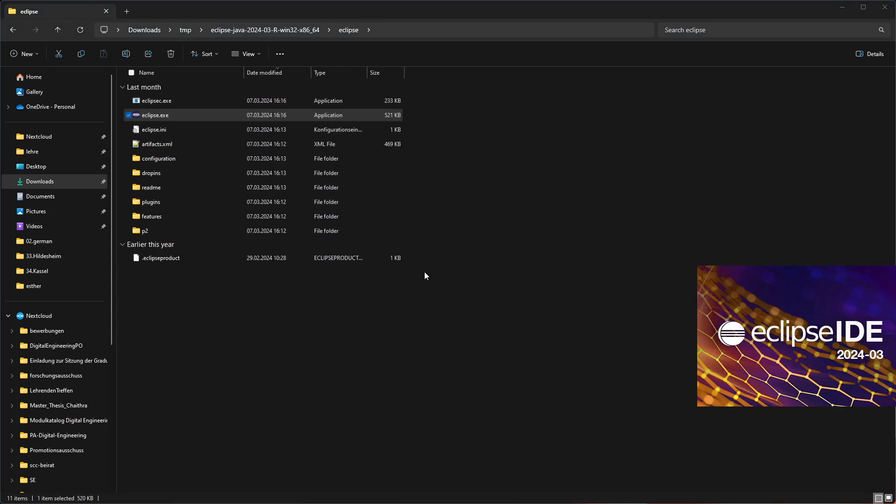
mouse_move(447, 274)
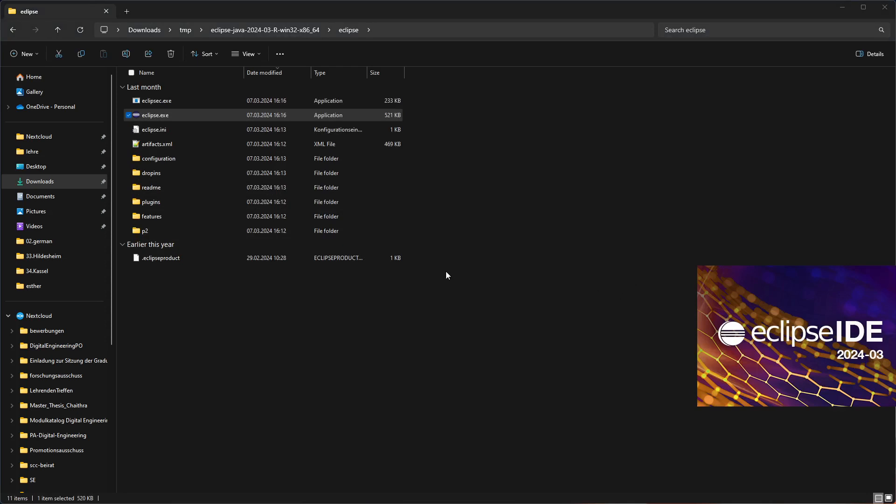
mouse_move(452, 297)
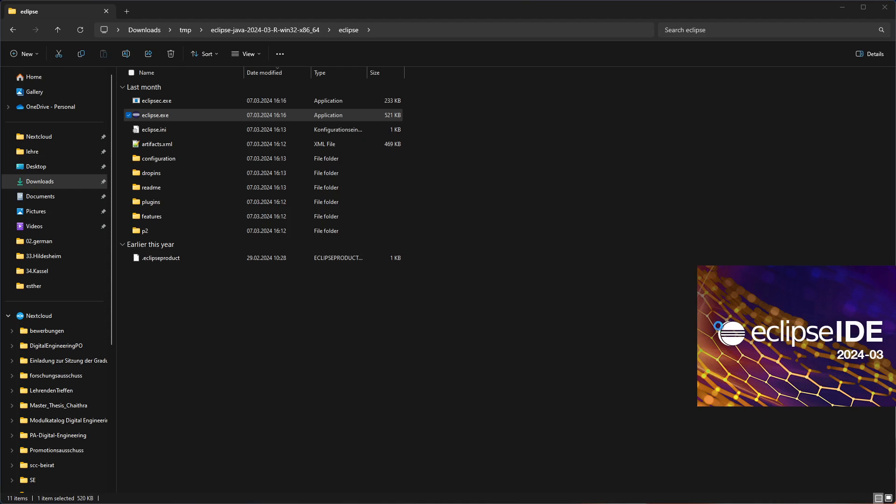
mouse_move(515, 303)
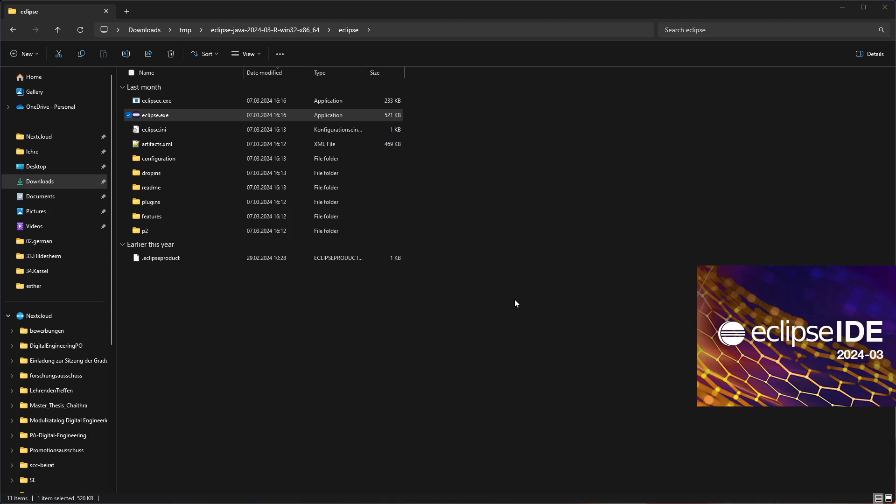
mouse_move(531, 341)
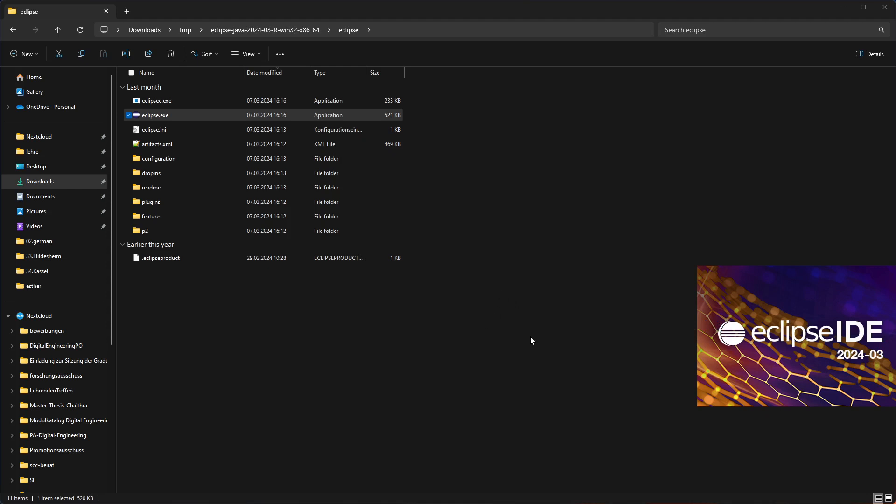
mouse_move(548, 355)
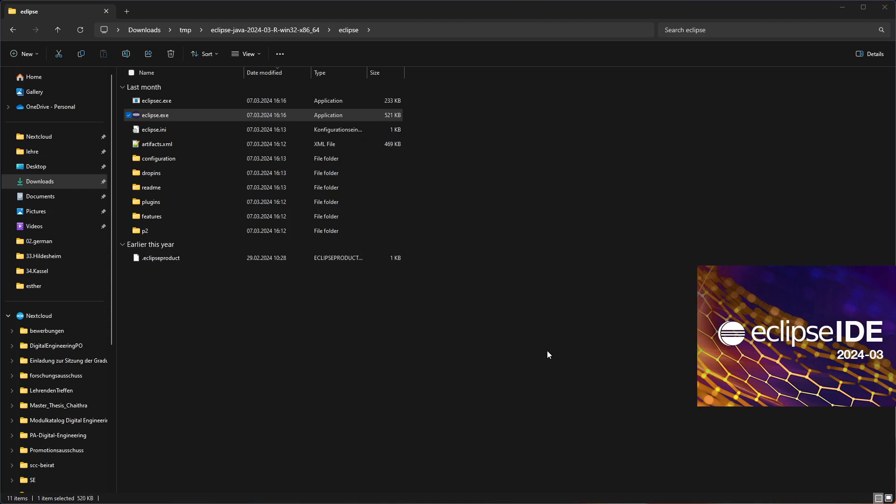
mouse_move(570, 369)
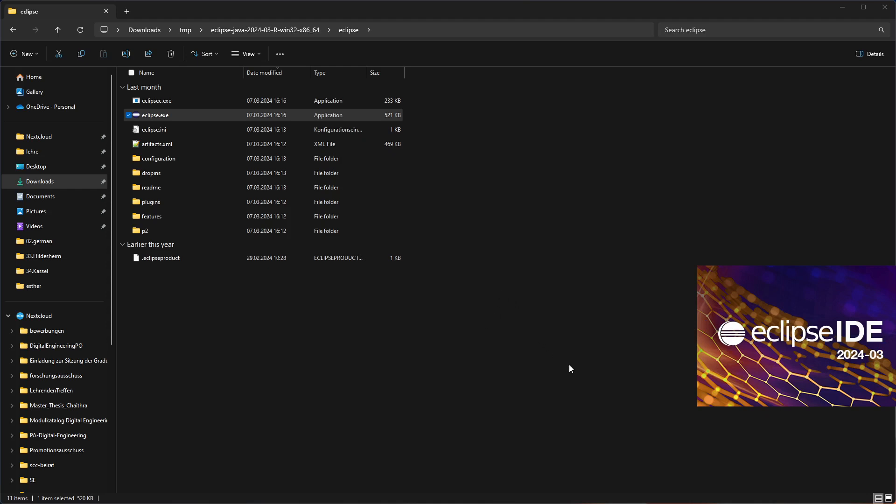
mouse_move(627, 408)
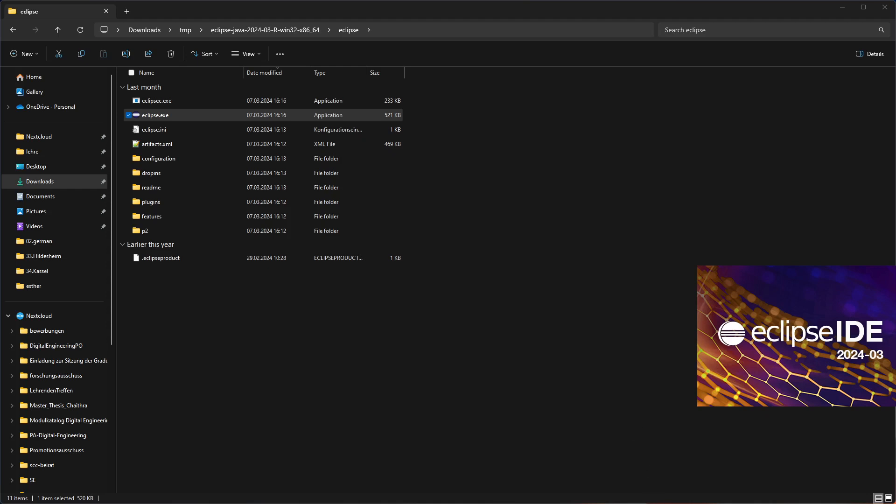
mouse_move(739, 348)
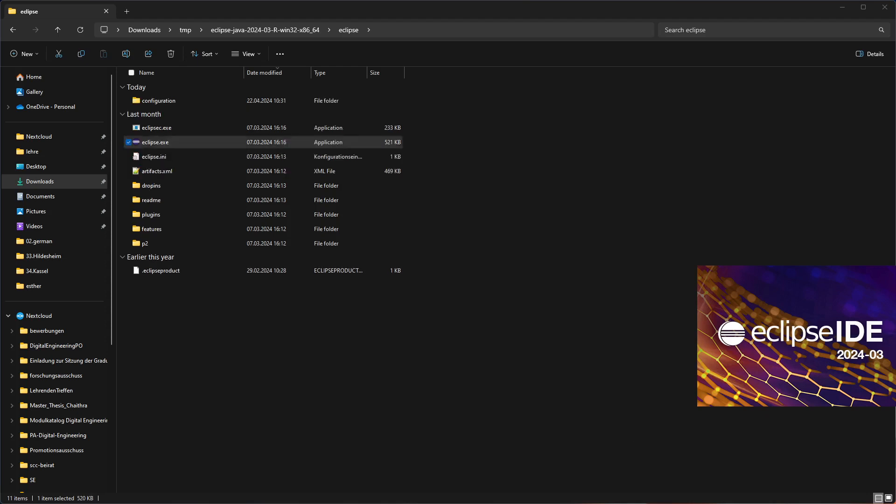
double_click(154, 142)
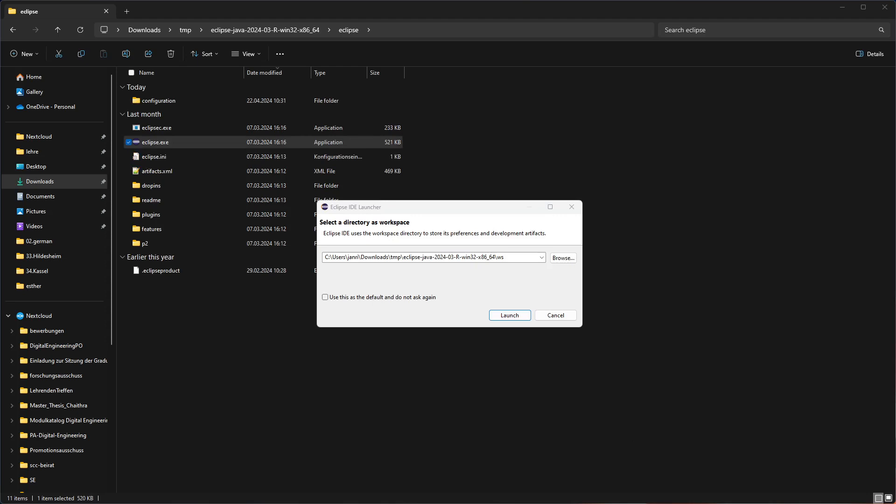
click(432, 258)
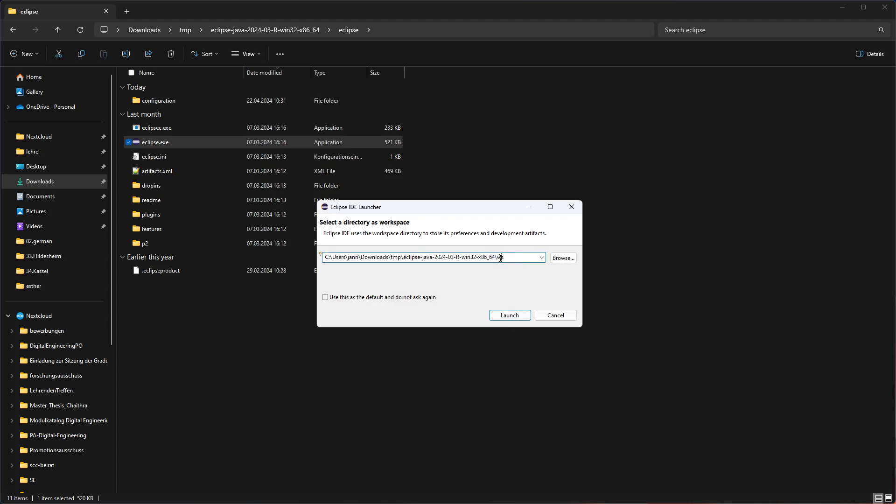
click(553, 315)
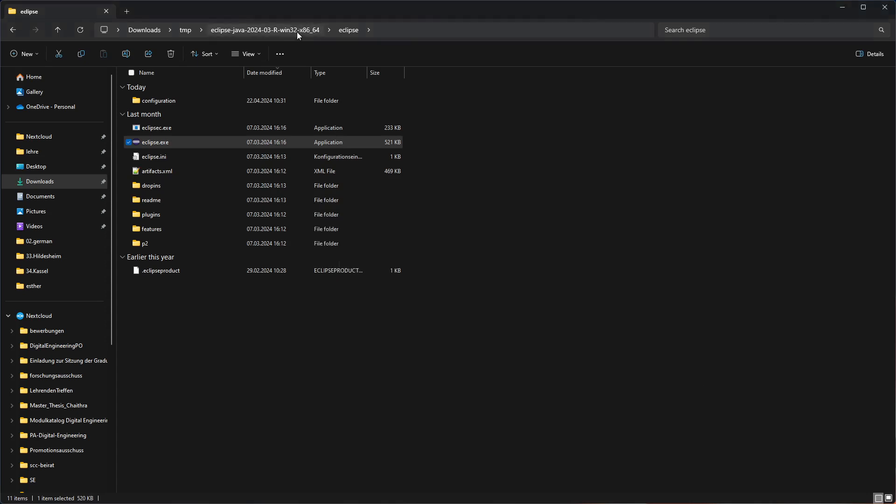
Go up to the extracted Eclipse folder and open the new ws workspace folder with .metadata
double_click(154, 142)
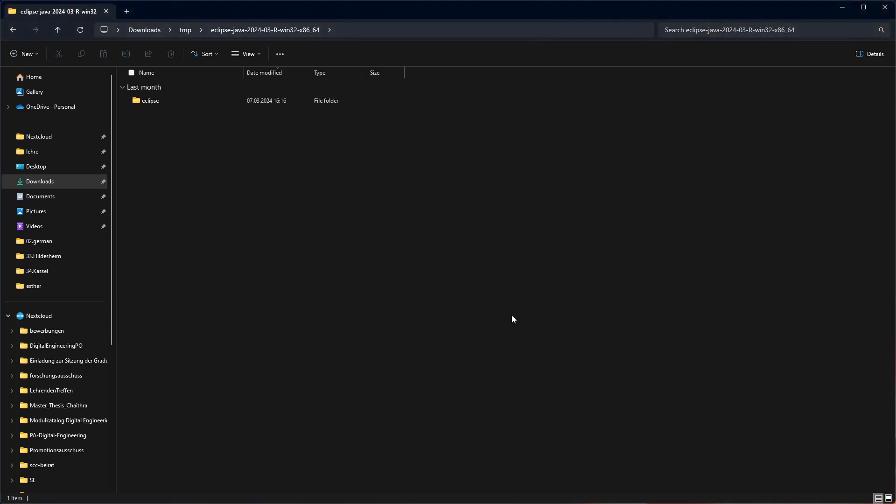
click(24, 54)
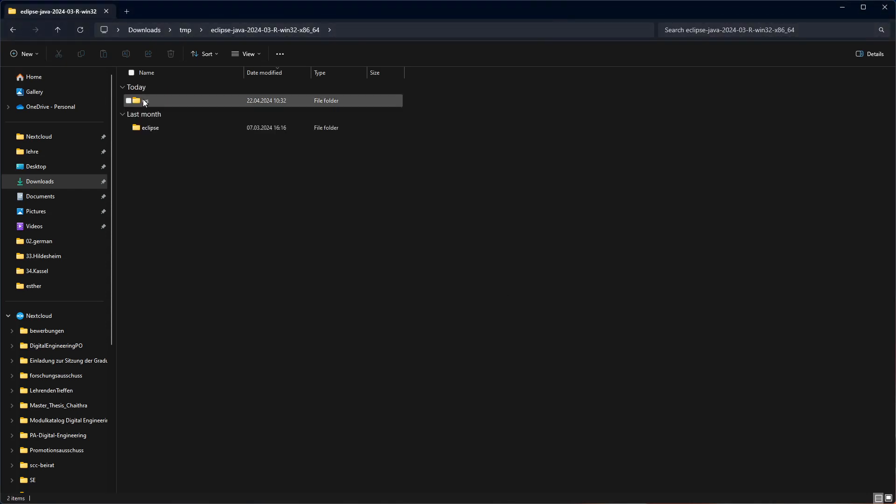
double_click(160, 101)
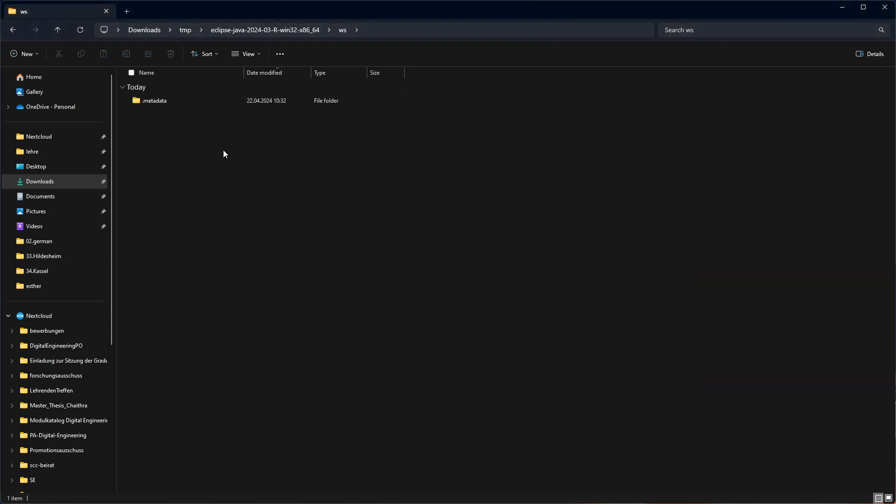
mouse_move(272, 302)
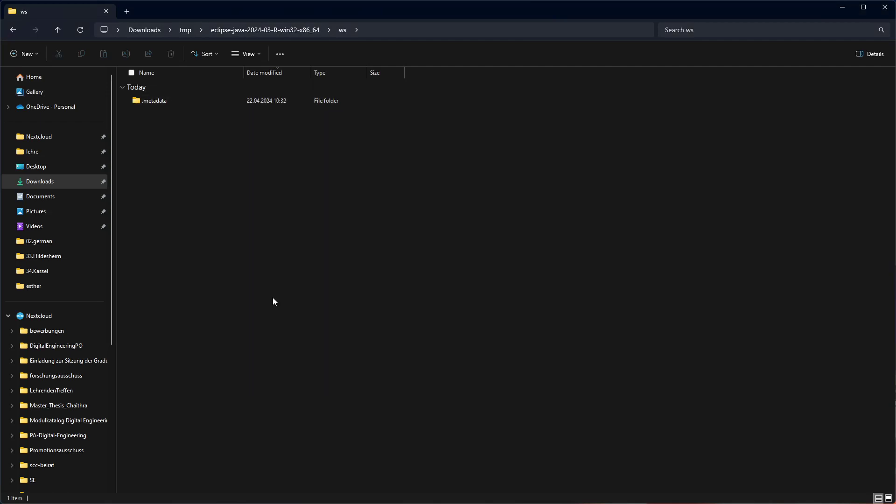
mouse_move(509, 307)
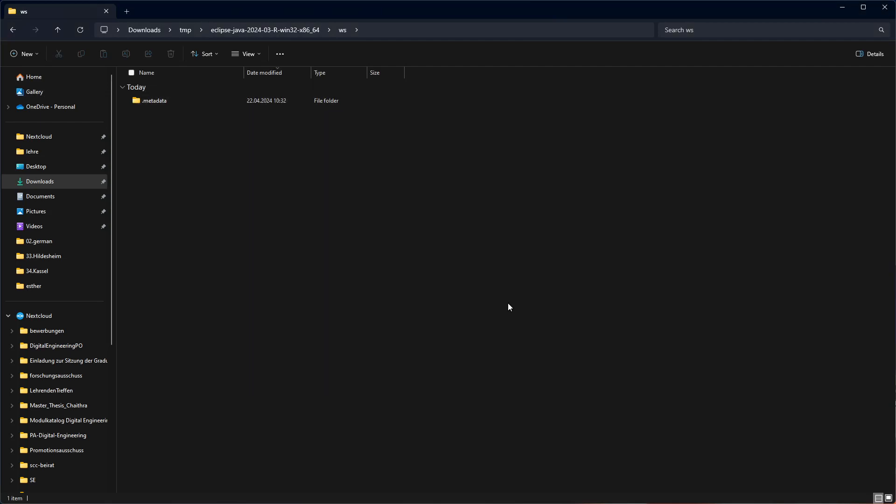
mouse_move(723, 352)
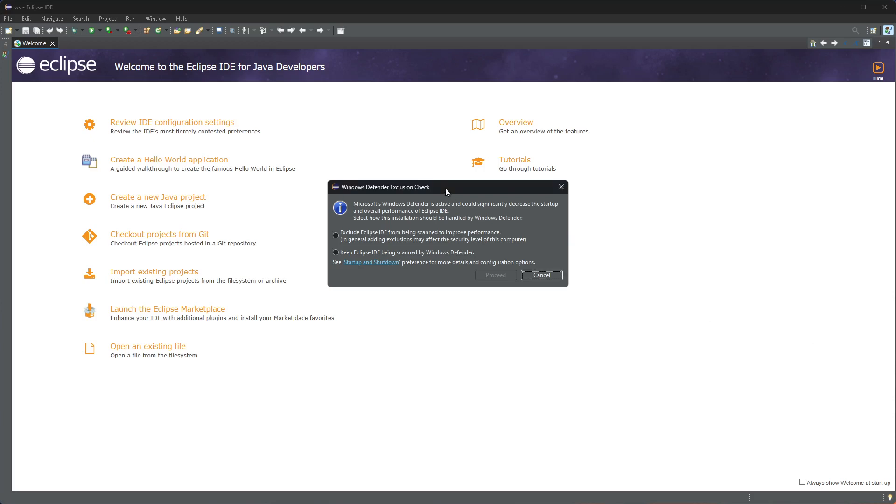
mouse_move(385, 221)
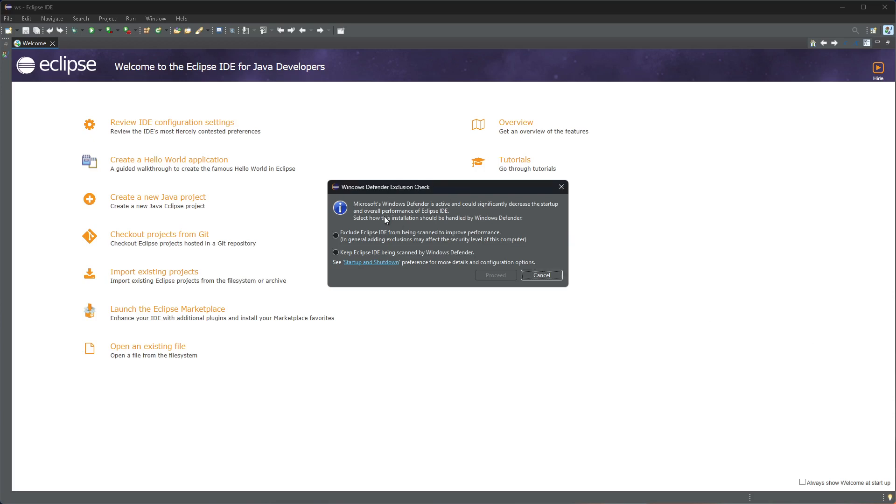
mouse_move(383, 241)
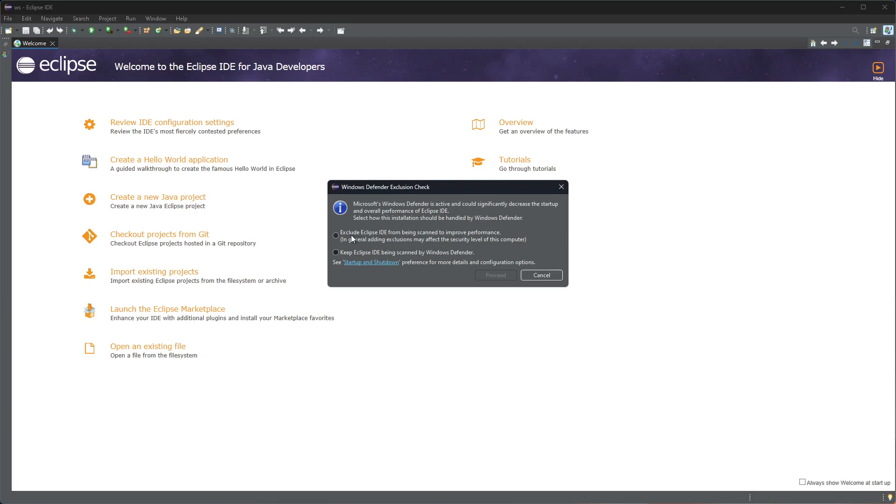
Choose 'Exclude Eclipse IDE from being scanned' in the Defender check and proceed
click(335, 235)
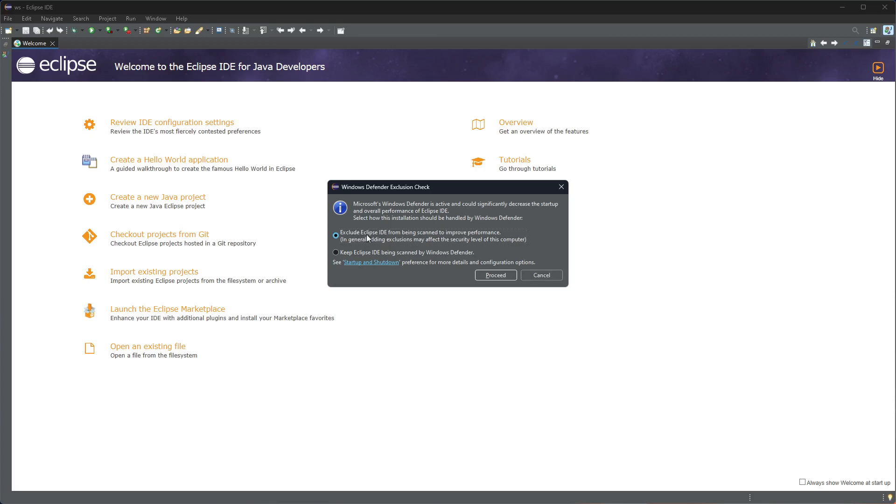
mouse_move(457, 242)
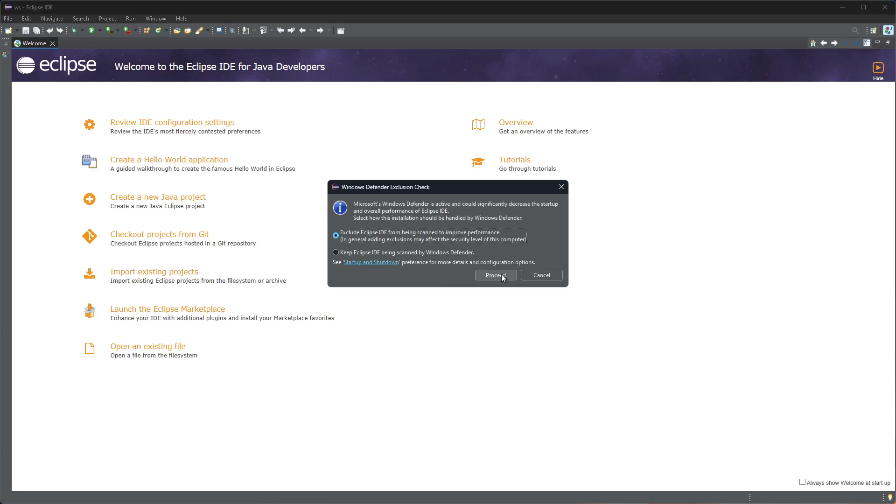
click(495, 276)
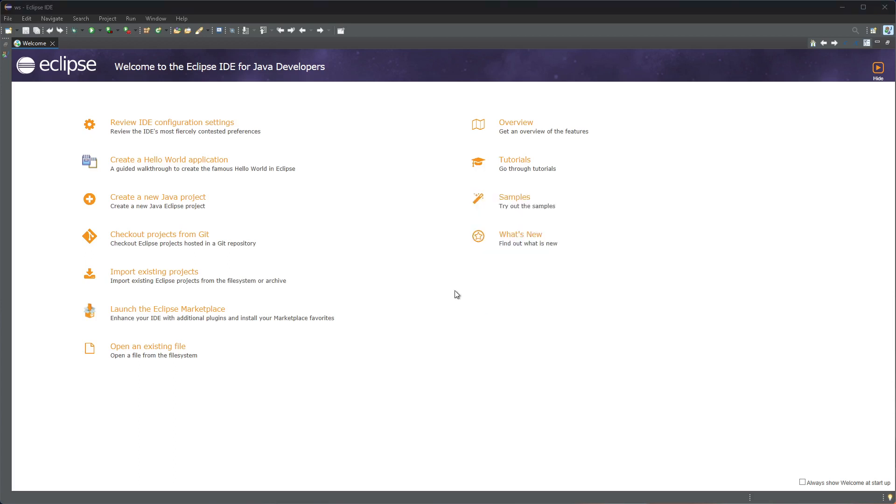
mouse_move(416, 96)
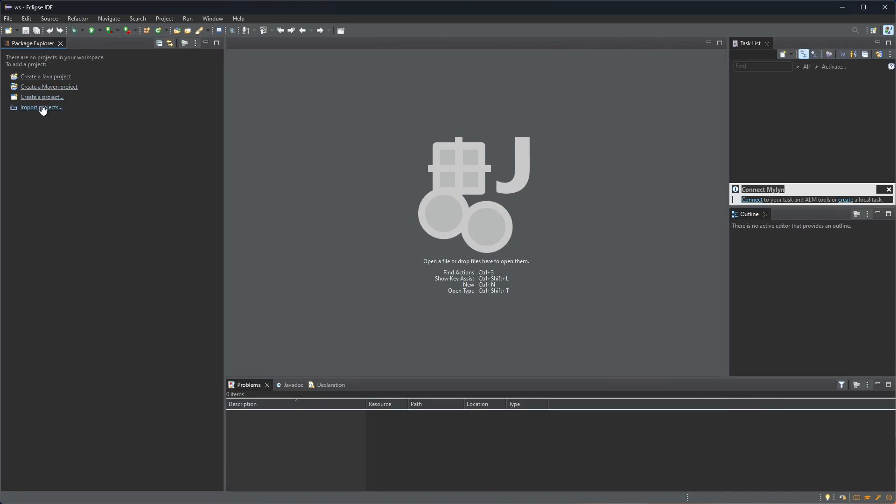
Start Import projects > Git > Projects from Git and choose cloning from a repository URI
click(41, 107)
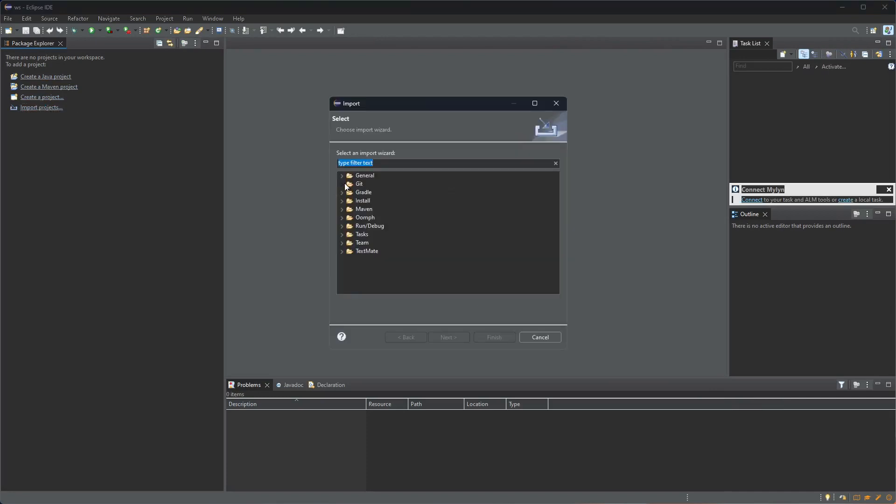
click(342, 184)
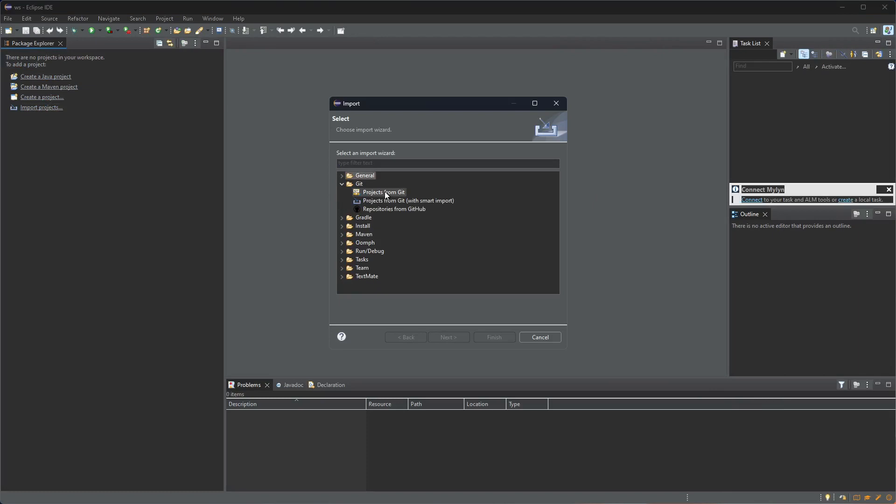
click(384, 193)
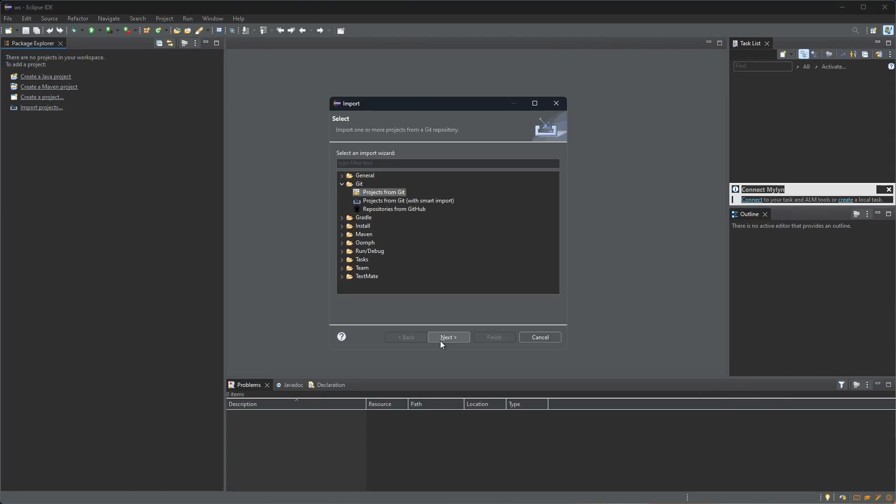
click(449, 337)
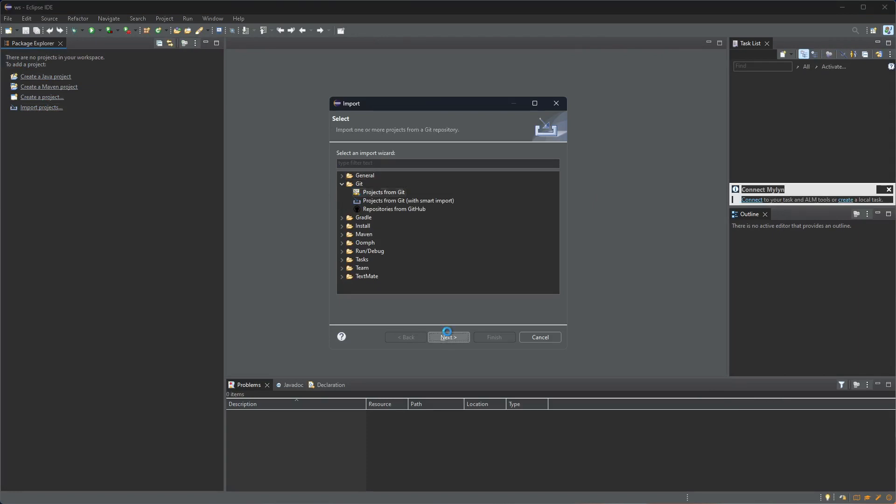
click(449, 337)
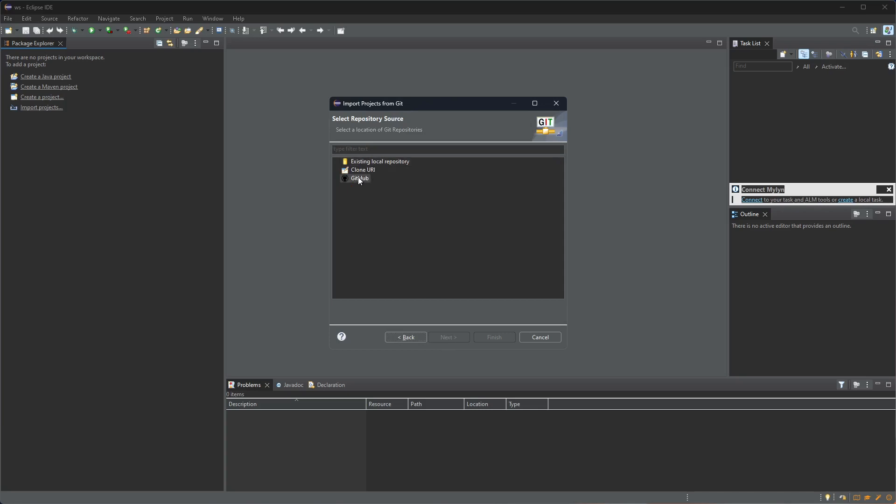
mouse_move(508, 207)
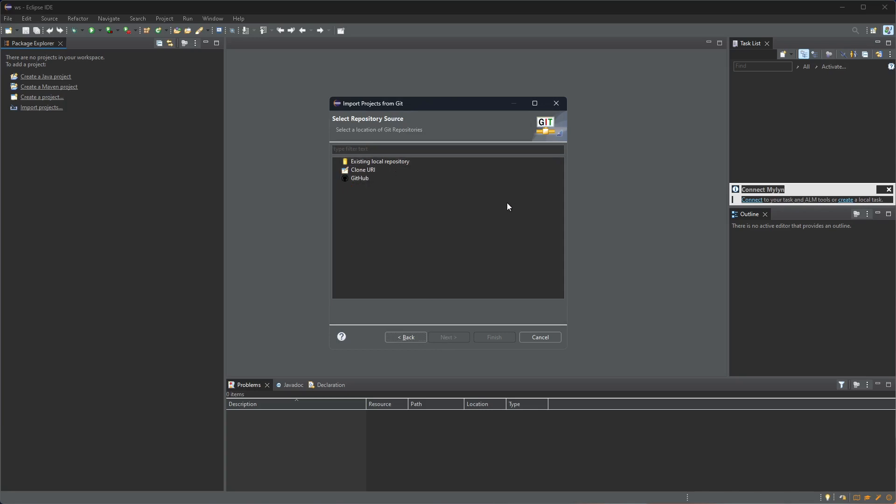
mouse_move(404, 240)
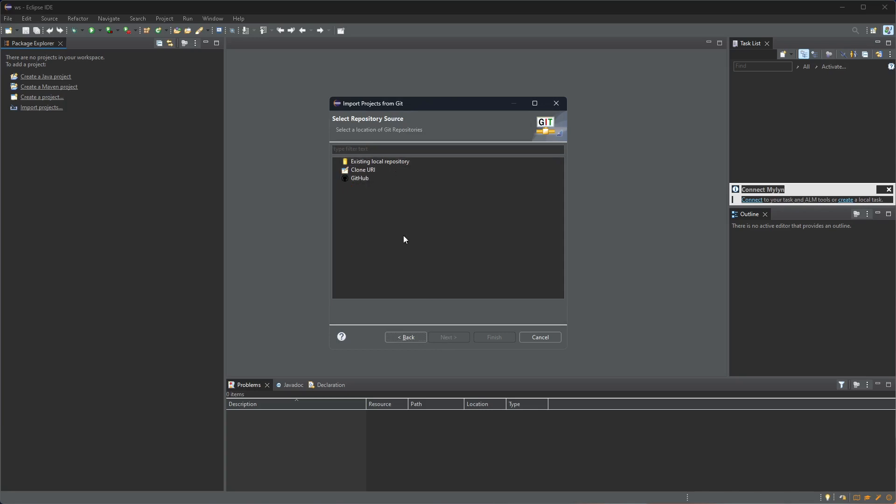
mouse_move(421, 184)
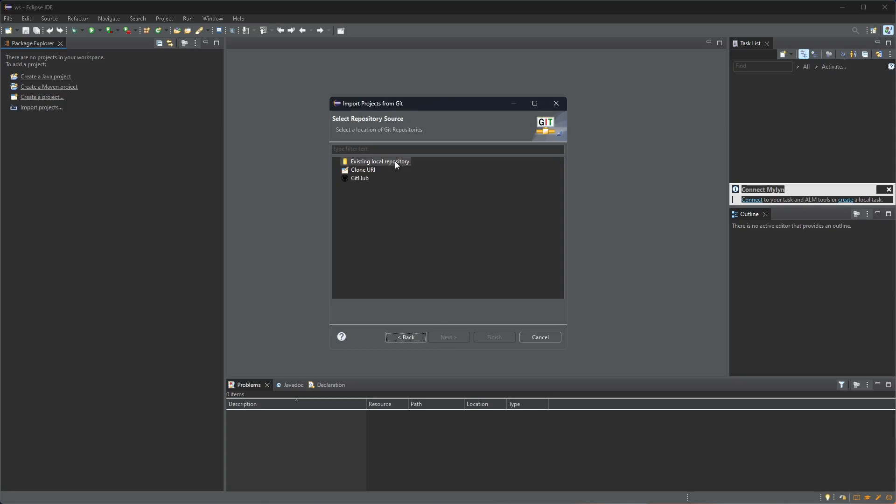
mouse_move(371, 166)
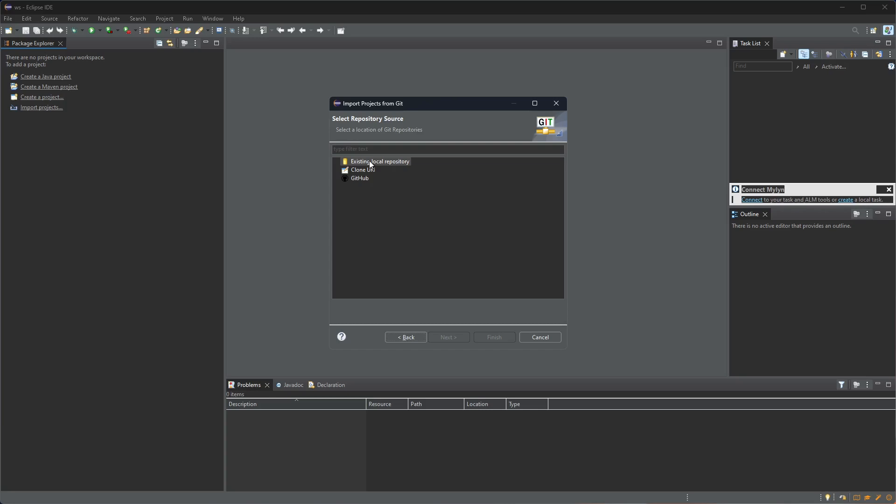
click(360, 177)
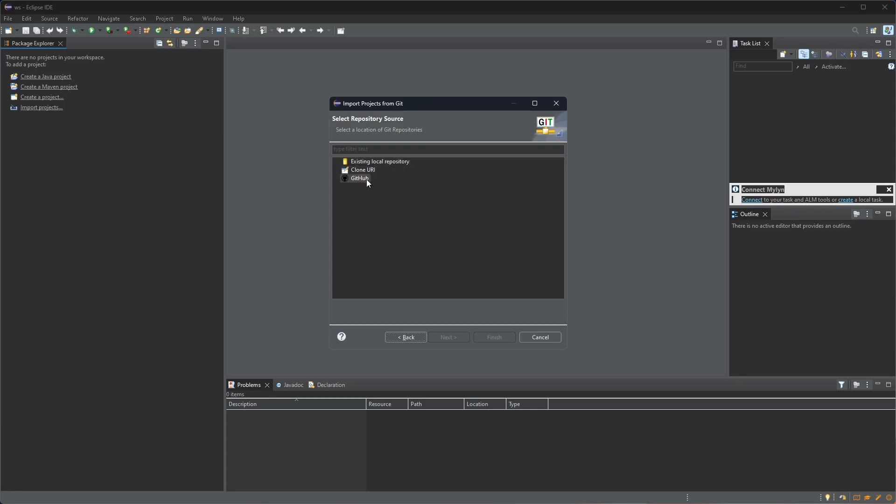
mouse_move(363, 170)
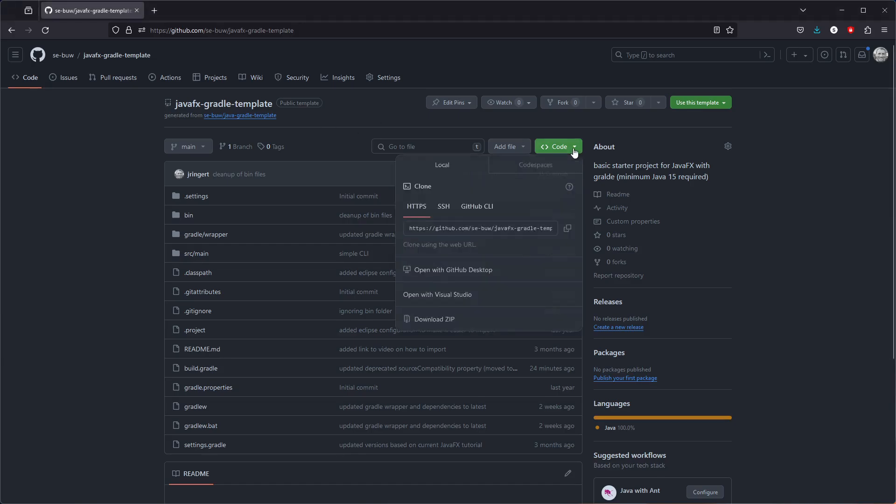
Copy the HTTPS clone URL of the javafx-gradle-template repository on GitHub
right_click(480, 228)
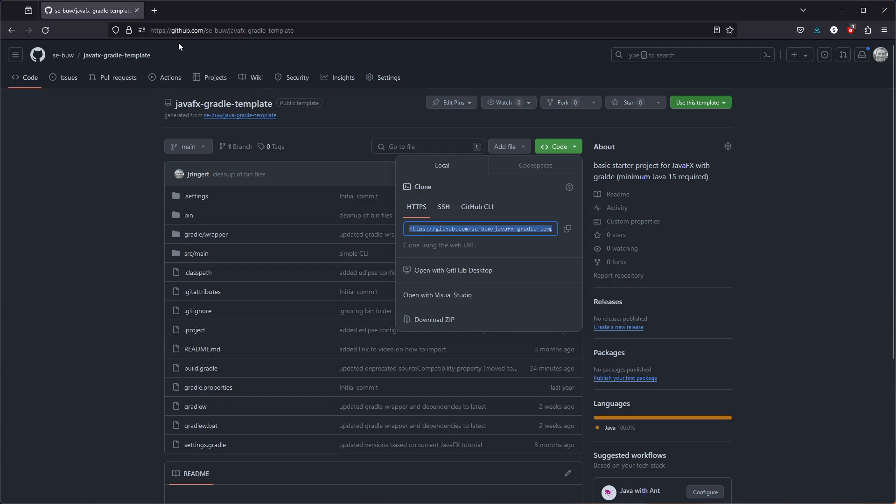
mouse_move(300, 42)
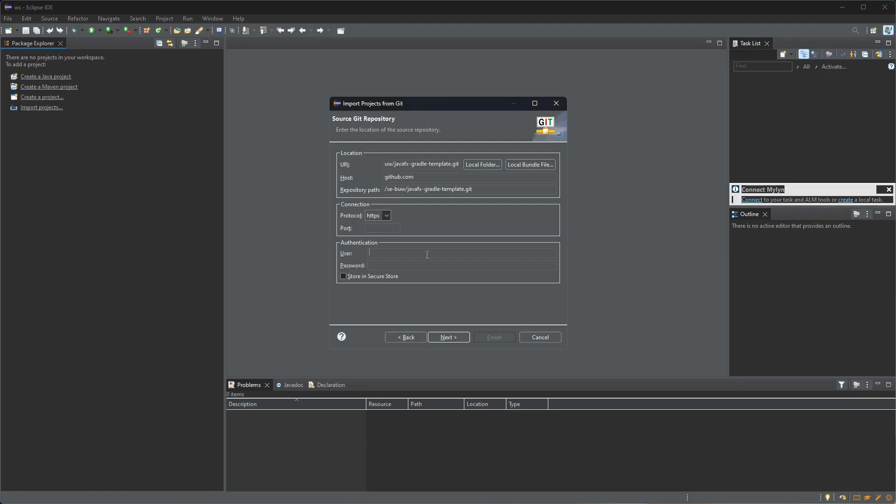
text(jringert)
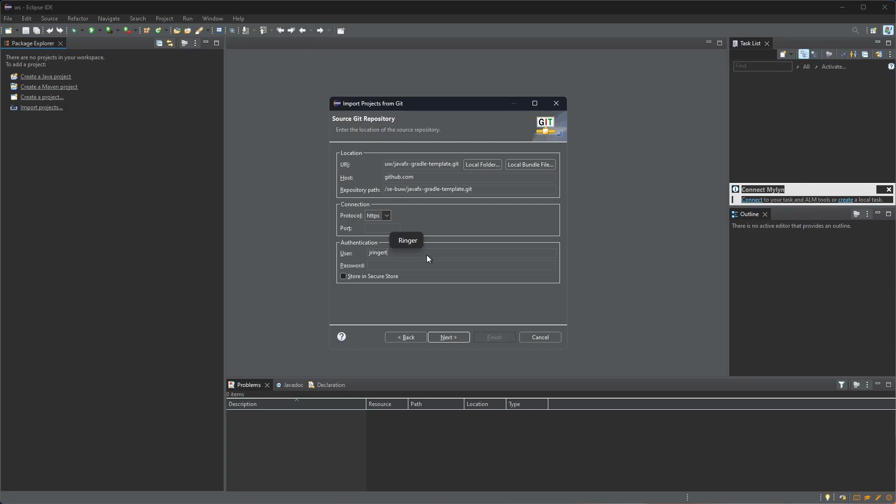
click(342, 276)
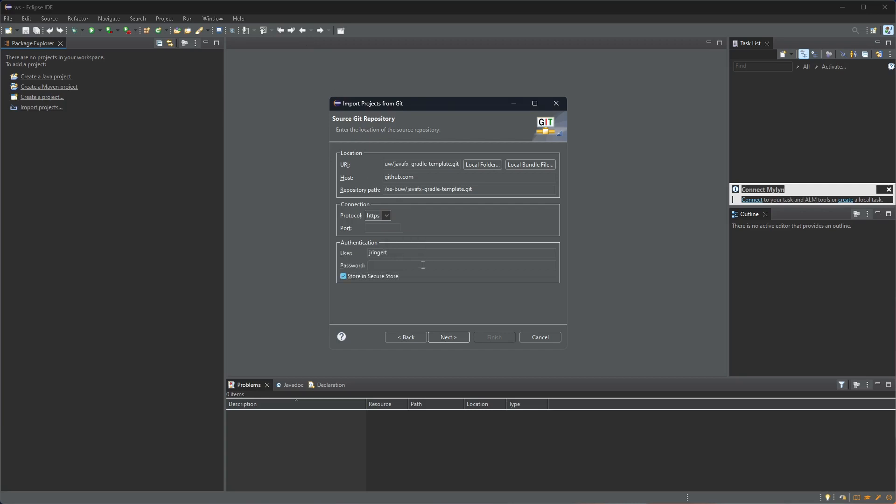
triple_click(401, 253)
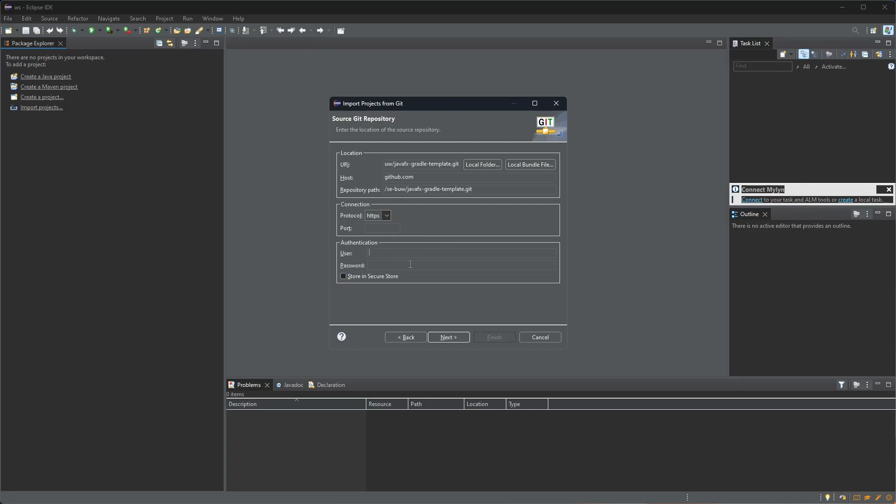
click(449, 337)
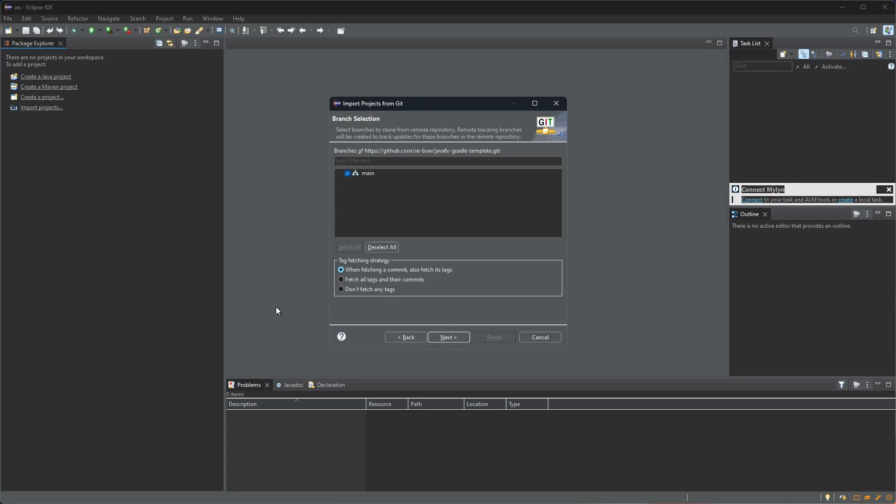
mouse_move(359, 177)
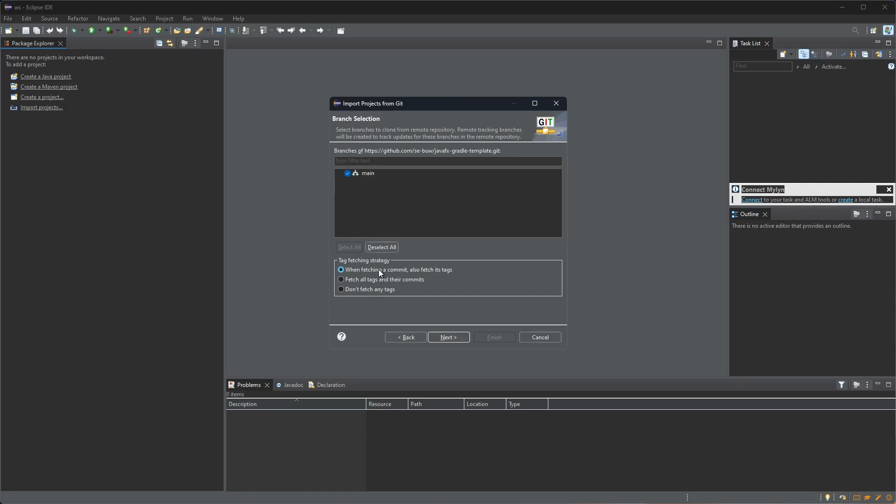
Accept the main branch and local destination, then finish importing javafx-gradle-template
click(449, 337)
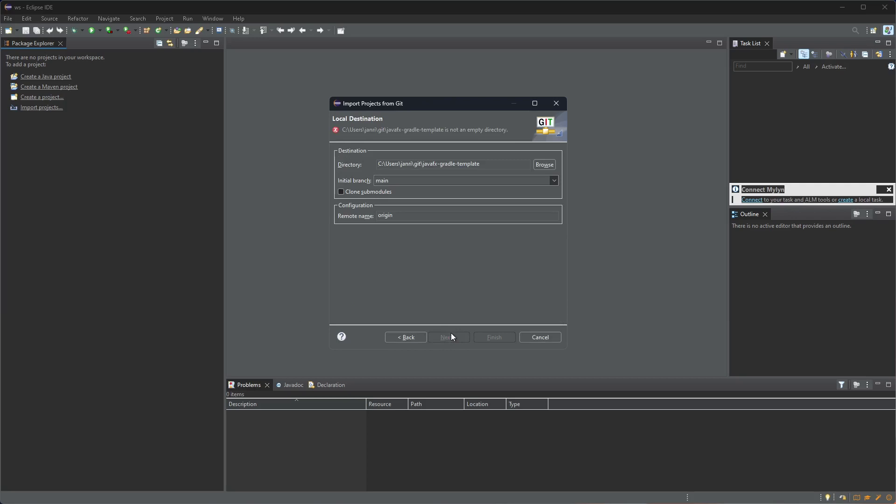
mouse_move(450, 331)
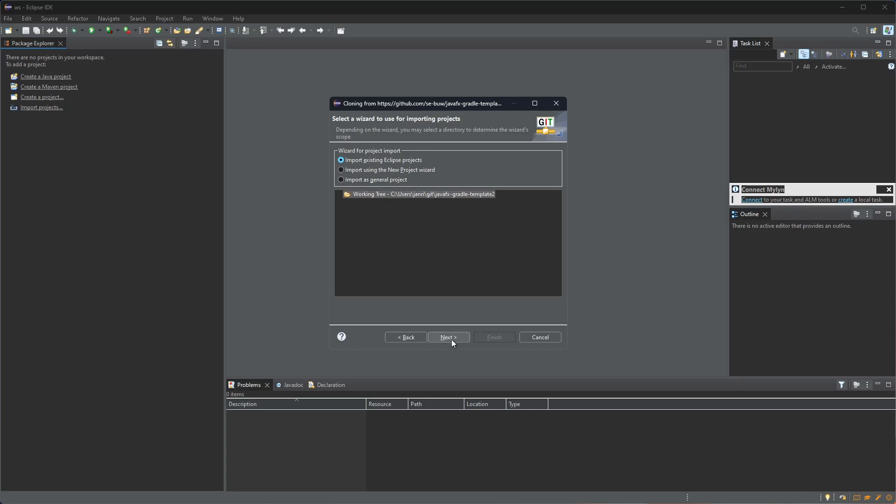
click(448, 337)
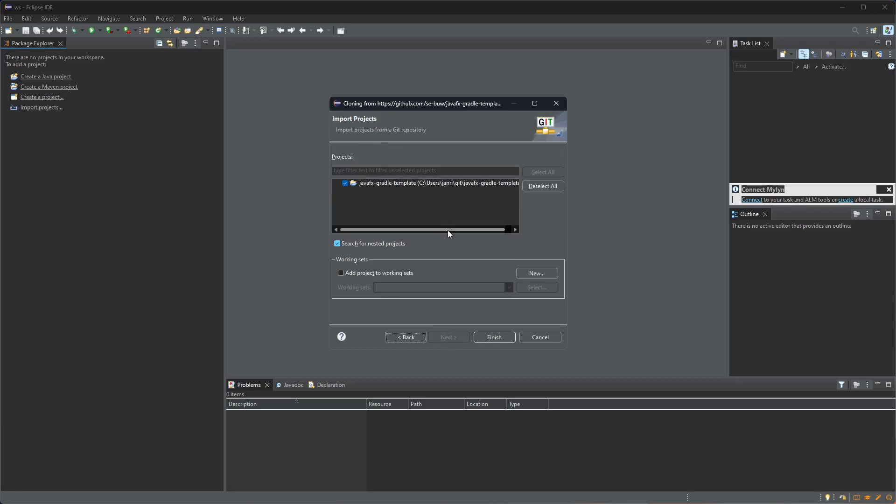
click(493, 338)
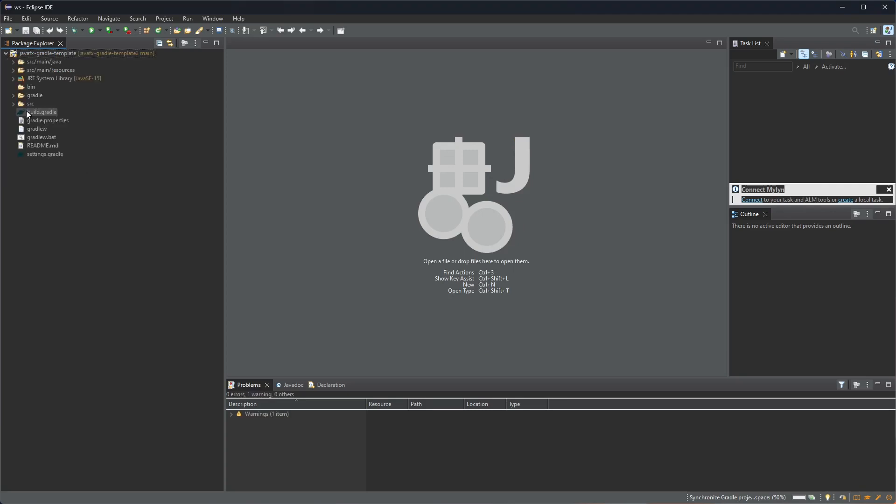
mouse_move(138, 156)
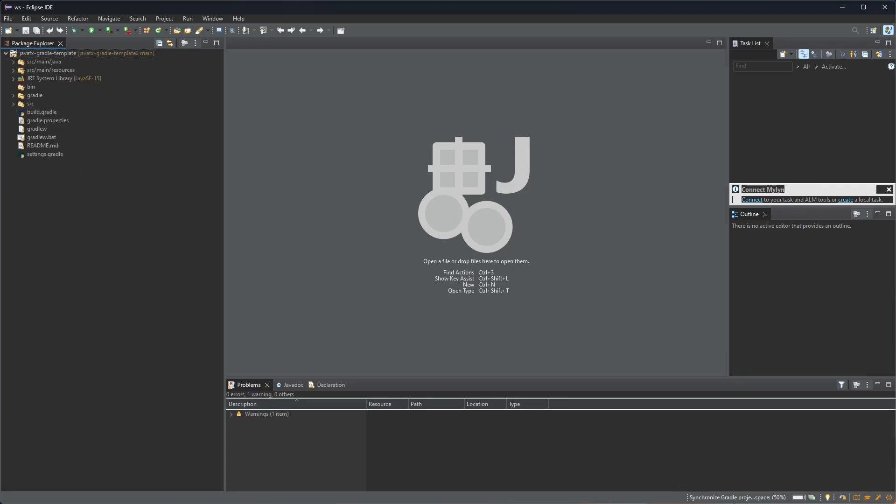
mouse_move(786, 500)
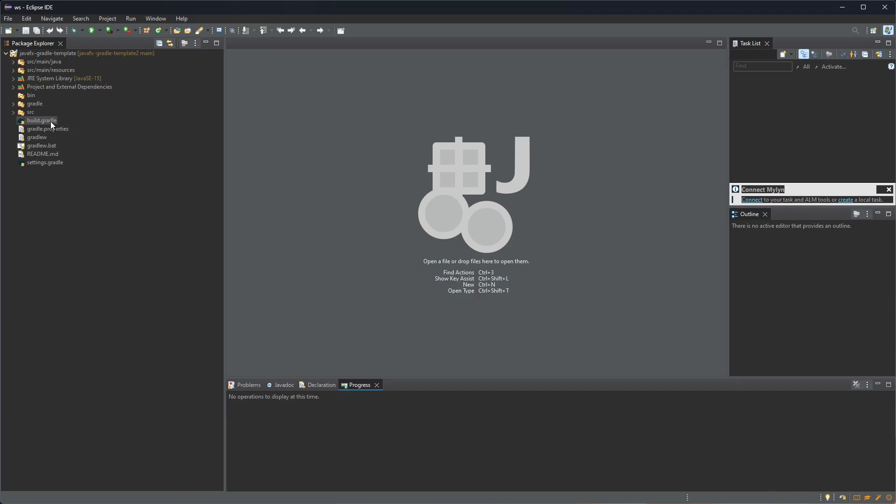
Expand src/main/java and de.buw.se and open AppCLI.java in the editor
click(13, 62)
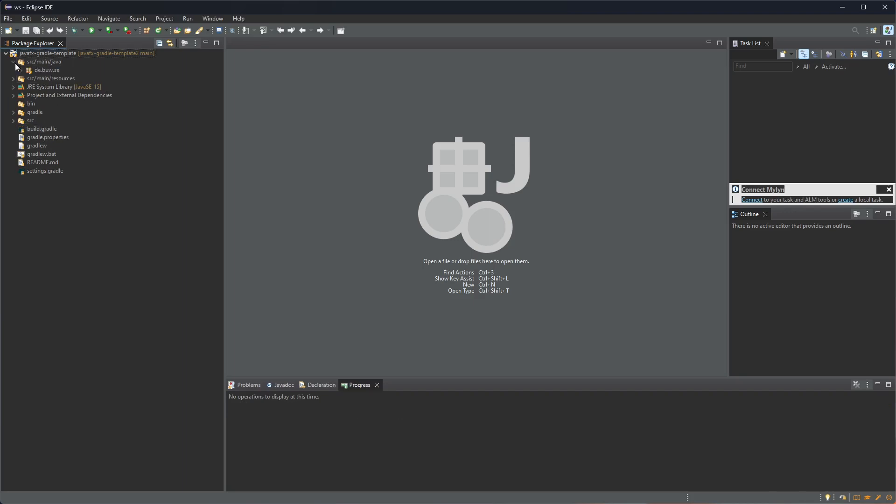
click(28, 70)
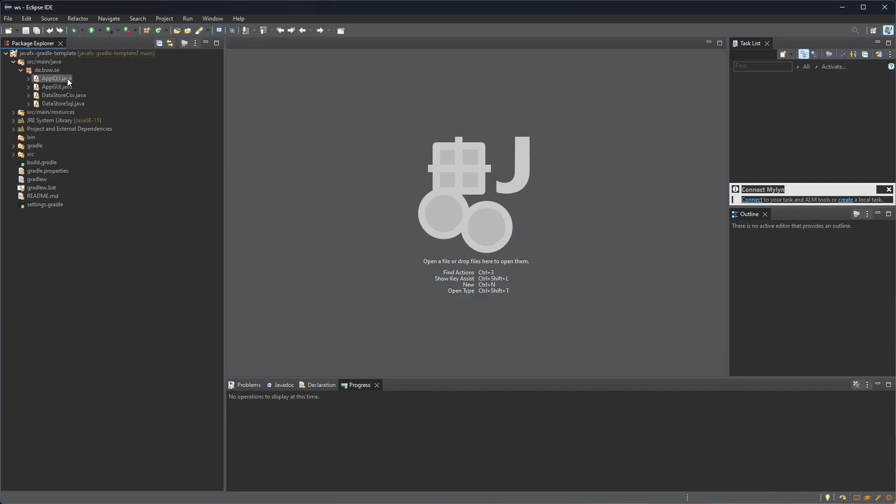
double_click(55, 79)
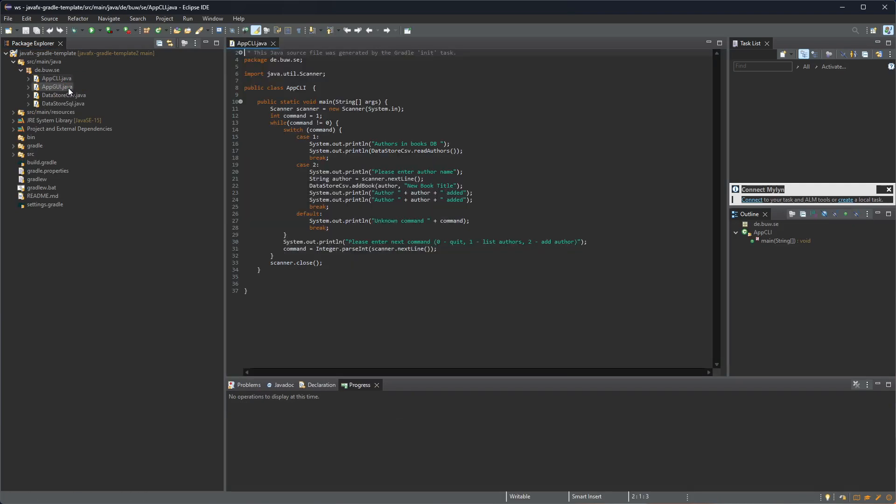
Open AppGUI.java and build.gradle in the editor
double_click(57, 87)
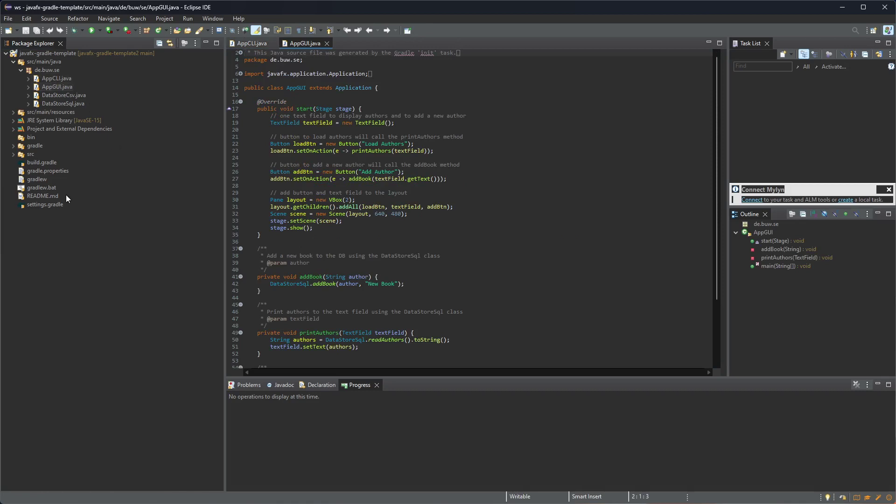
click(42, 162)
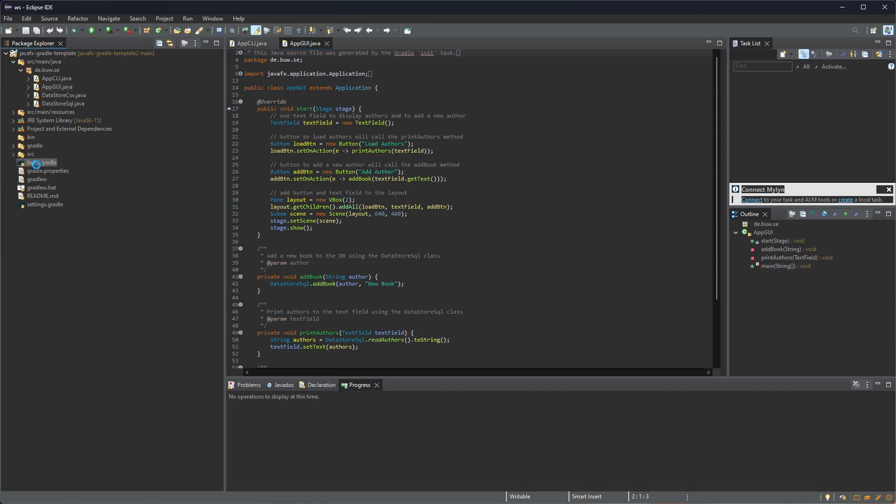
double_click(41, 162)
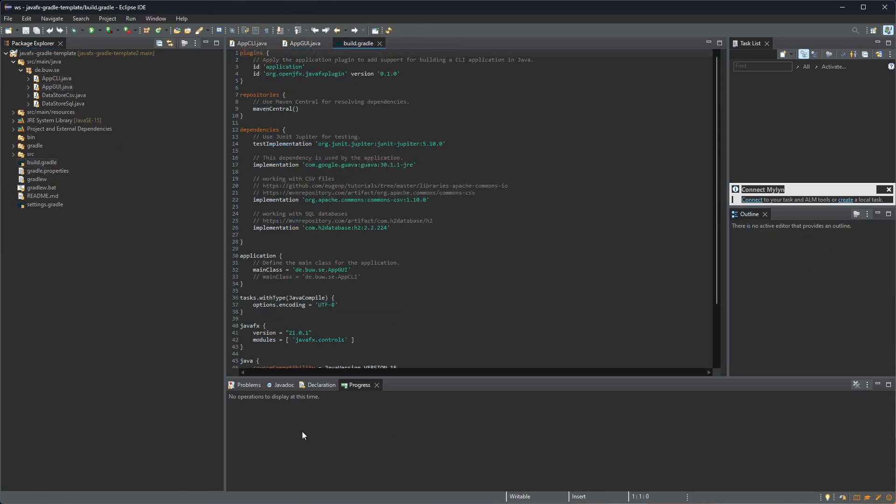
Review build.gradle's application block with mainClass de.buw.se.AppGUI
scroll(down, 3)
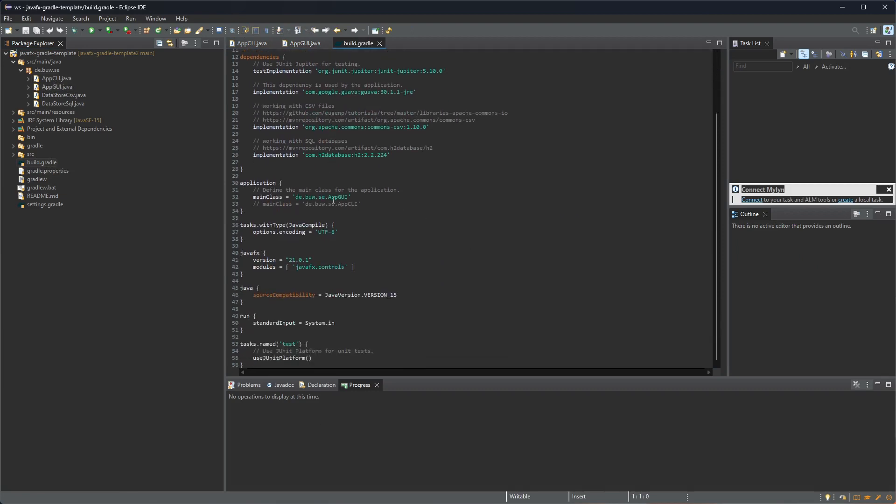
click(352, 197)
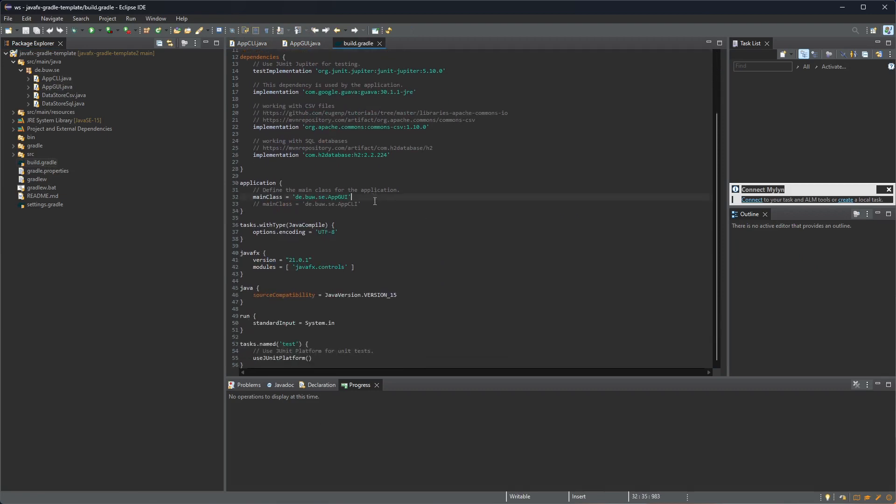
double_click(256, 183)
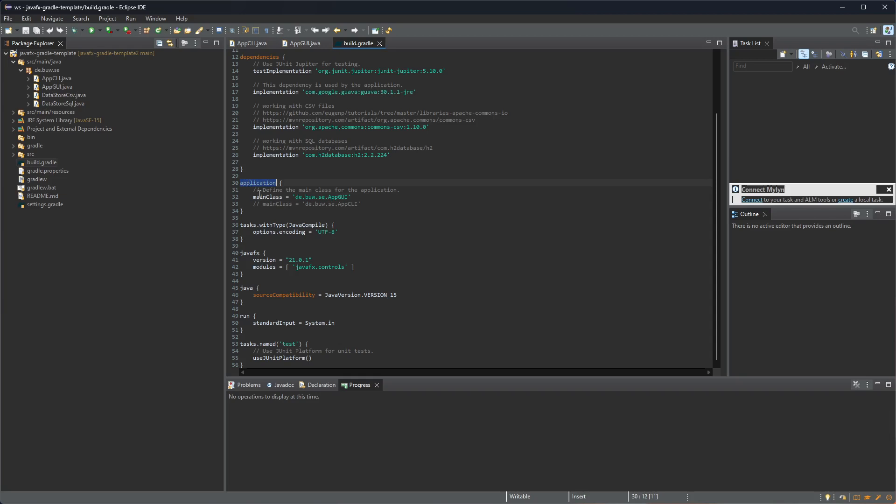
click(268, 197)
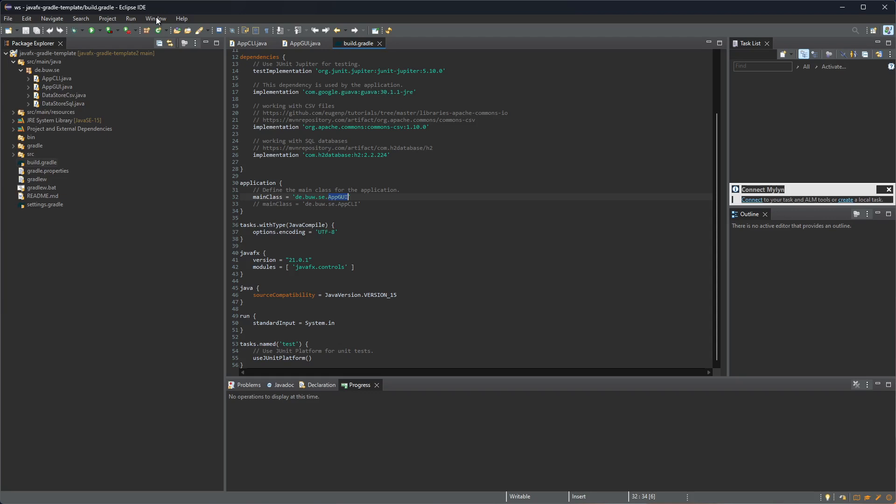
Restore the Gradle Tasks view via Show View > Other filtered by 'gradle'
click(156, 19)
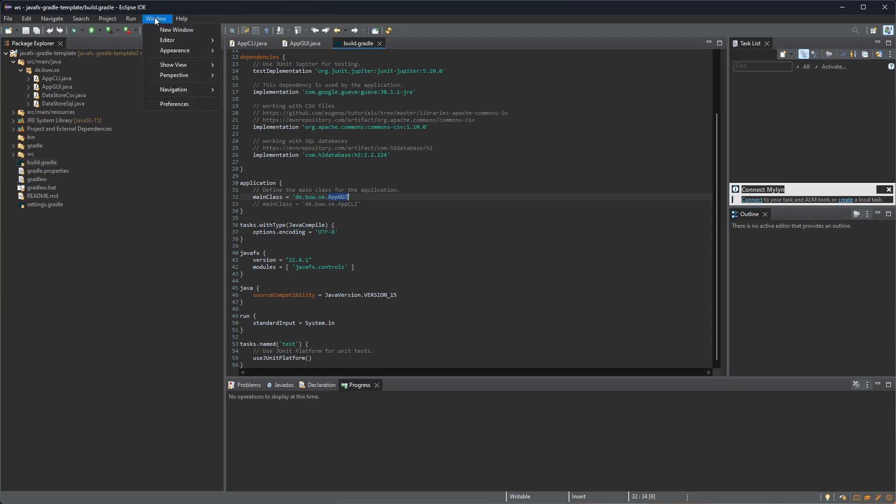
click(174, 65)
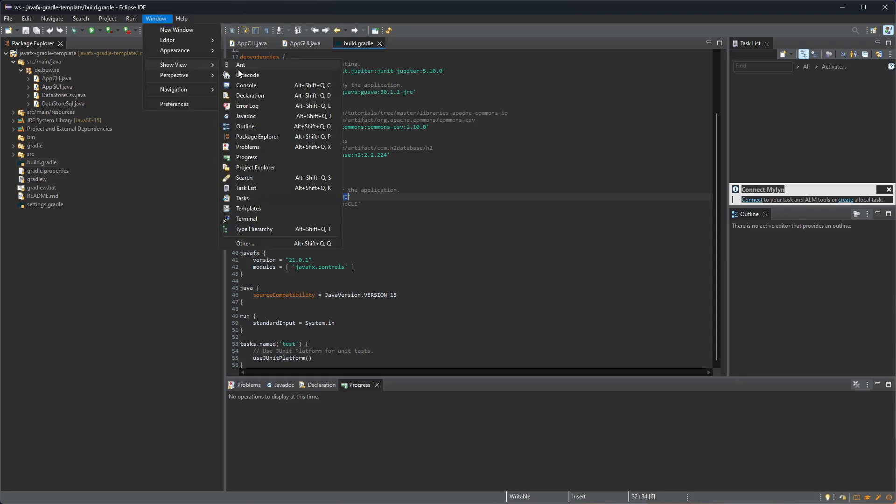
click(244, 243)
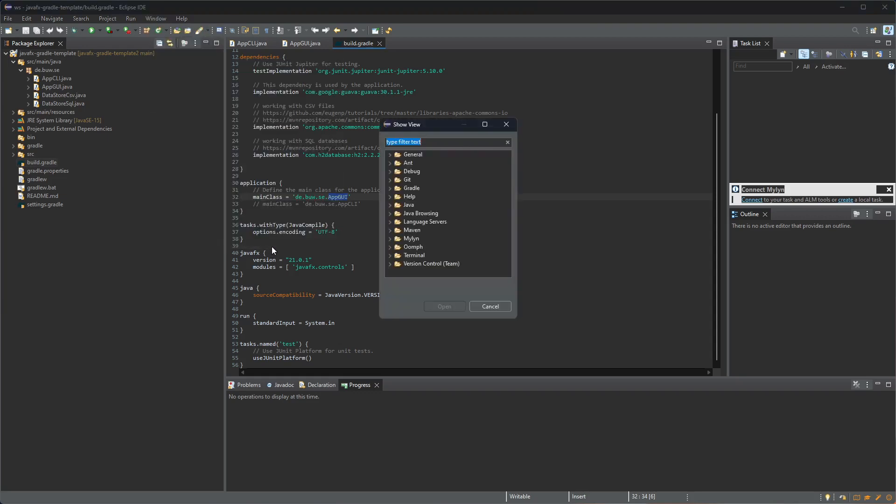
text(gradle)
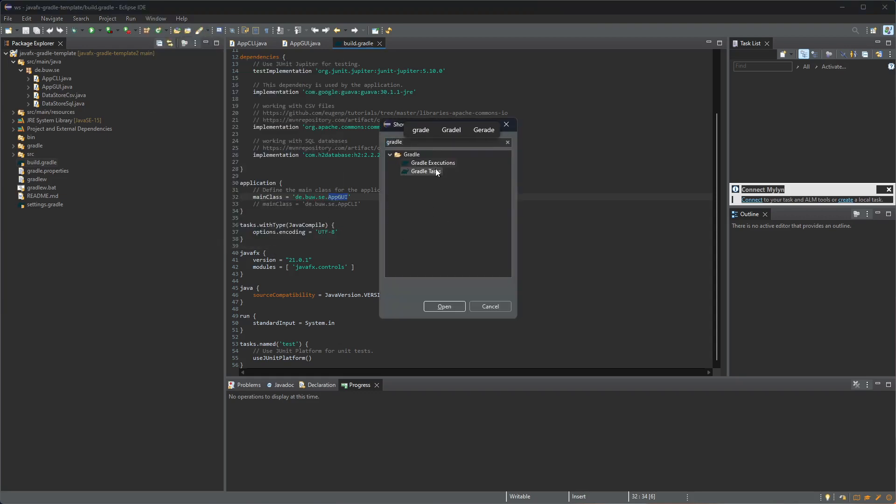
click(425, 171)
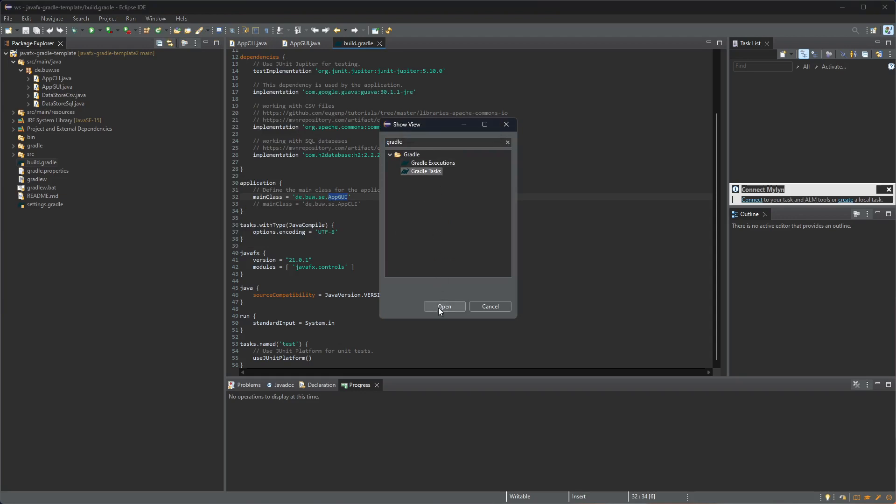
click(444, 306)
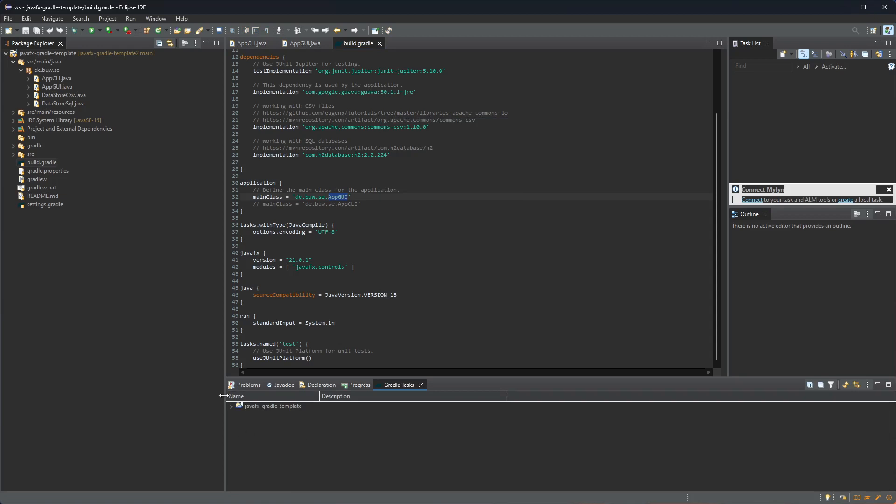
Launch the application run task under javafx-gradle-template > application
click(231, 406)
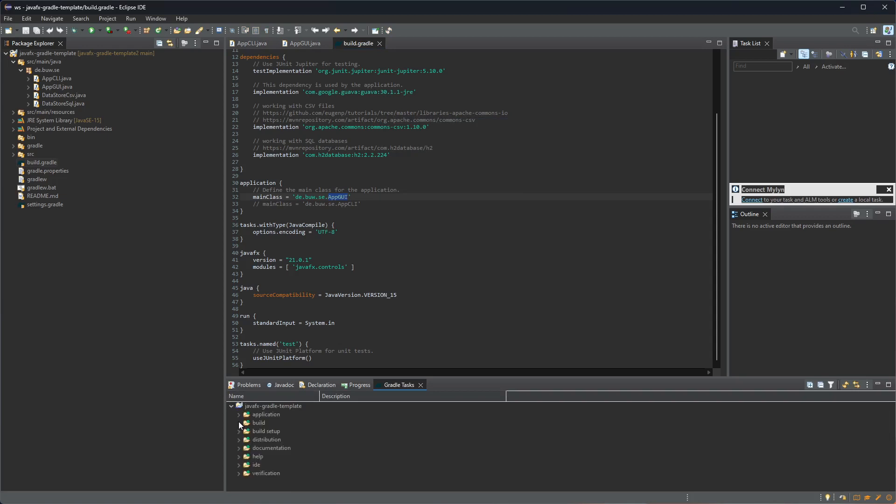
click(240, 415)
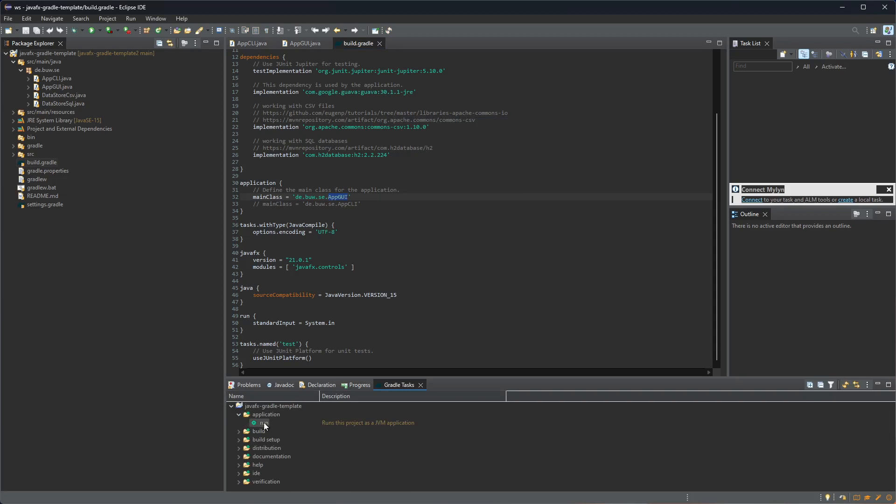
double_click(263, 423)
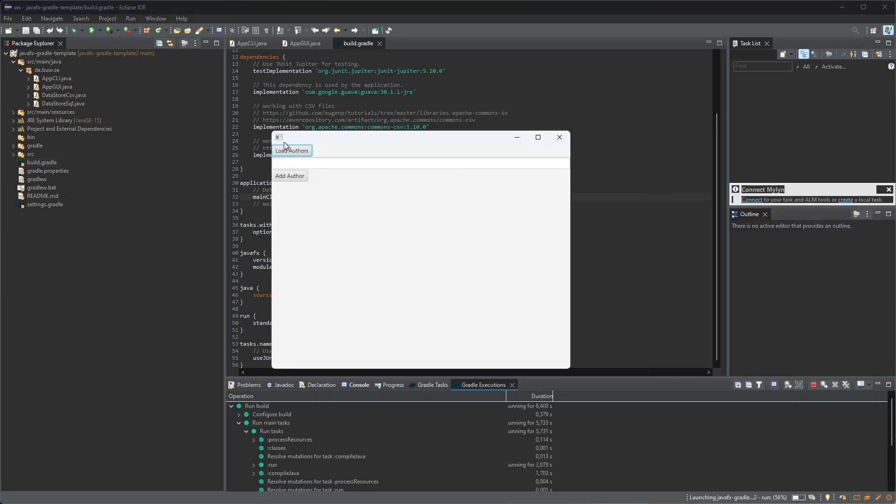
mouse_move(293, 150)
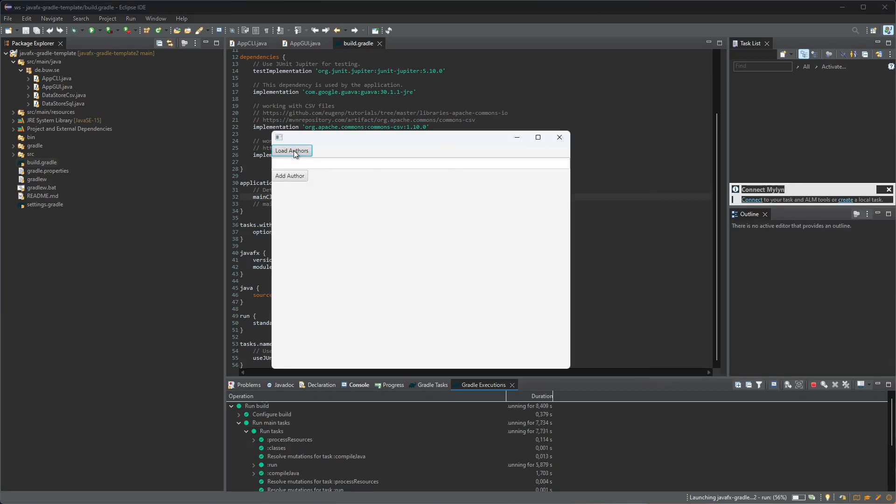
Add author Jan in the JavaFX window and load the author list to confirm it
click(291, 151)
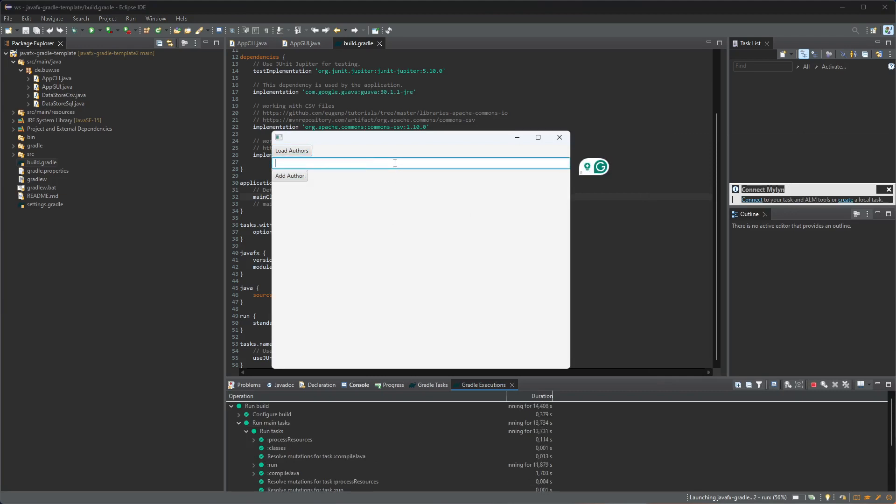
text(Jan)
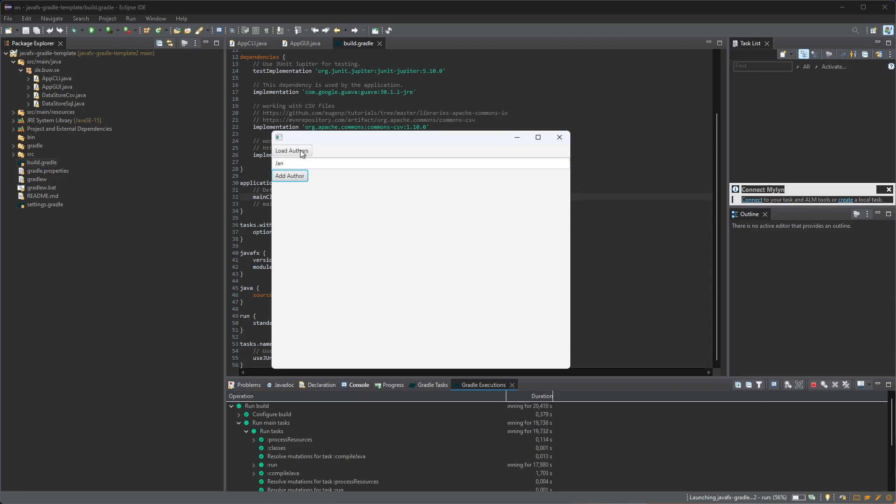
click(291, 151)
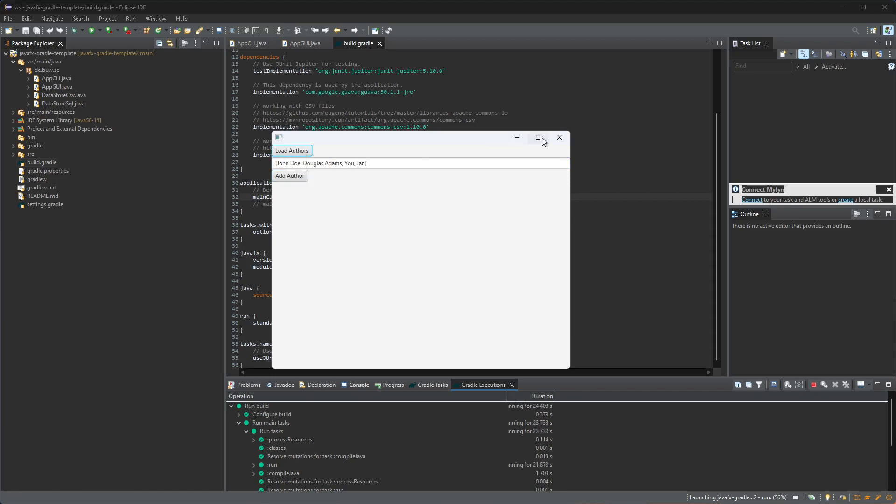
mouse_move(559, 137)
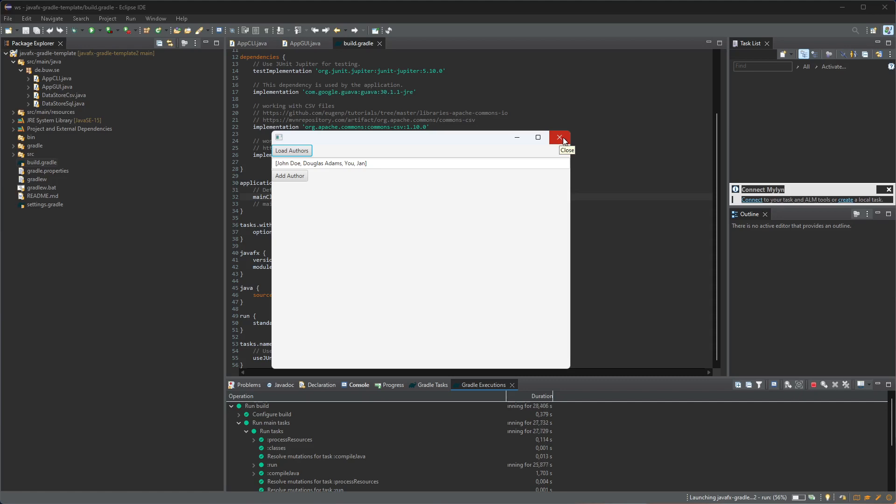
mouse_move(4, 78)
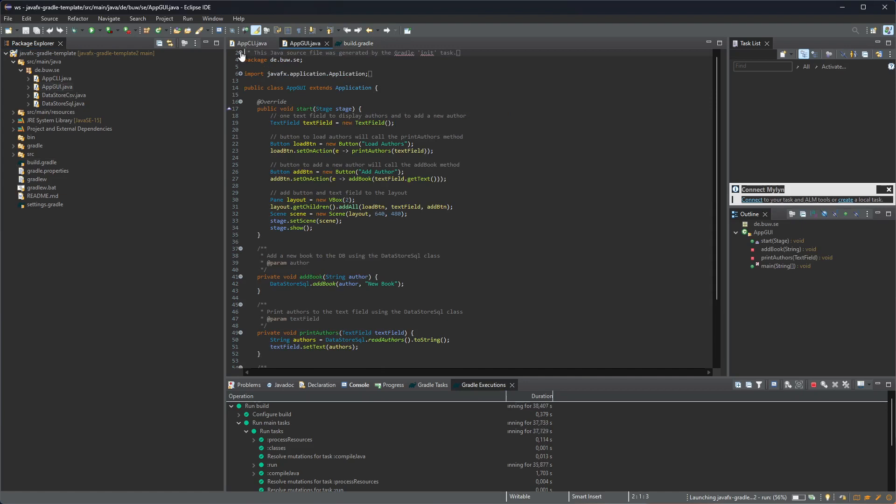
Compare build.gradle with AppGUI.java and select the AppGUI class name
scroll(up, 3)
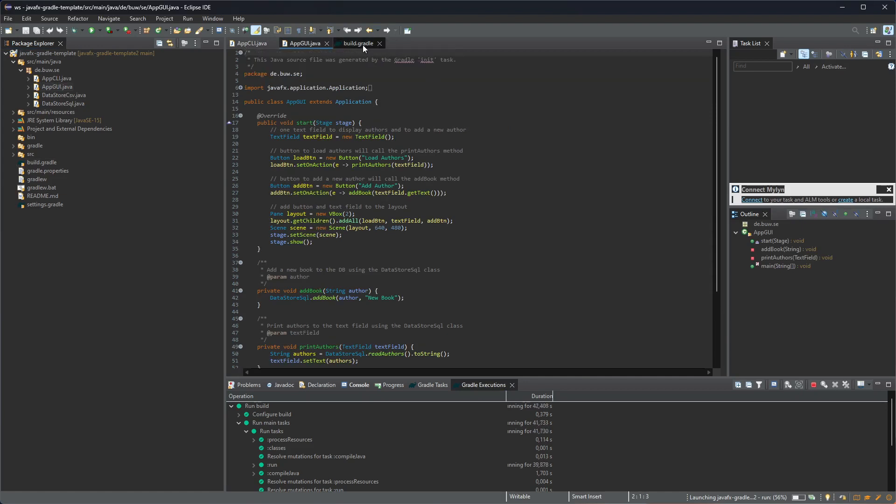
click(355, 43)
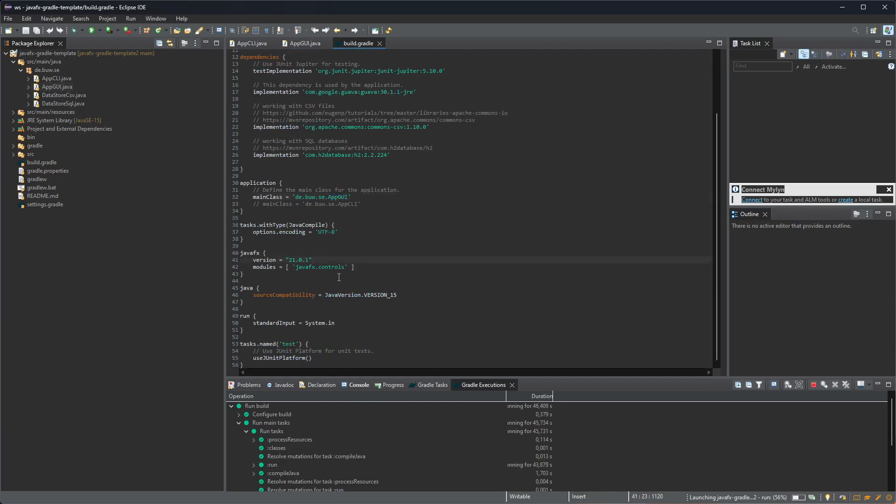
mouse_move(305, 43)
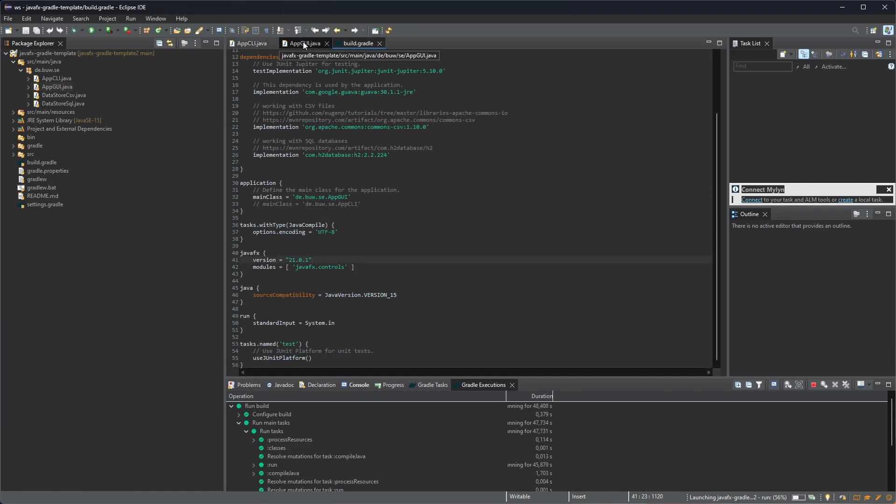
click(303, 42)
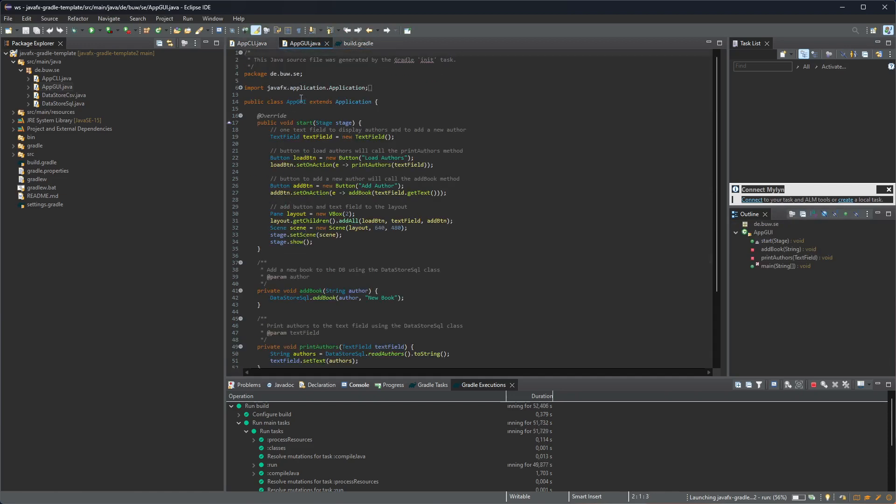
double_click(305, 123)
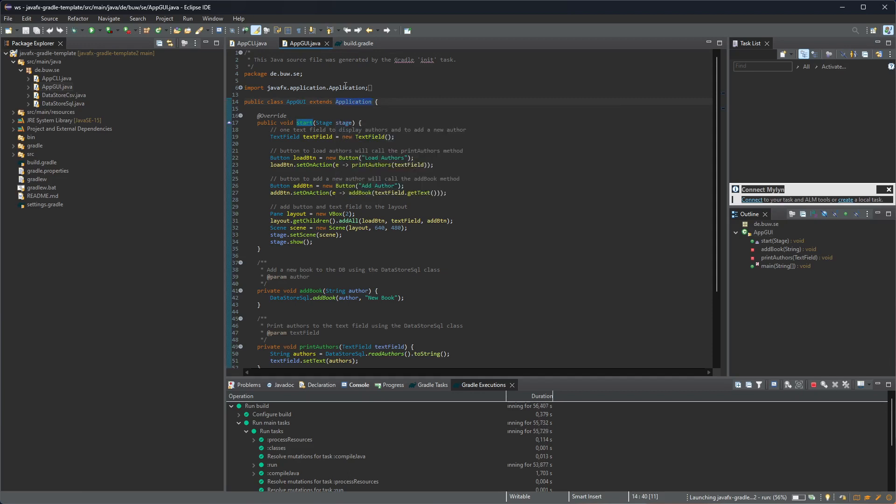
mouse_move(305, 123)
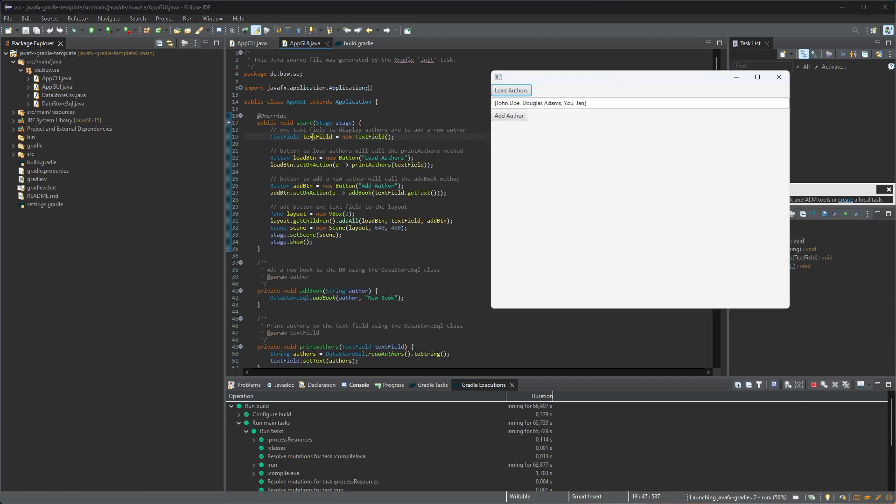
mouse_move(493, 137)
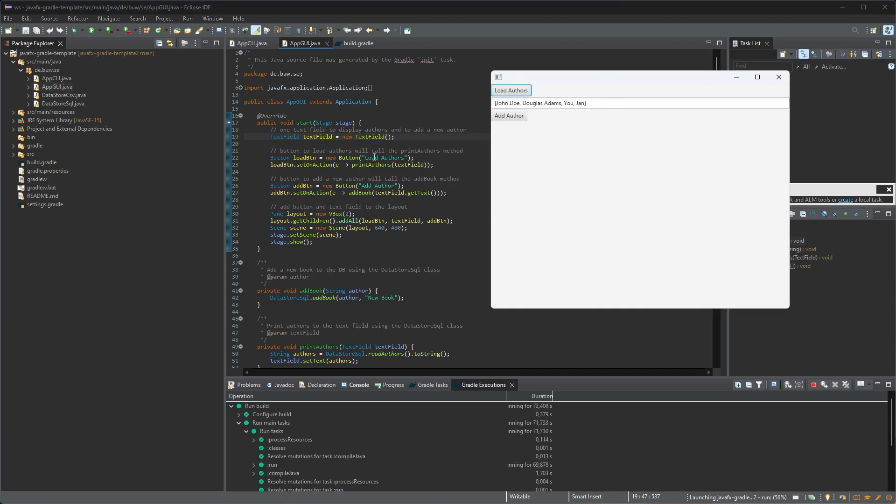
mouse_move(511, 91)
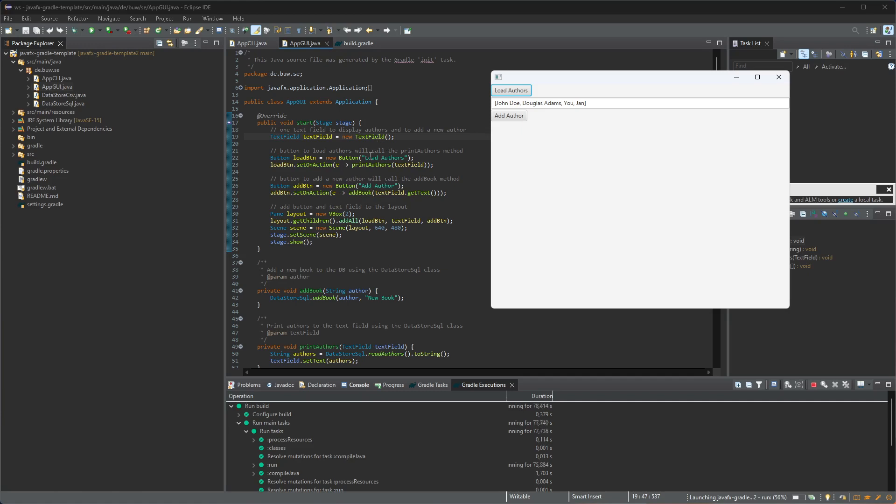
mouse_move(584, 202)
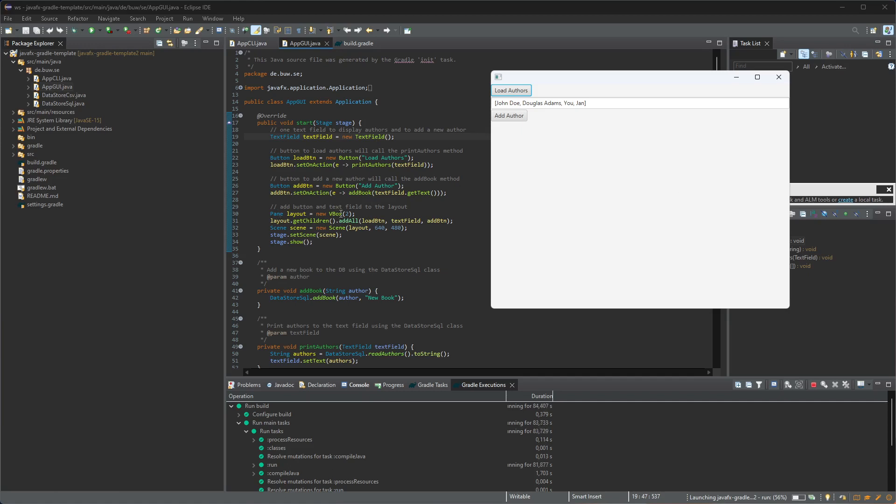
mouse_move(507, 126)
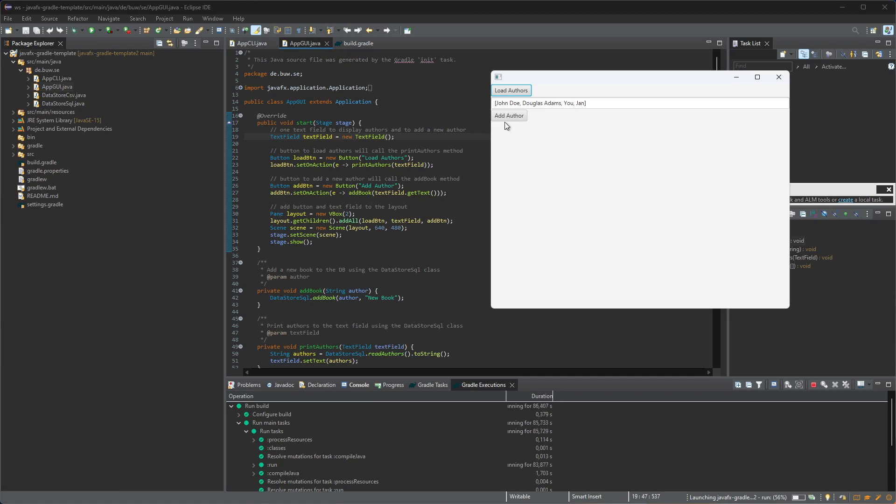
mouse_move(509, 173)
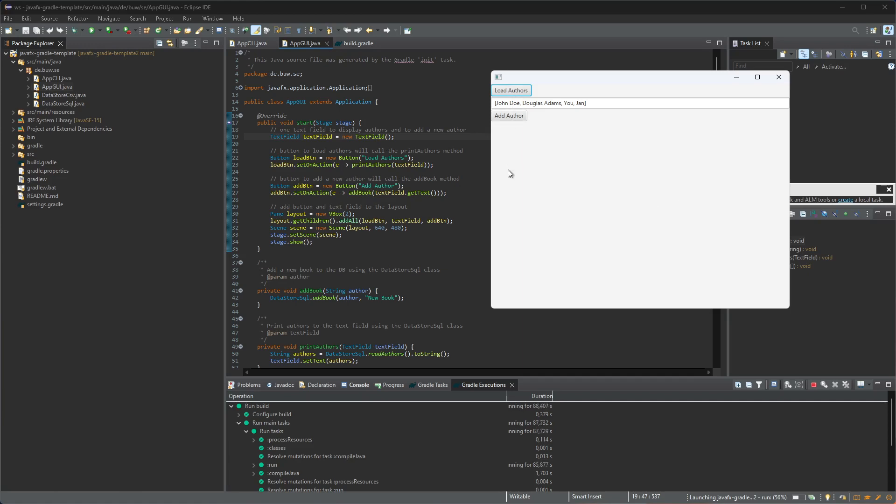
mouse_move(372, 223)
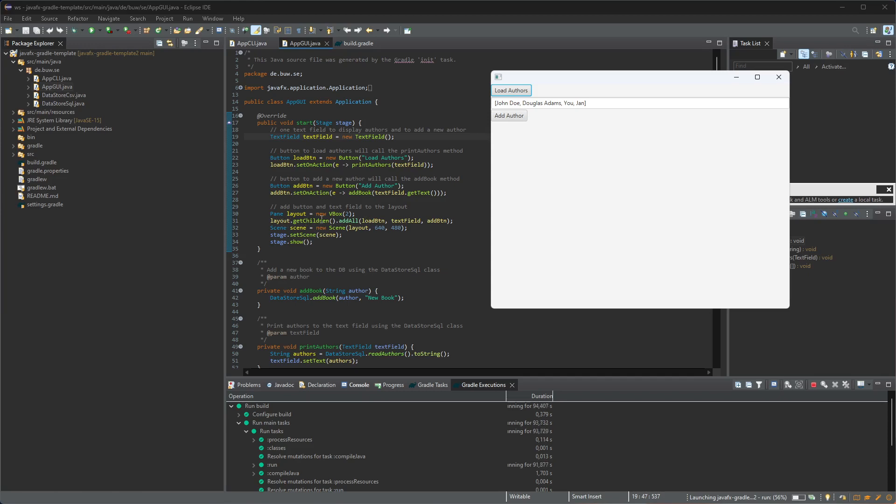
mouse_move(517, 116)
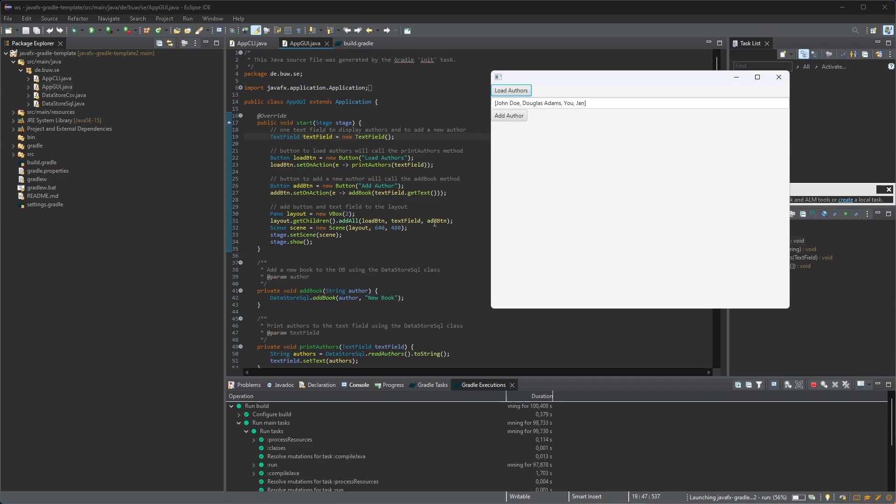
mouse_move(515, 140)
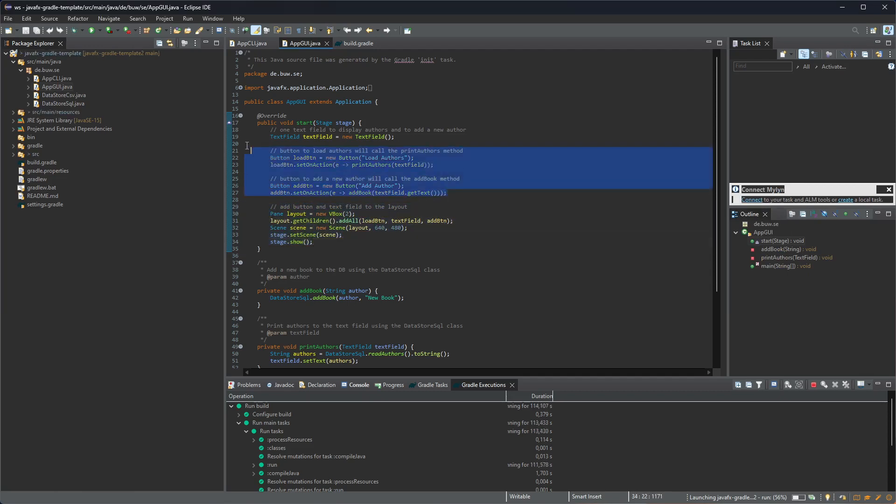
click(477, 193)
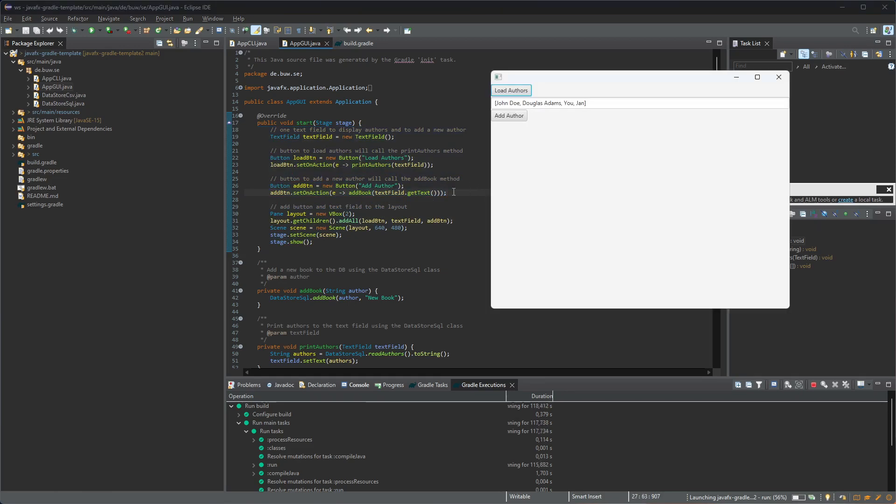
mouse_move(358, 205)
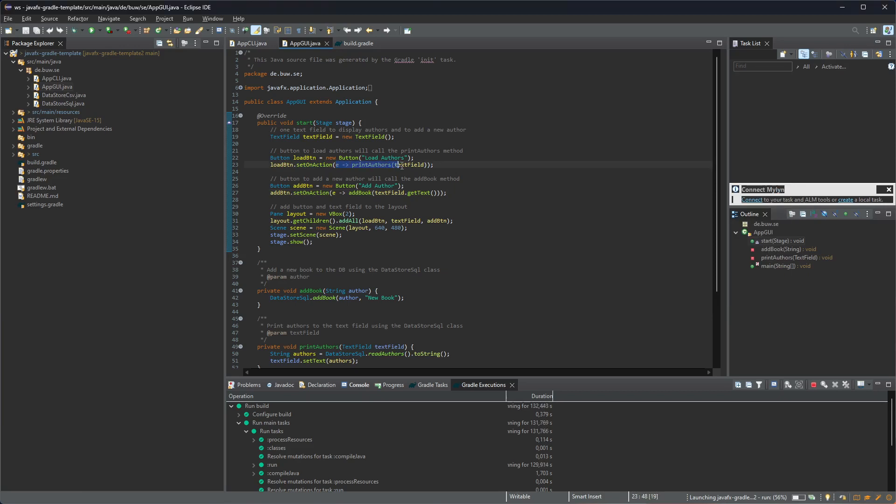
click(337, 165)
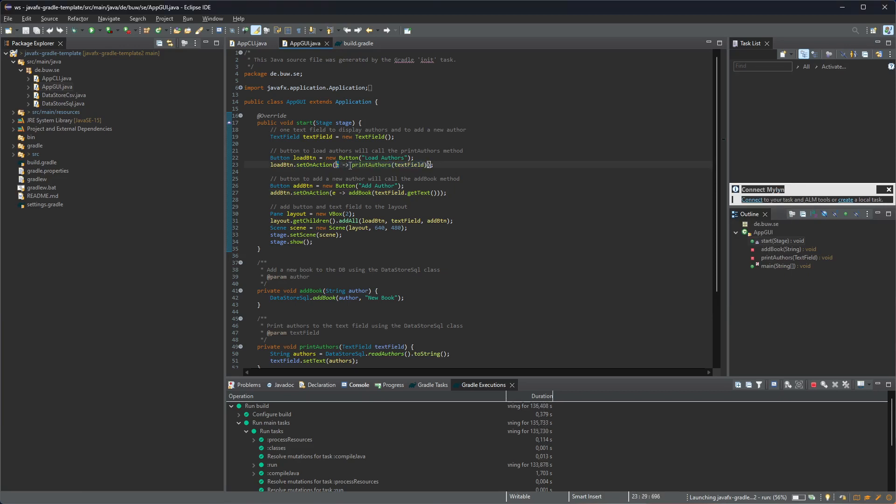
mouse_move(338, 165)
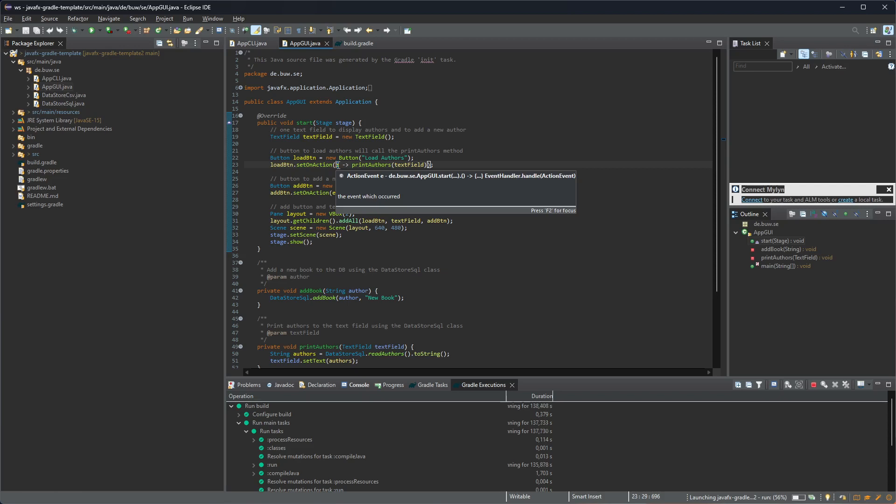
click(383, 165)
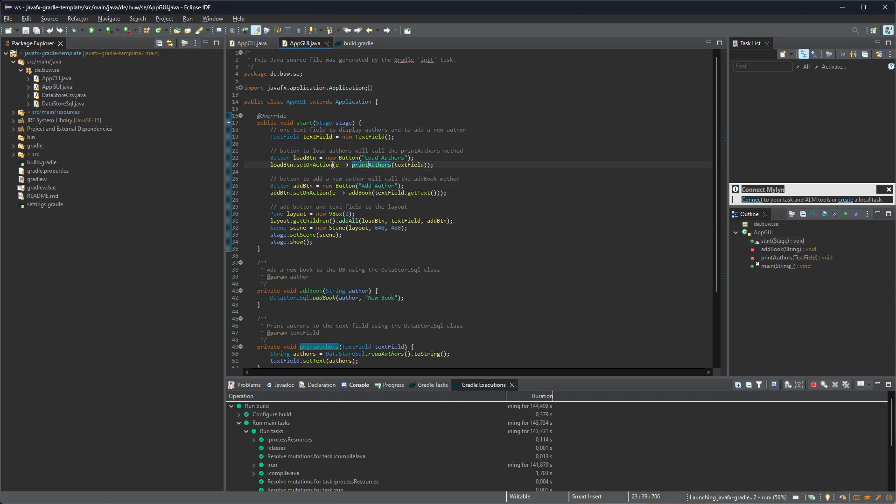
mouse_move(343, 164)
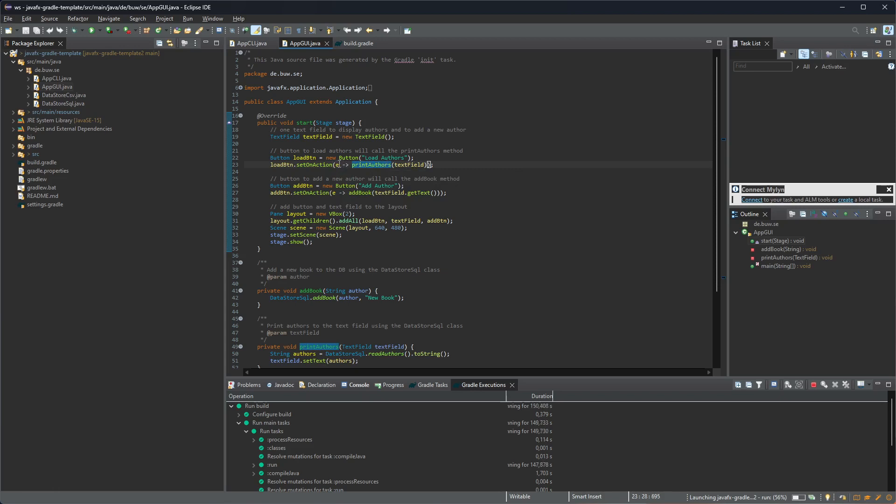
mouse_move(371, 164)
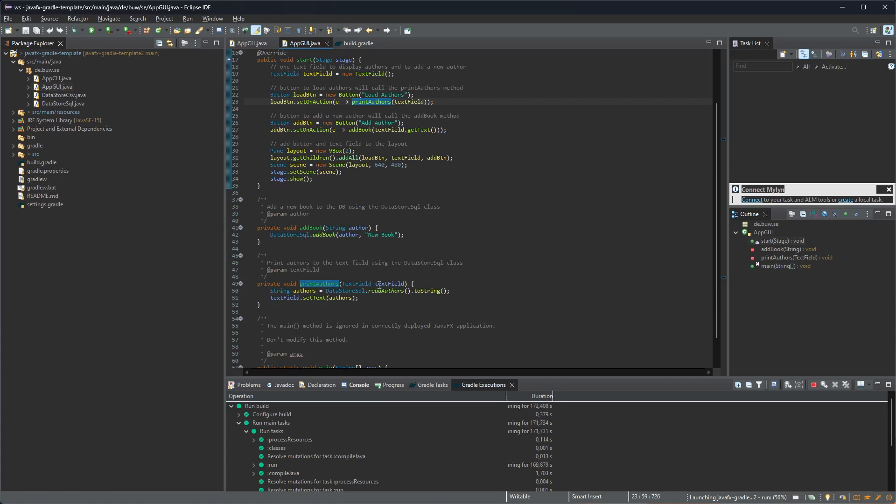
click(355, 310)
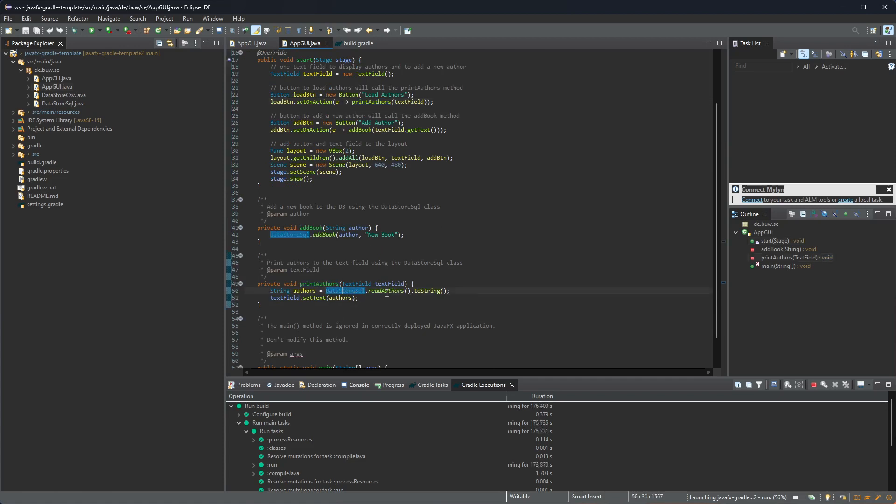
click(64, 95)
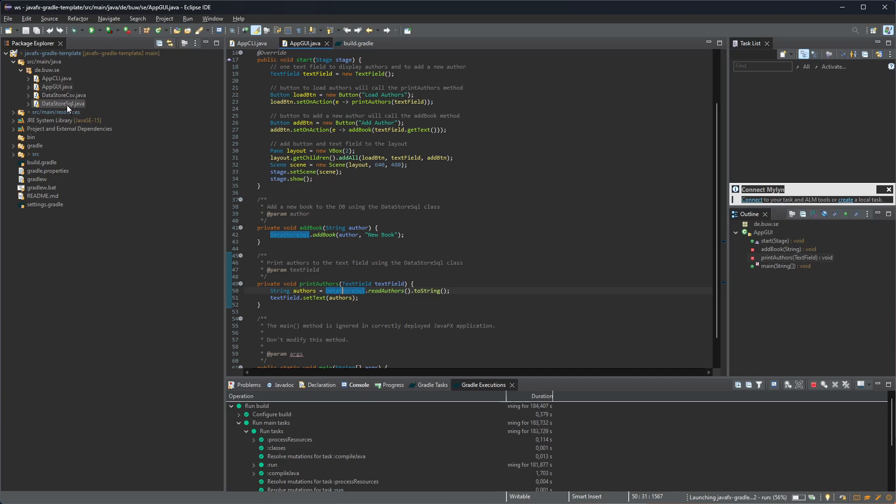
mouse_move(386, 290)
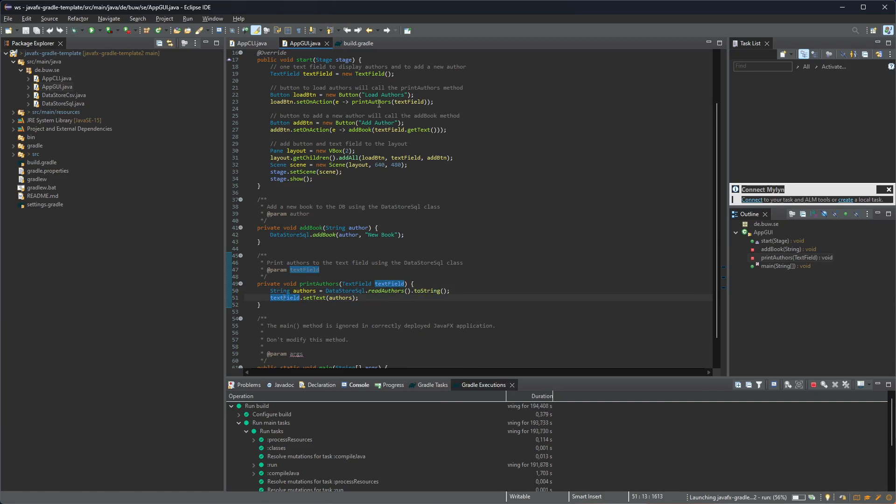
scroll(up, 3)
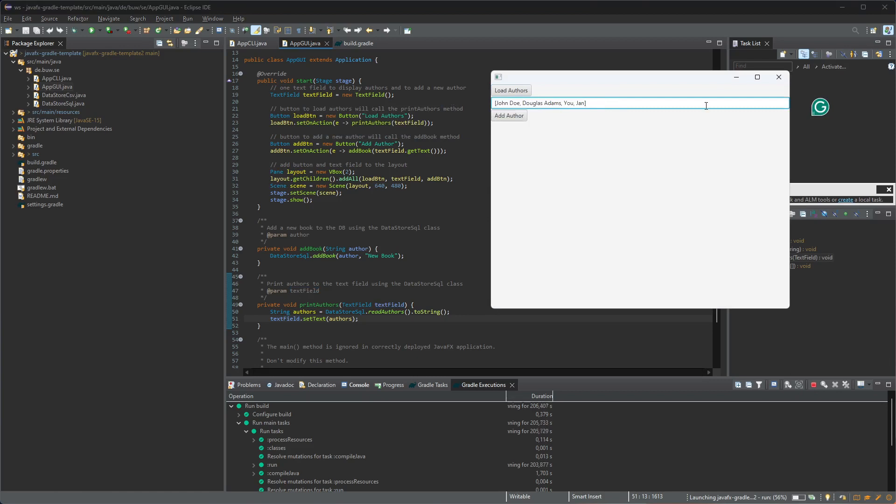
click(778, 78)
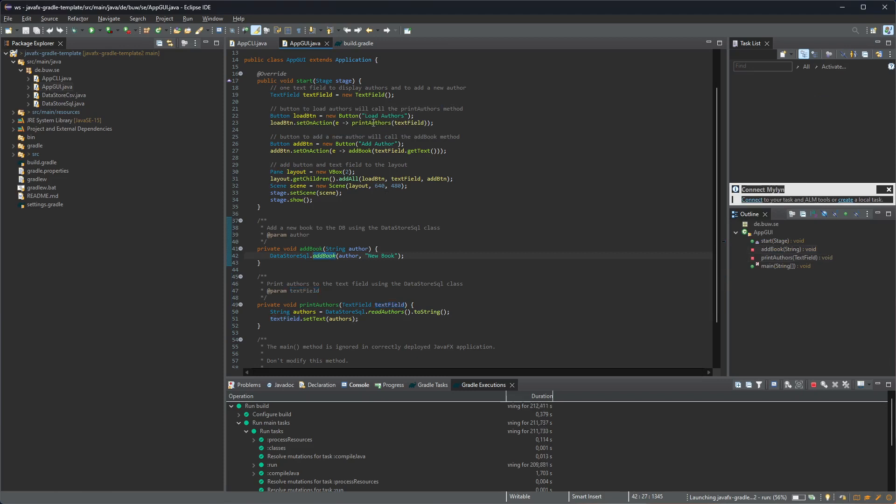
click(381, 155)
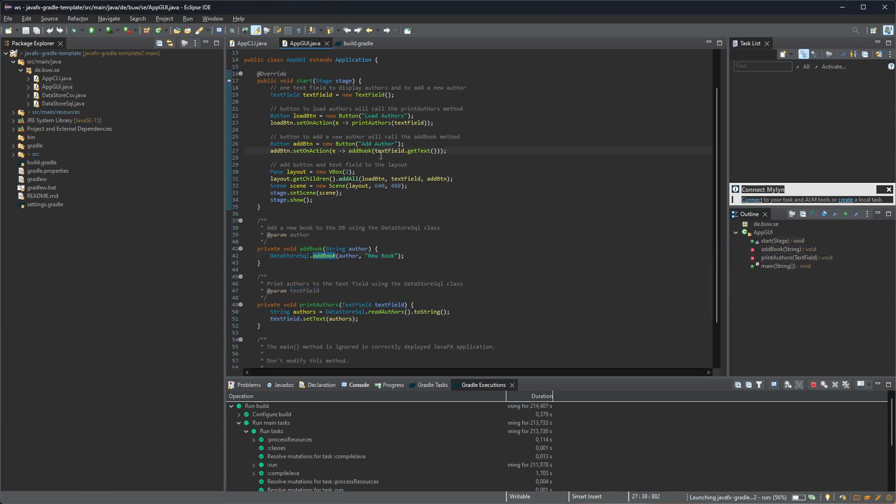
mouse_move(419, 150)
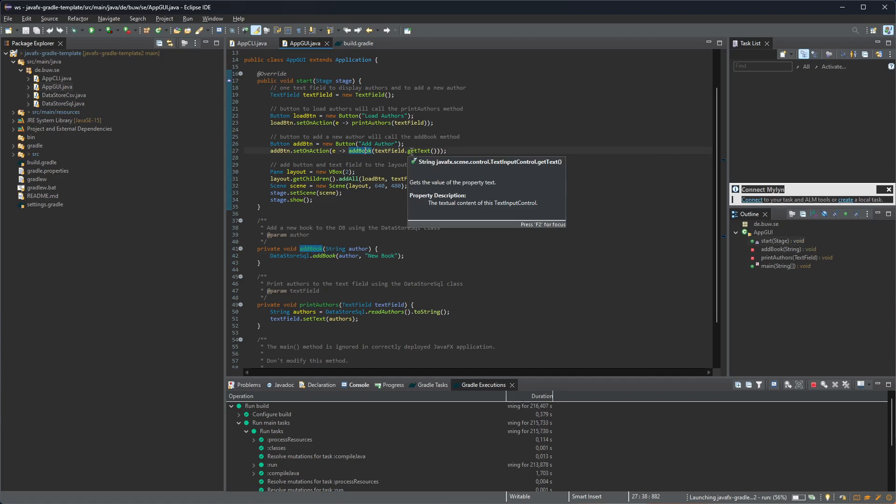
click(323, 265)
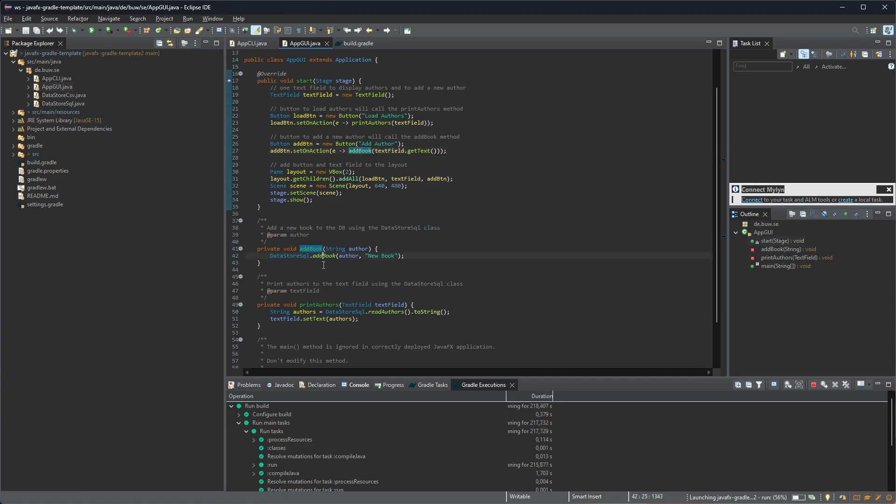
click(324, 256)
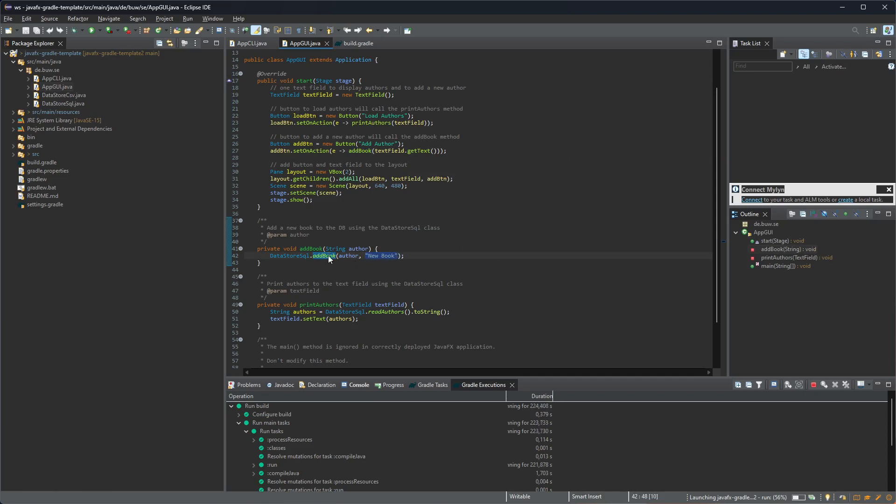
double_click(323, 256)
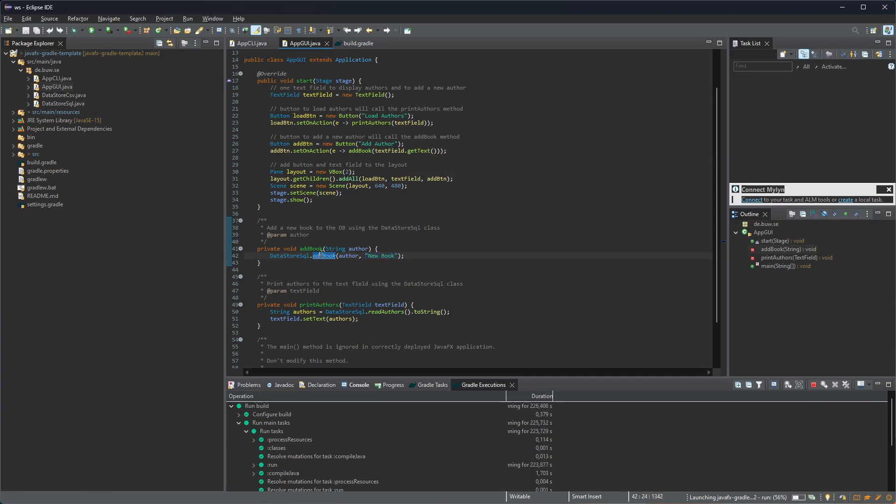
double_click(63, 104)
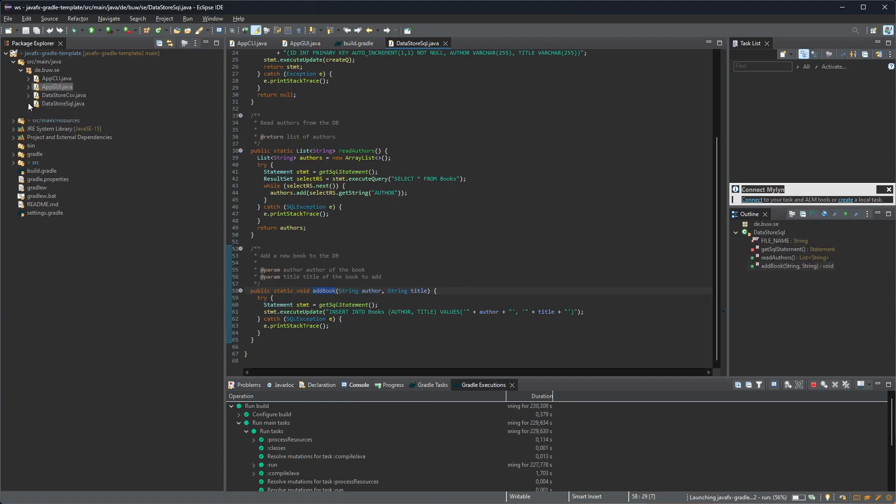
click(28, 104)
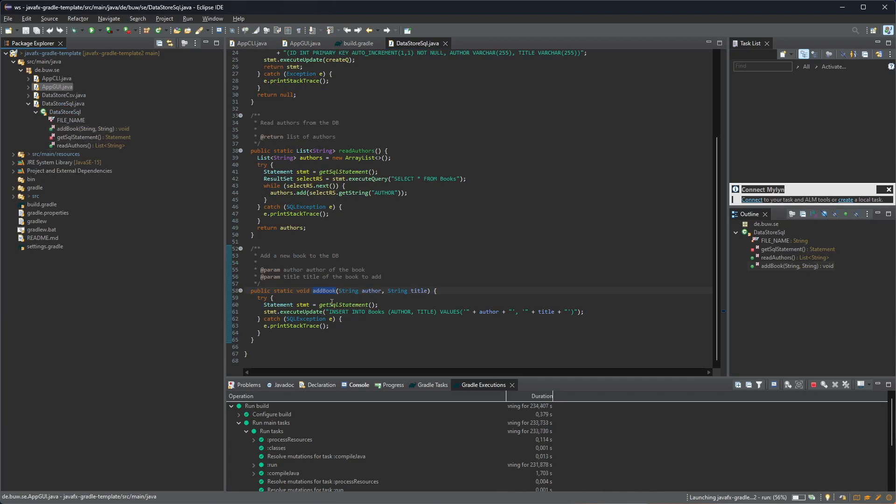
scroll(up, 3)
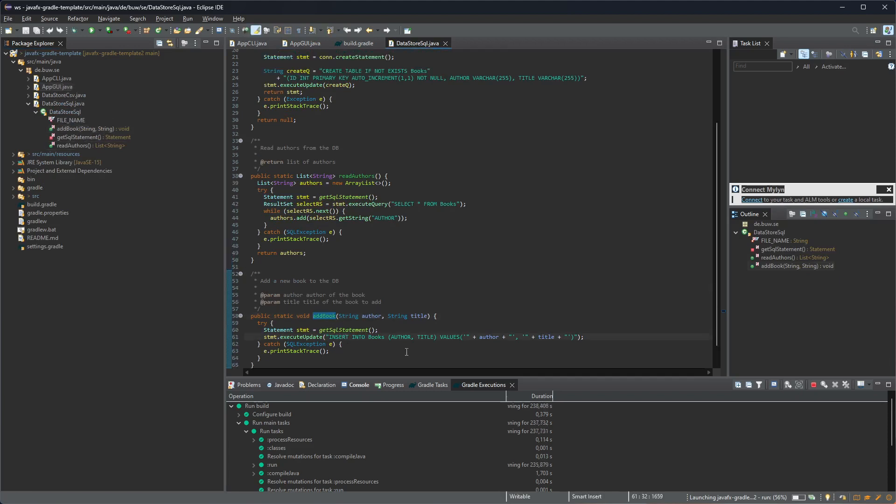
scroll(up, 3)
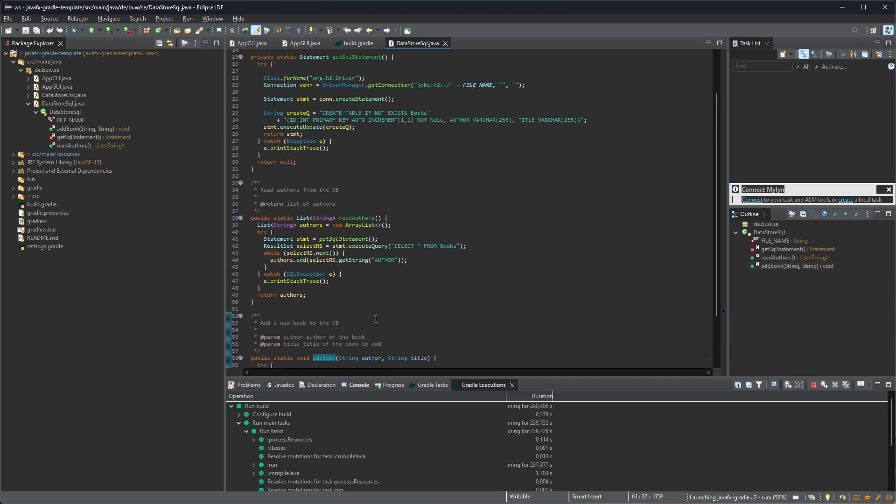
scroll(up, 3)
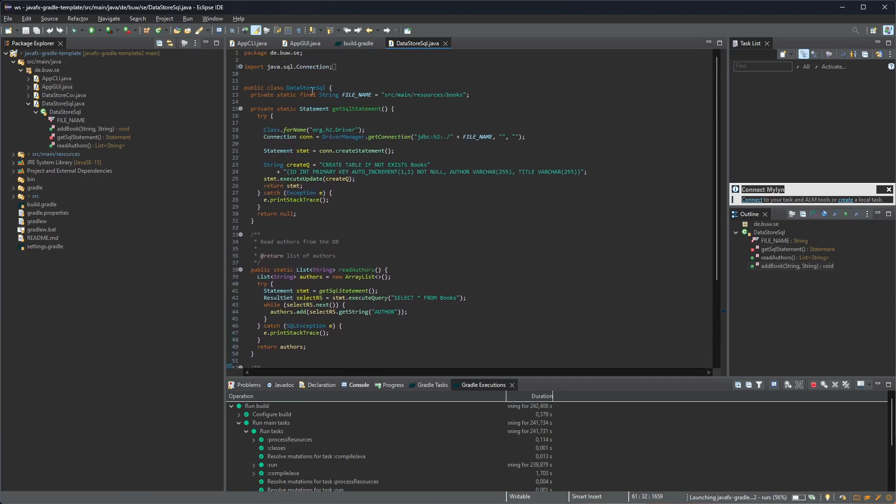
double_click(305, 87)
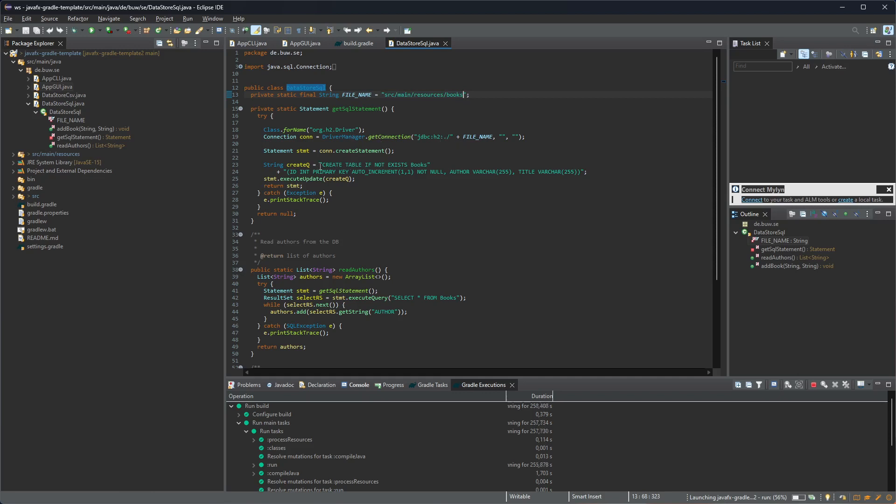
click(421, 164)
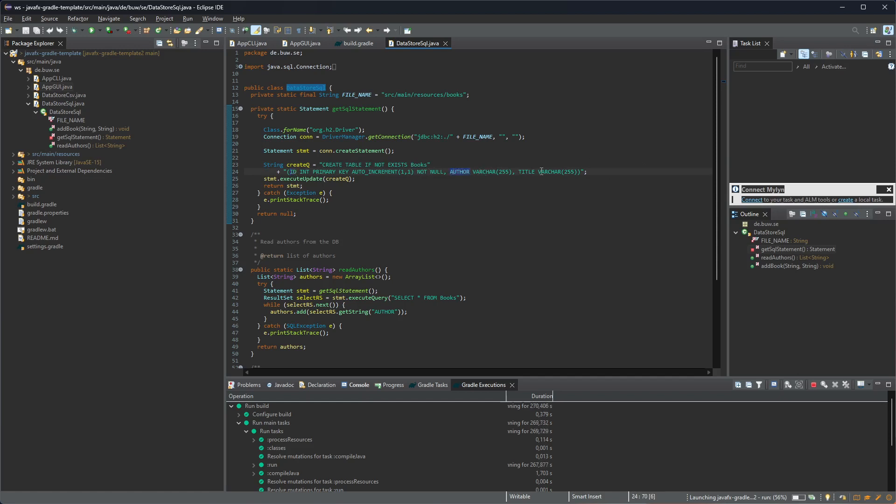
double_click(527, 172)
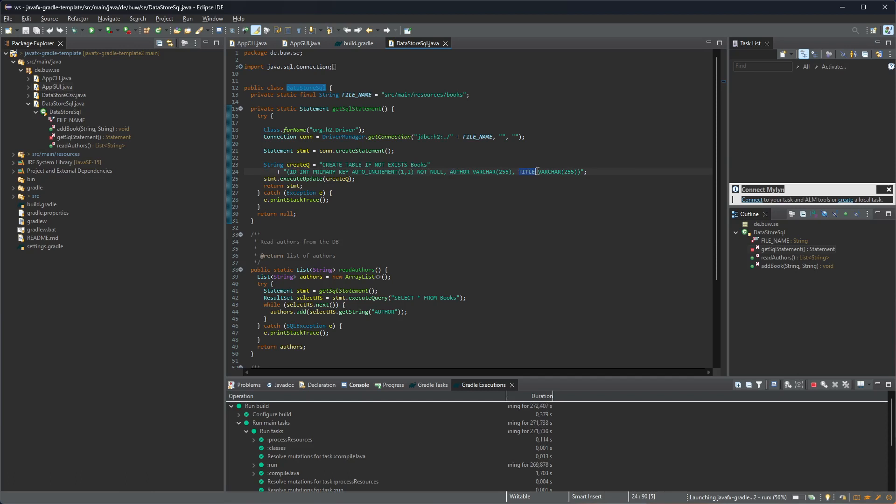
click(569, 171)
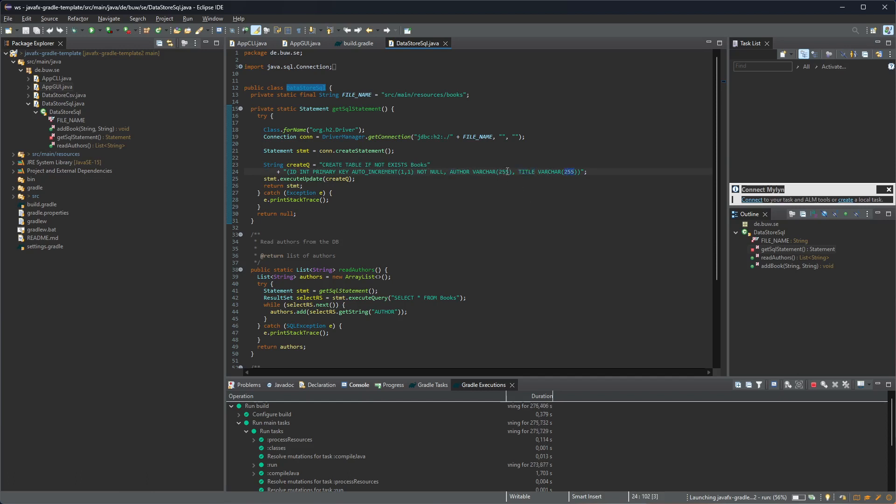
scroll(down, 3)
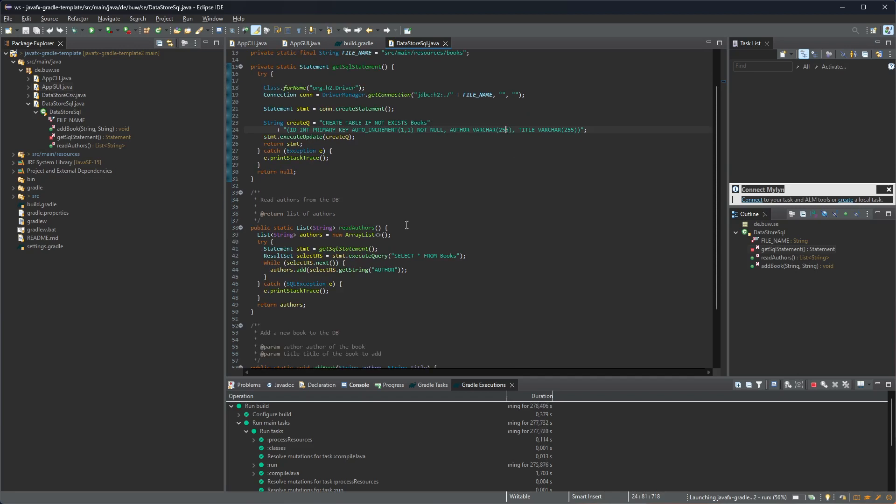
scroll(down, 3)
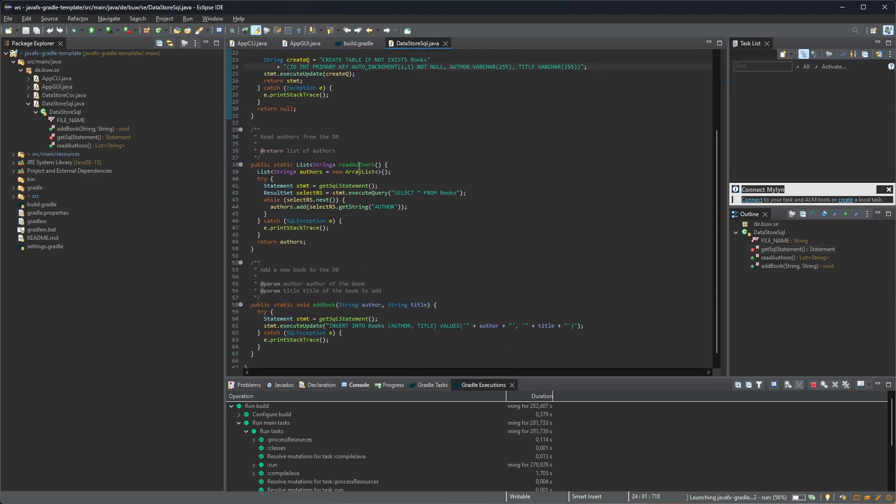
double_click(426, 193)
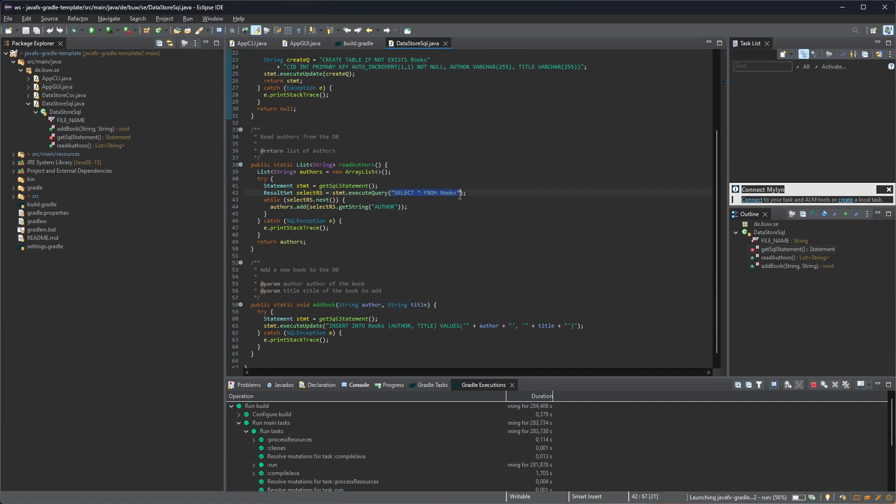
click(375, 208)
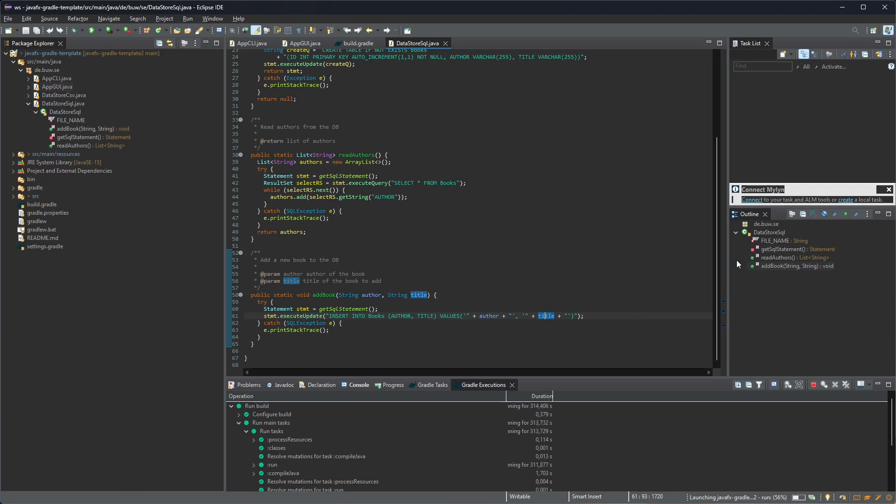
mouse_move(446, 44)
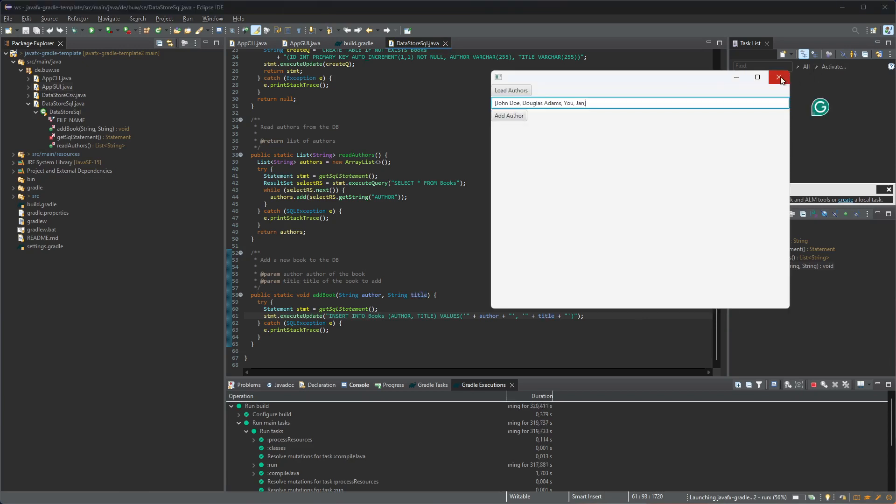
Close the author-list app window and show the Gradle Tasks tab
click(778, 78)
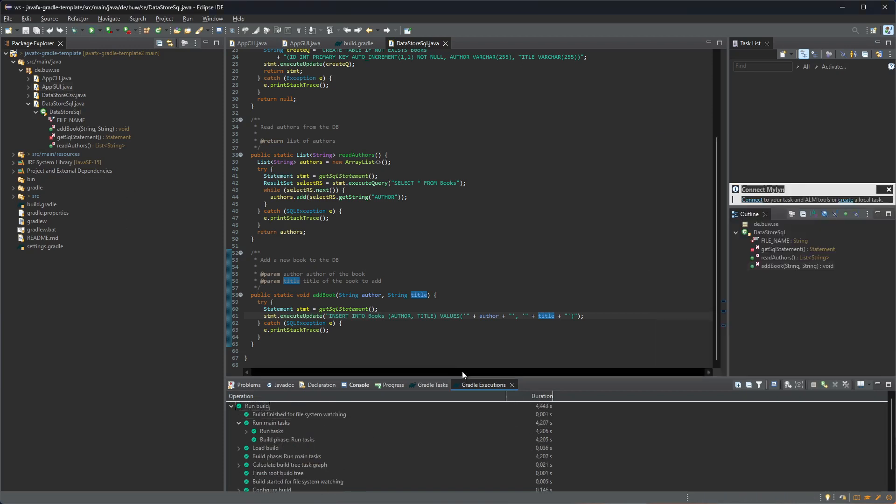
click(431, 384)
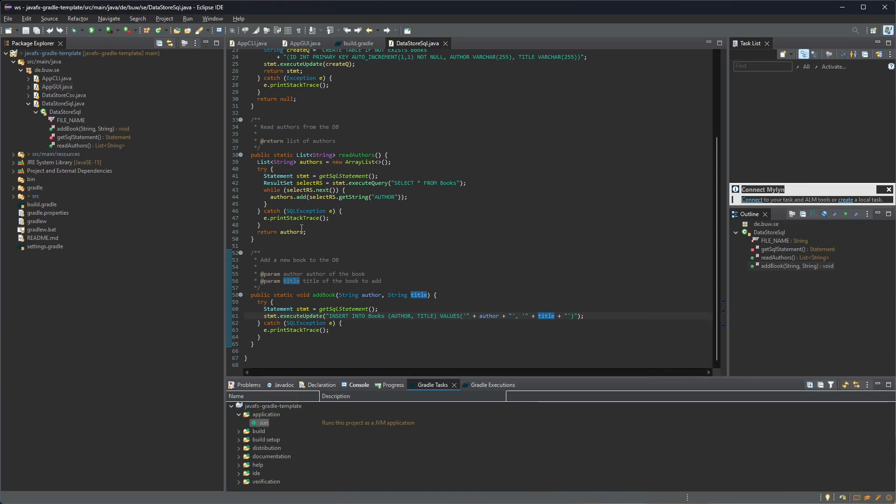
Open Git Bash and change into git/javafx-gradle-template2, listing its contents
text(bash)
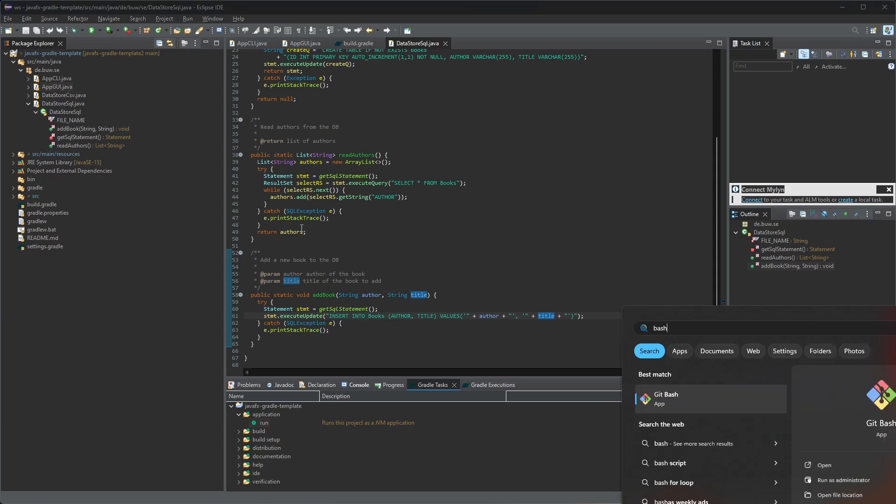
click(664, 399)
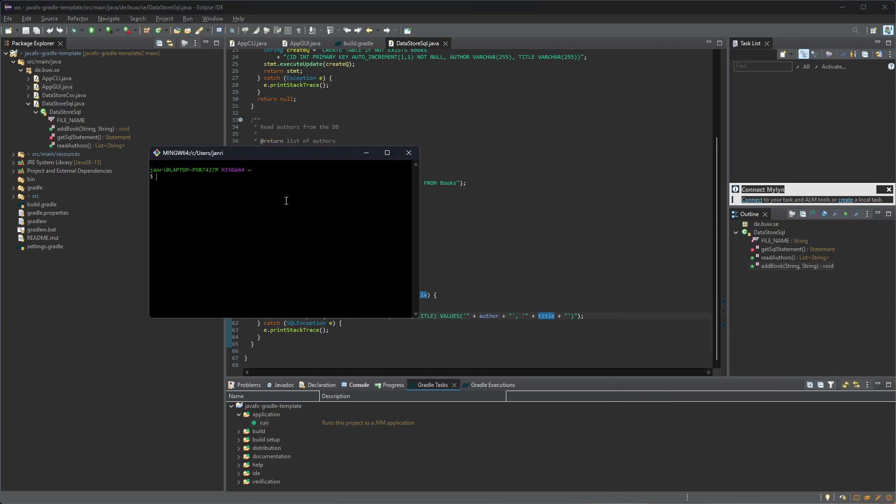
text(cd git/)
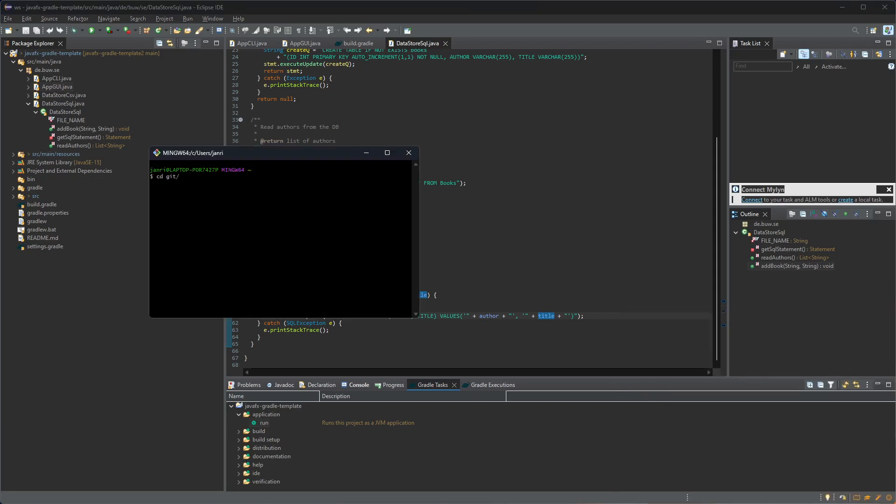
text(java)
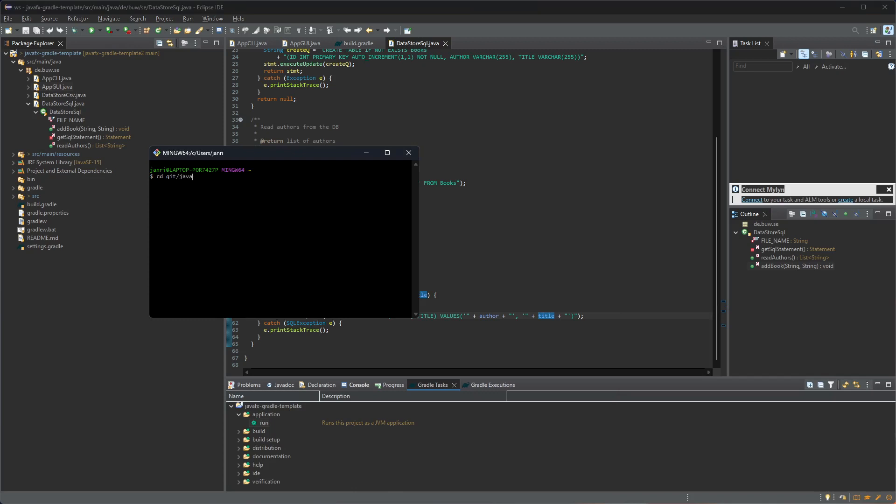
text(fx-gradle-template)
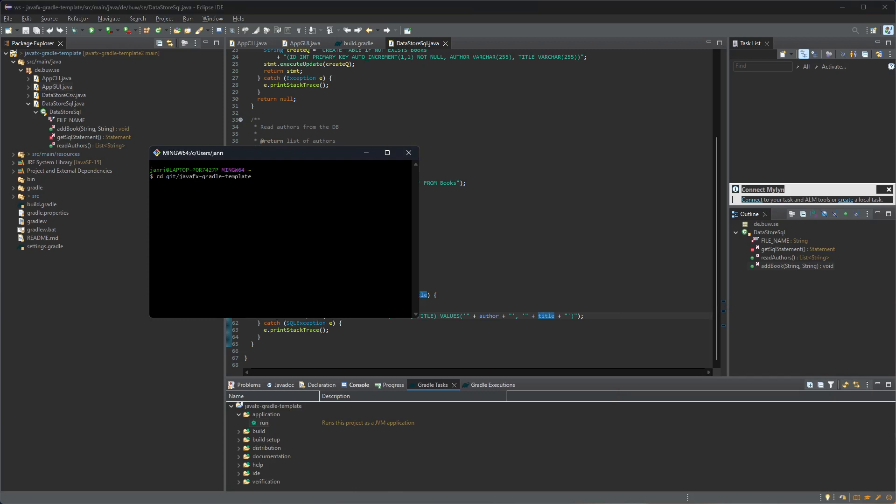
key(Return)
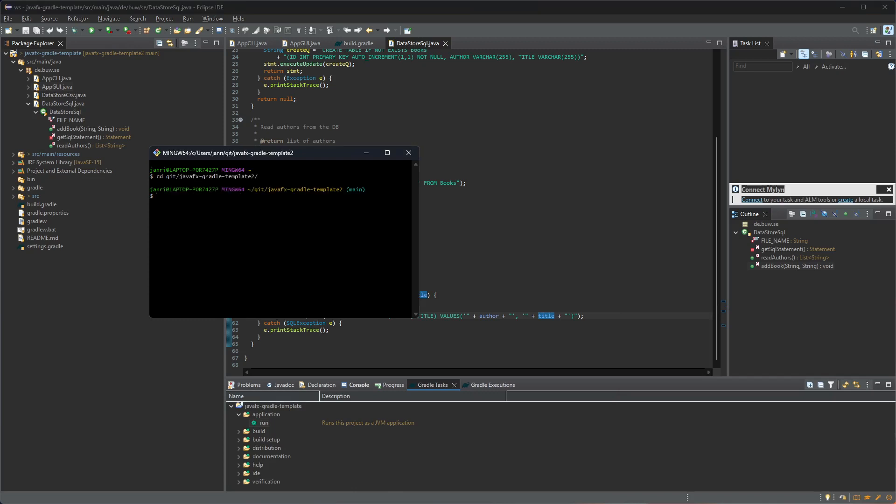
text(ls)
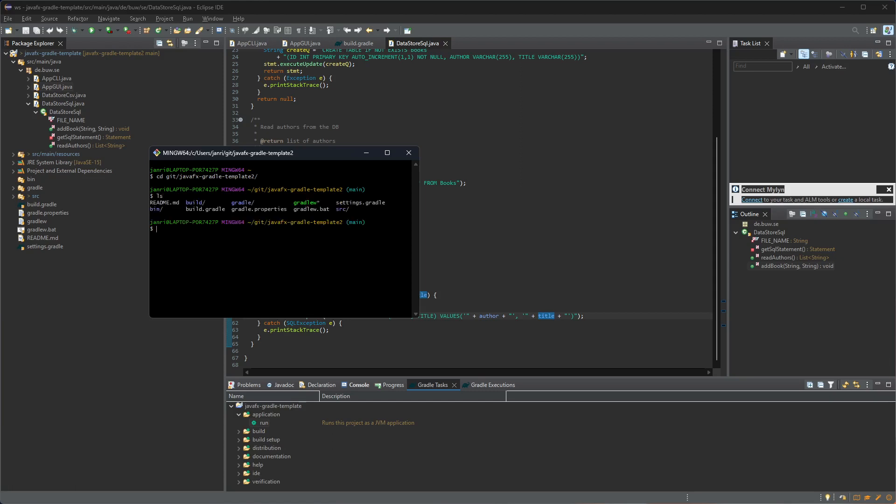
Start the author app from the command line with ./gradlew run
text(.)
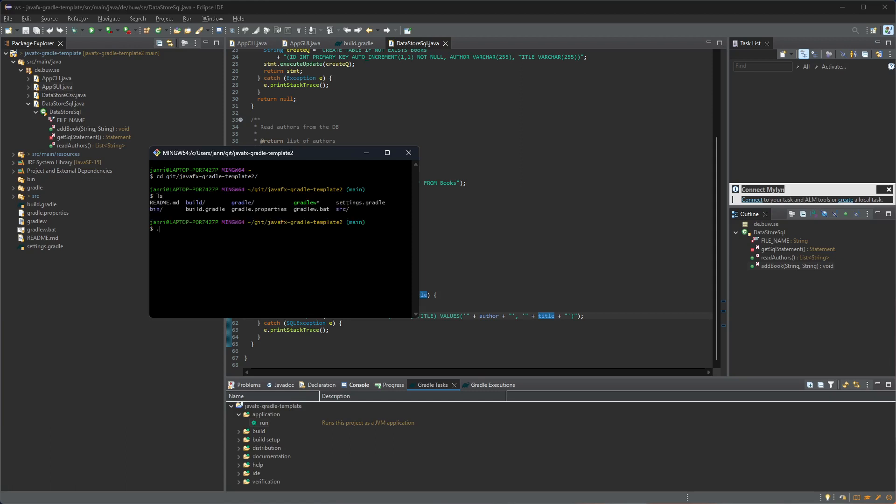
text(/gradlew run)
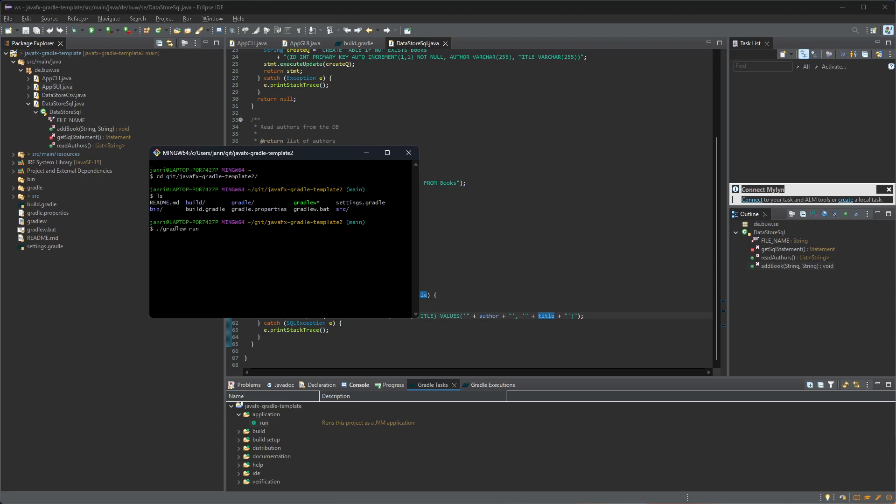
key(Return)
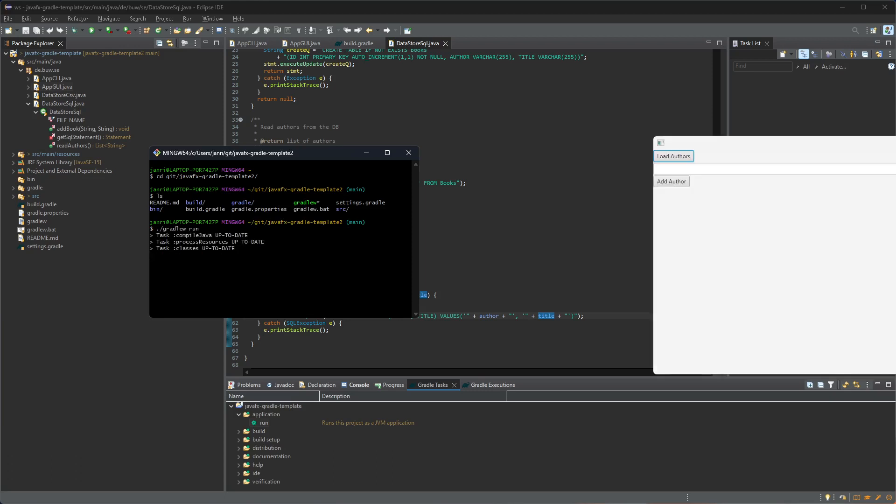
mouse_move(732, 158)
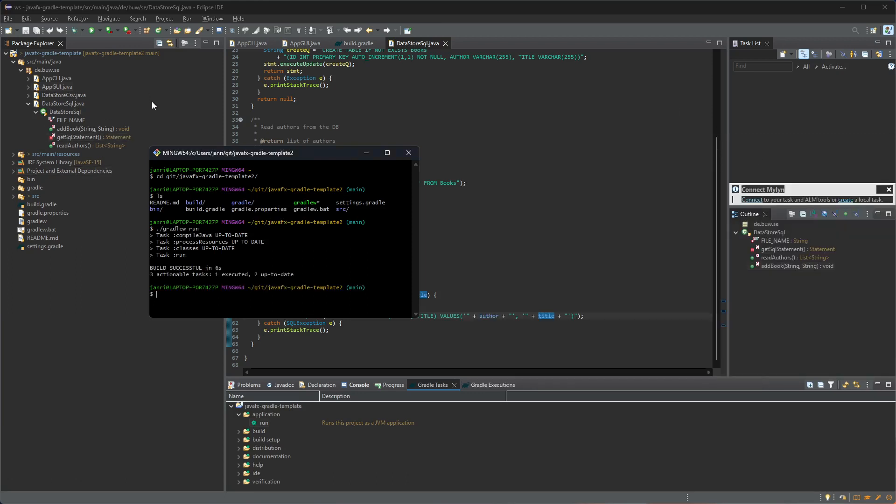
Return to Eclipse, close stale editors and reopen build.gradle from Package Explorer
click(408, 153)
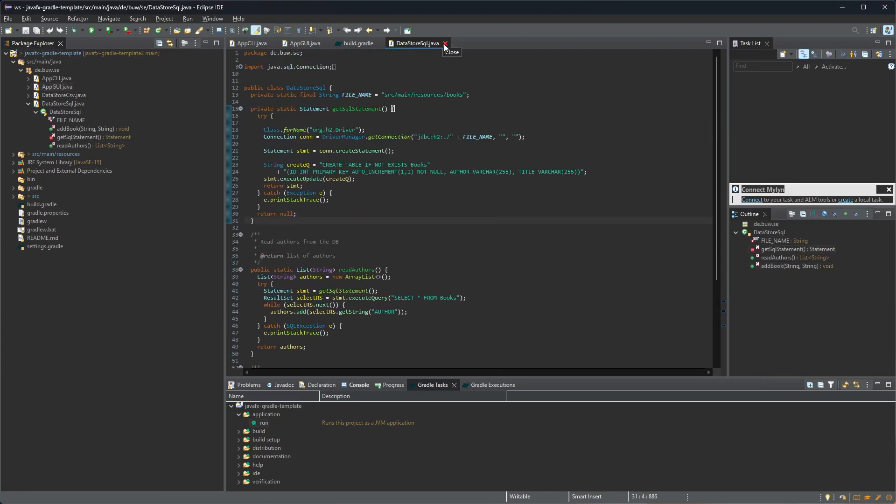
click(446, 43)
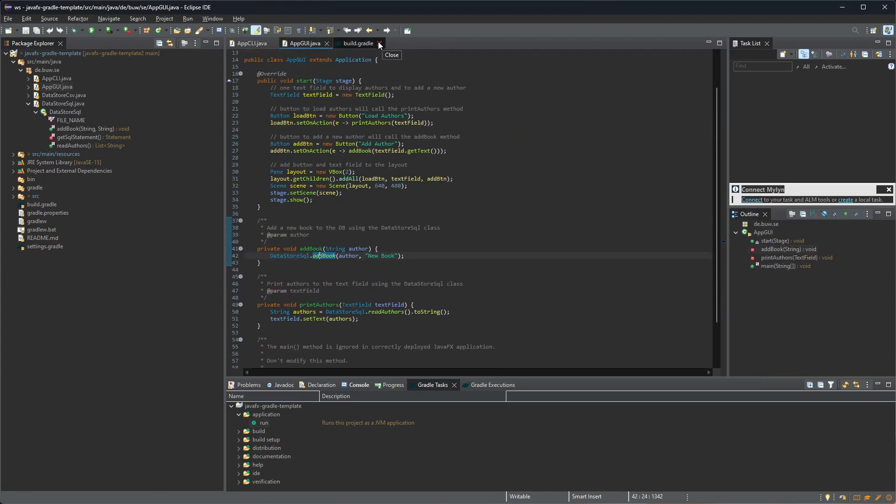
mouse_move(274, 43)
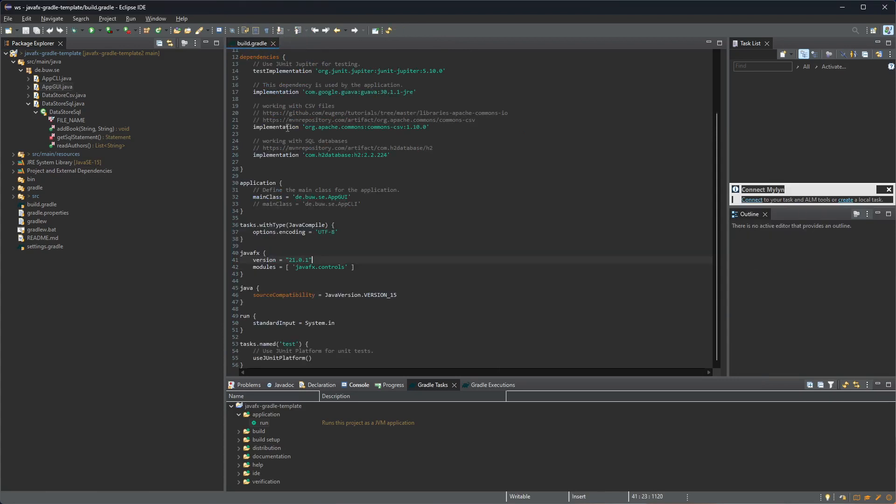
scroll(up, 3)
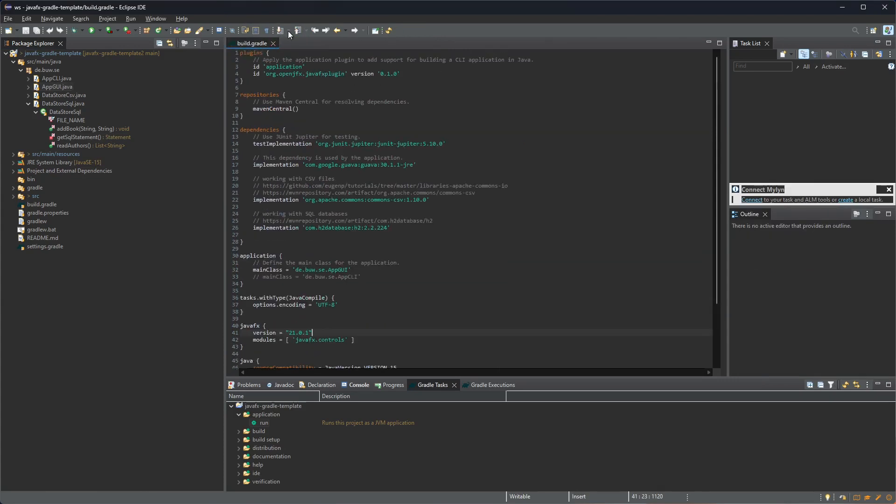
click(269, 43)
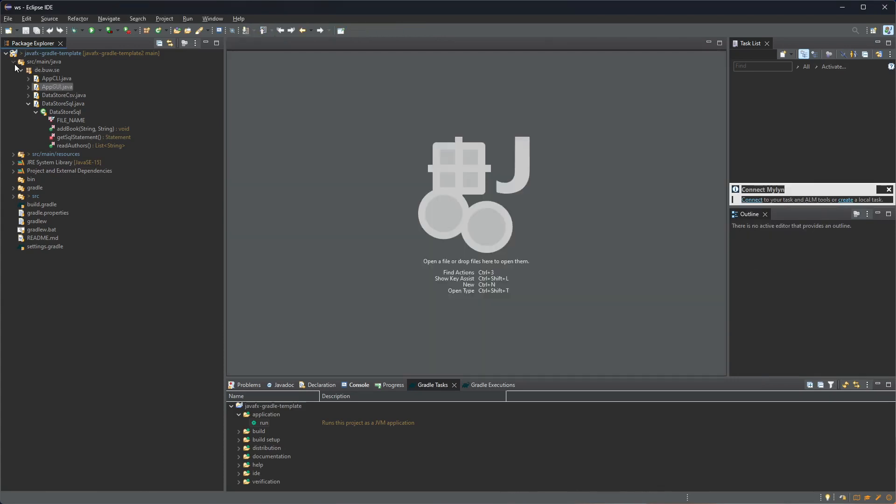
click(13, 61)
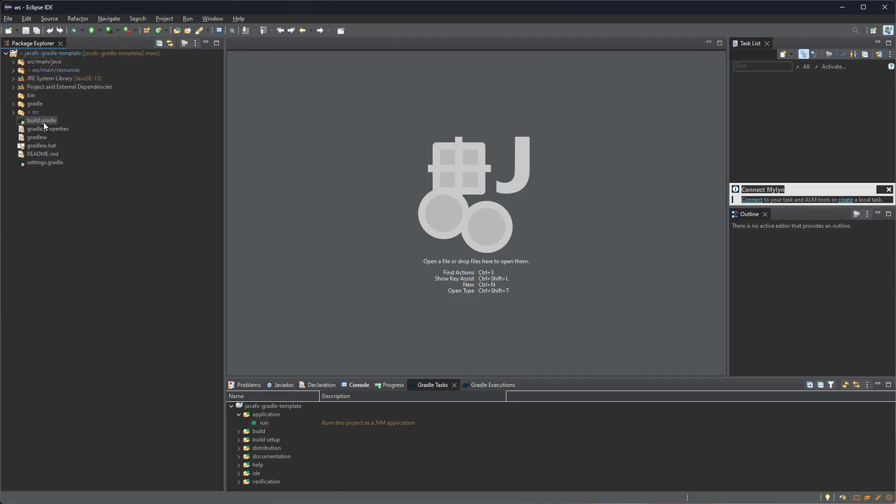
click(41, 121)
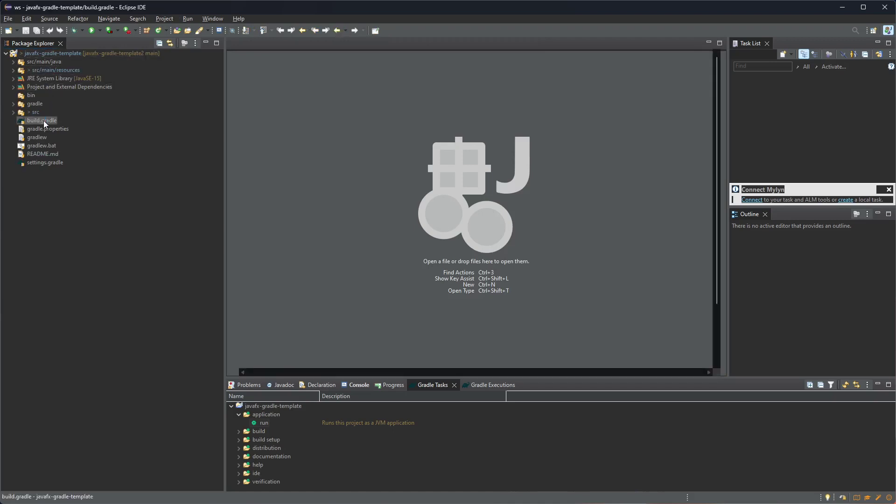
double_click(42, 120)
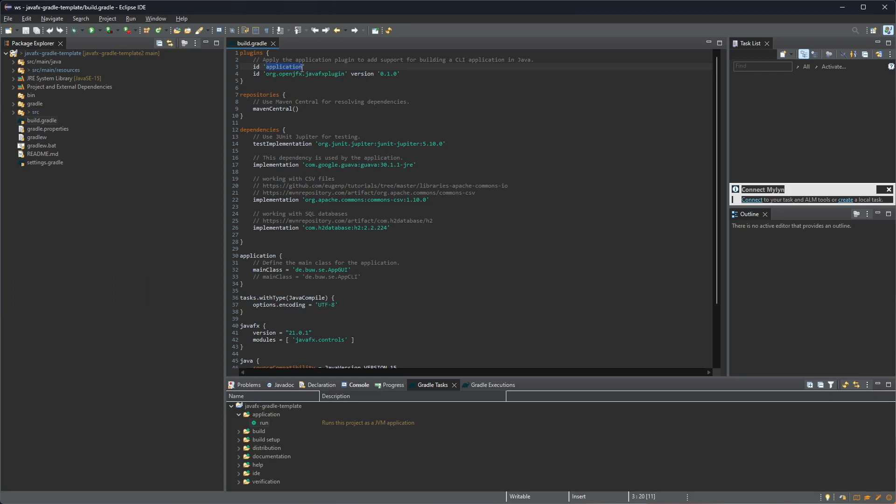
Walk through the JavaFX plugin declaration and the mavenCentral repository
click(324, 73)
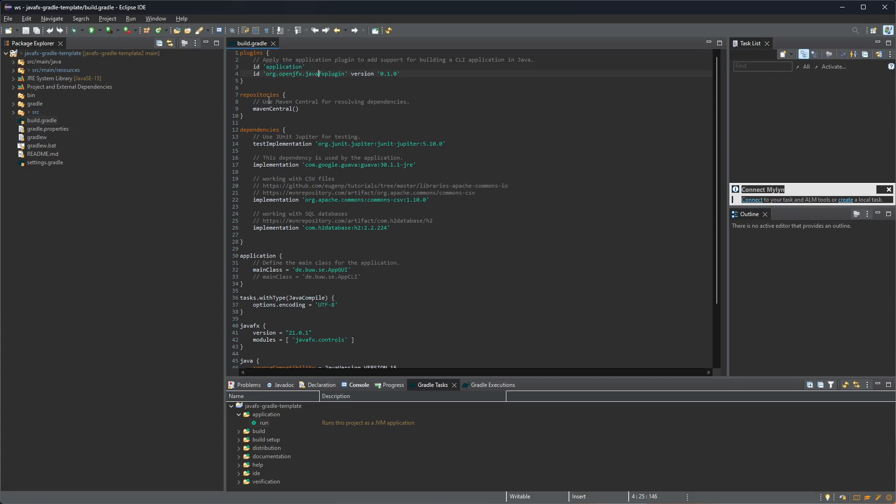
double_click(272, 109)
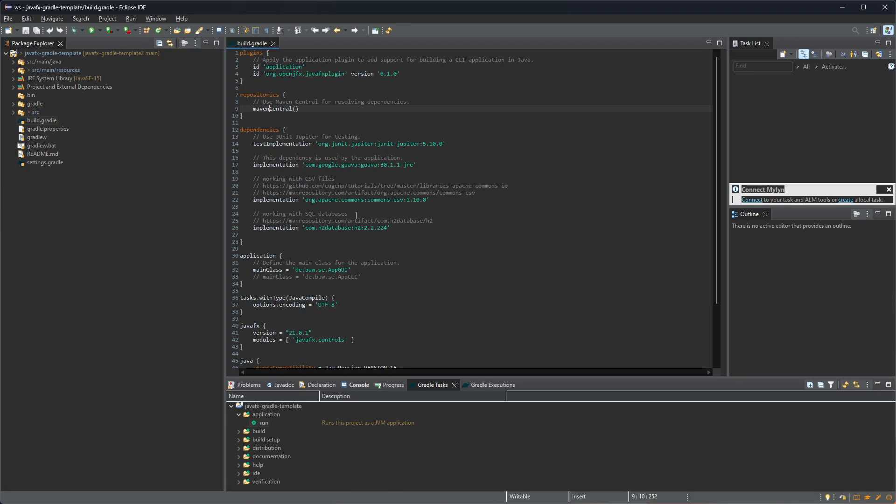
click(348, 165)
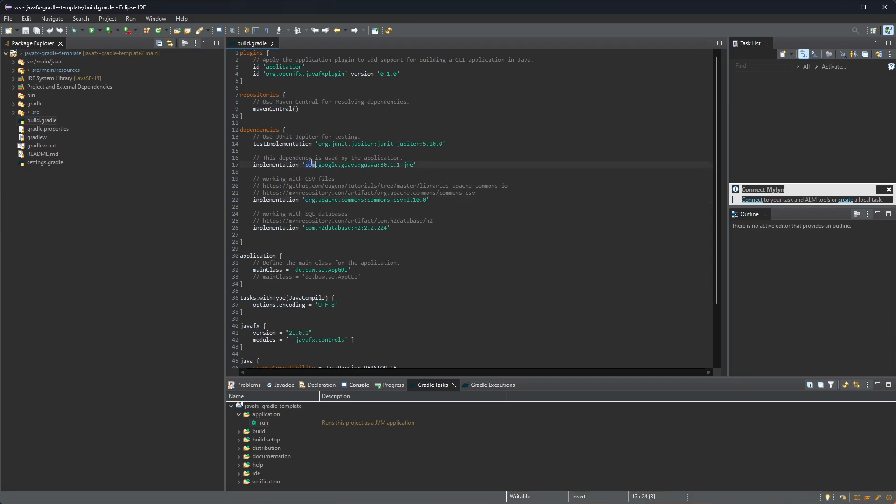
Walk through the JUnit, Guava, commons-csv and H2 dependencies
click(444, 144)
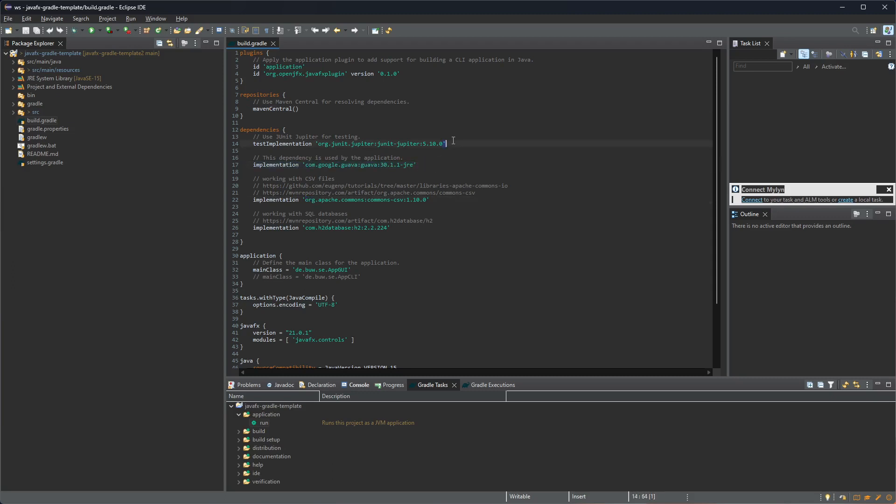
click(416, 165)
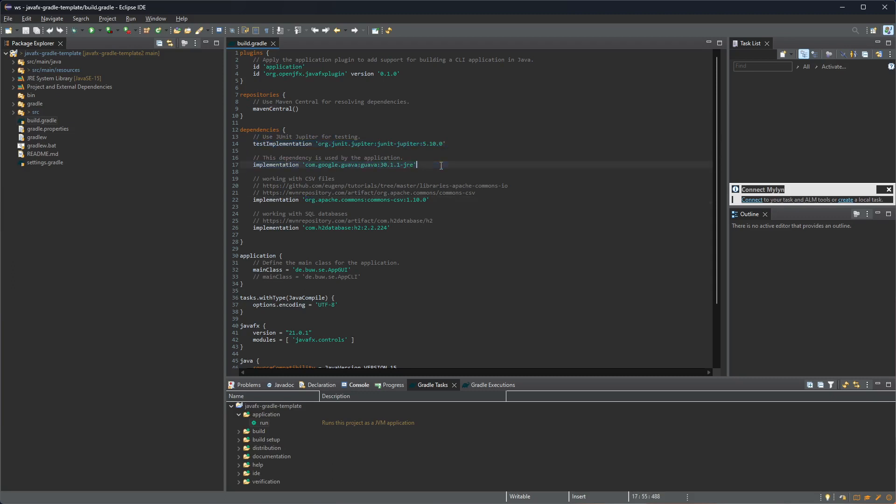
mouse_move(437, 174)
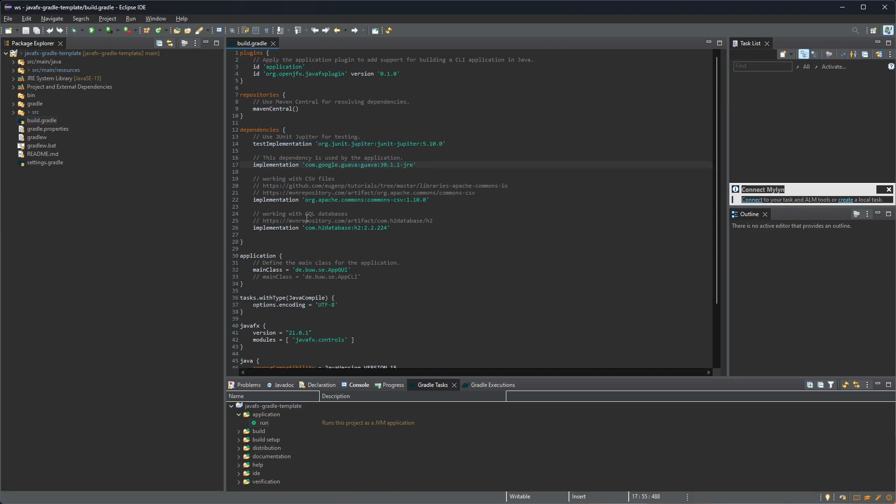
double_click(378, 200)
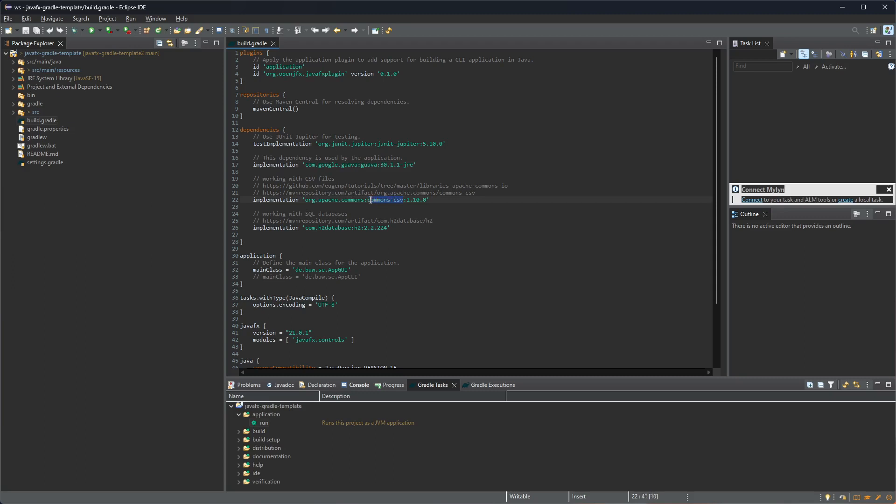
click(320, 227)
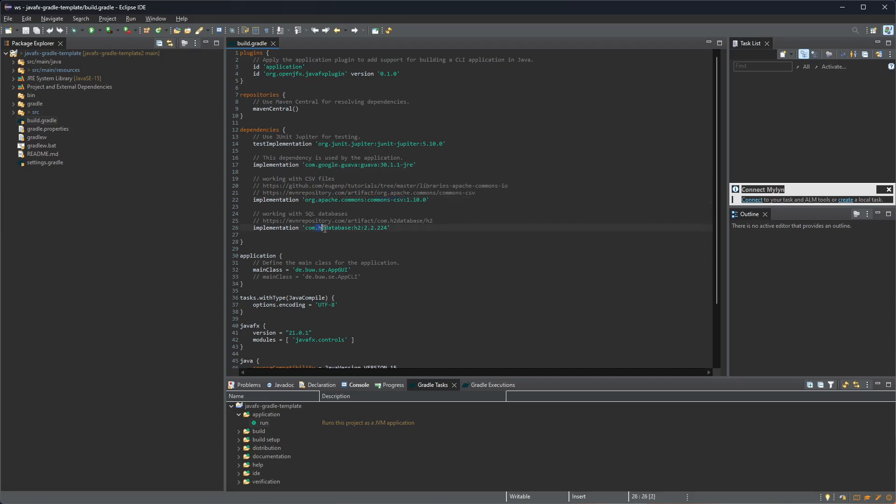
click(401, 228)
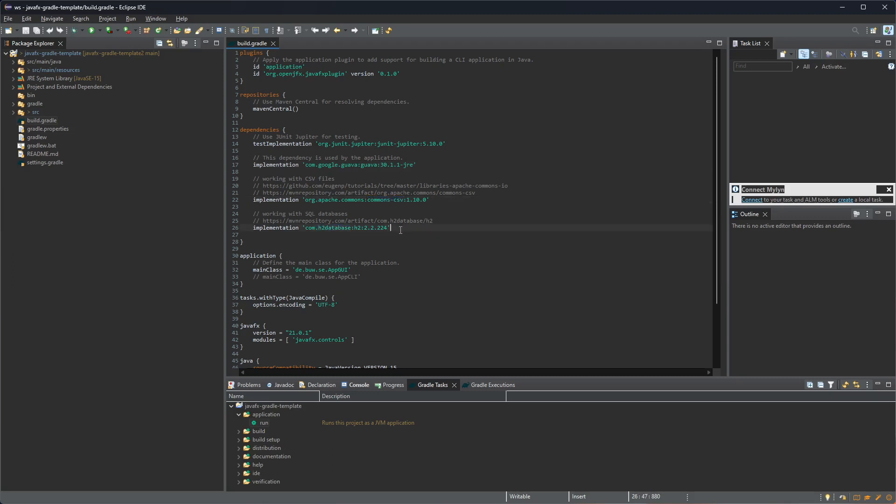
mouse_move(83, 171)
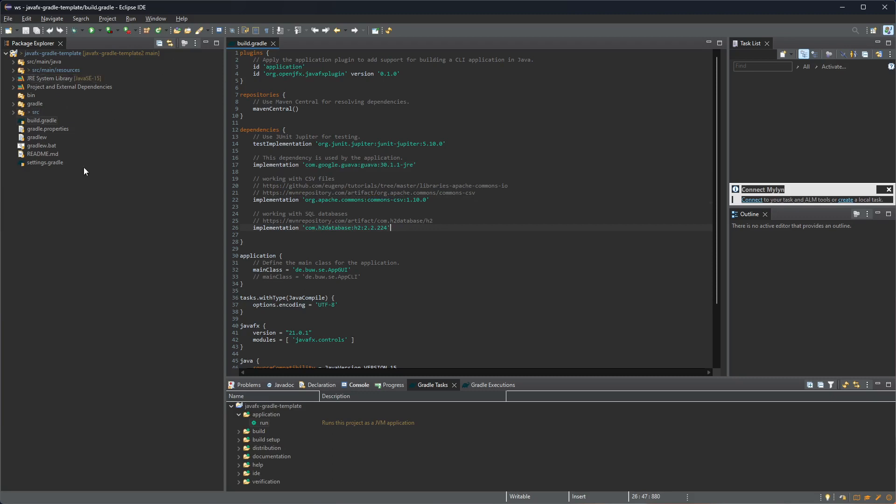
mouse_move(330, 269)
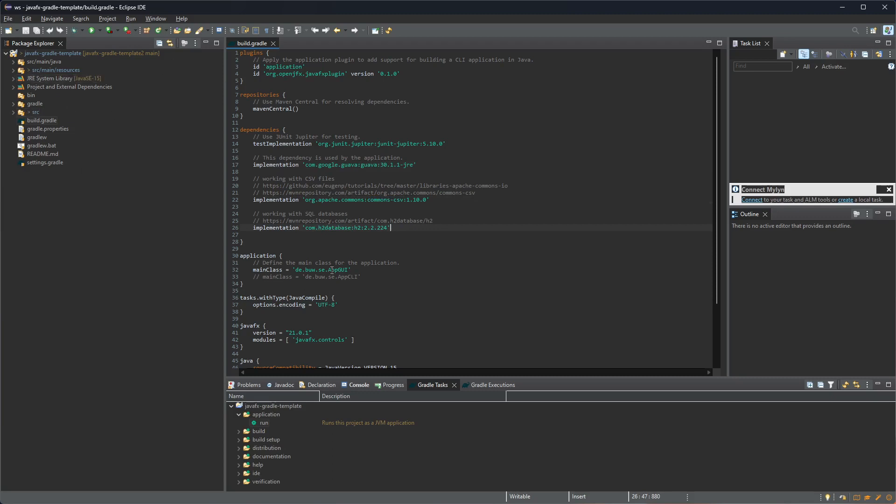
Switch mainClass to de.buw.se.AppCLI, save build.gradle and open AppCLI.java
click(300, 269)
text(//)
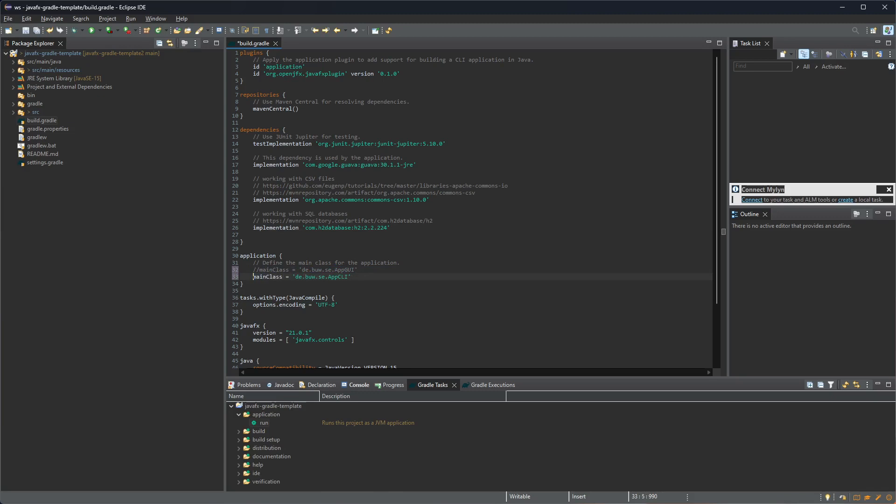
key(ctrl+s)
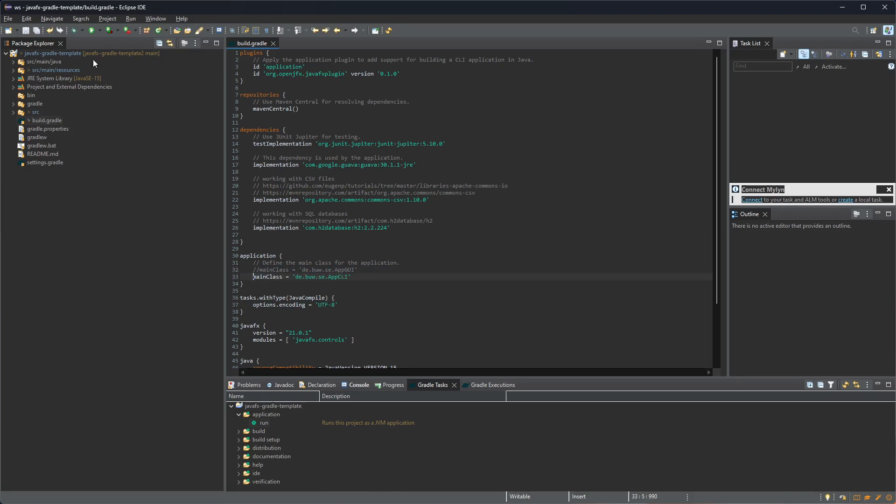
click(13, 62)
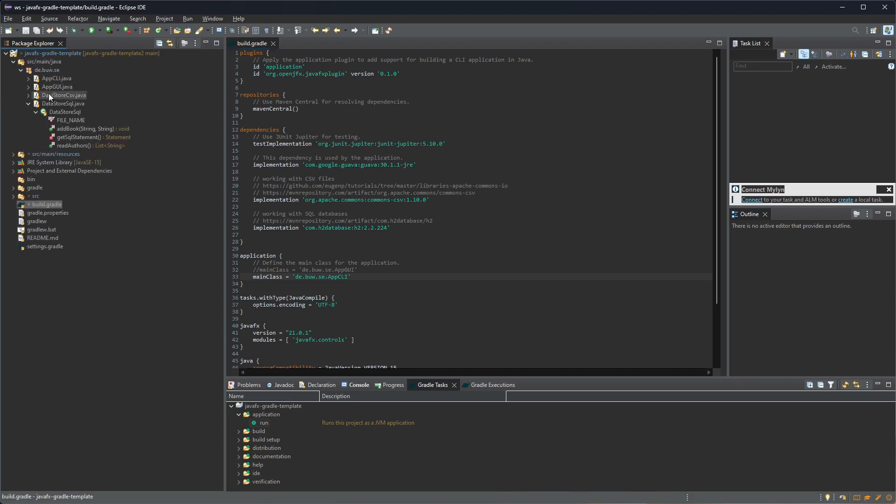
click(59, 79)
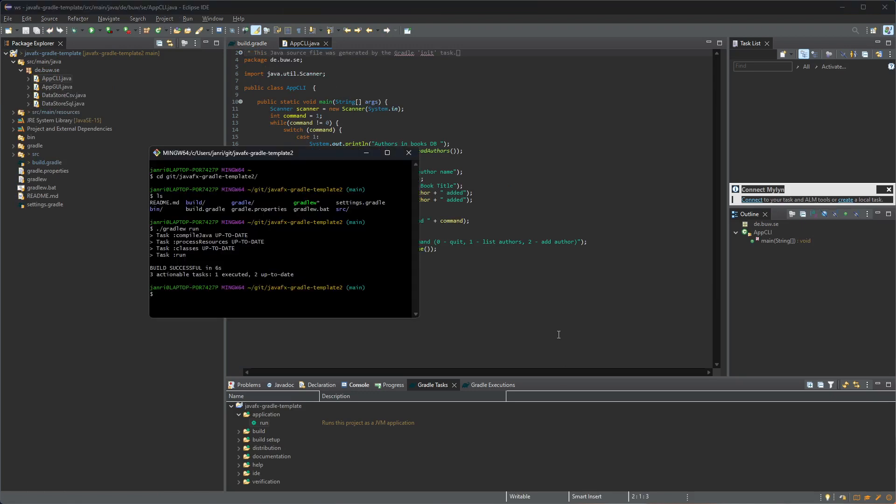
Run ./gradlew run so the CLI app lists Dan Simmons and Douglas Adams
text(./gradlew run)
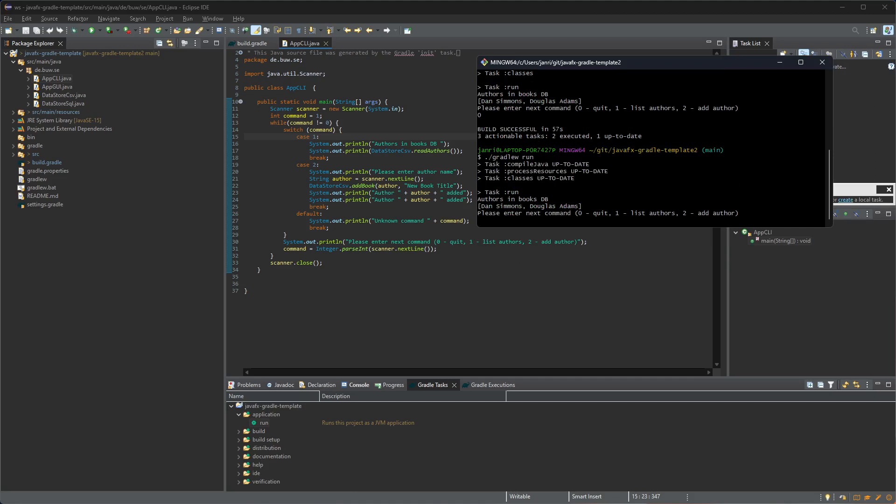
List authors, add author Jan with command 2, then list again to show Jan
text(1)
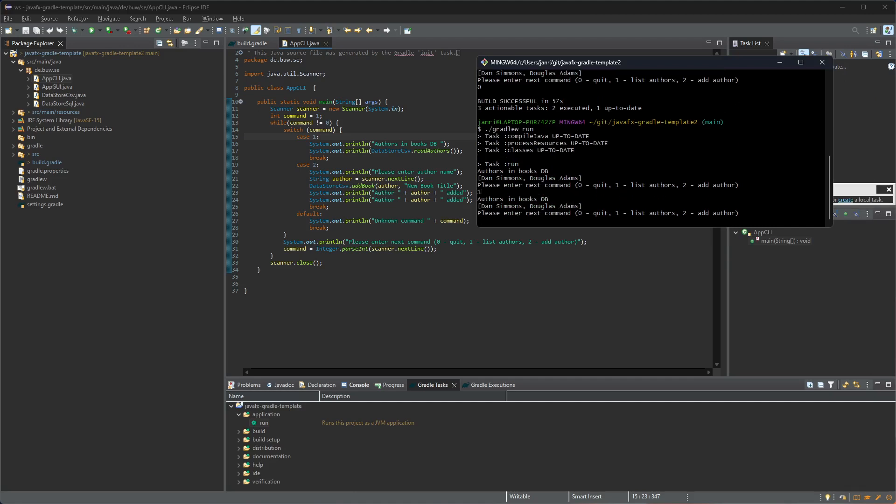
text(2)
text(Jan)
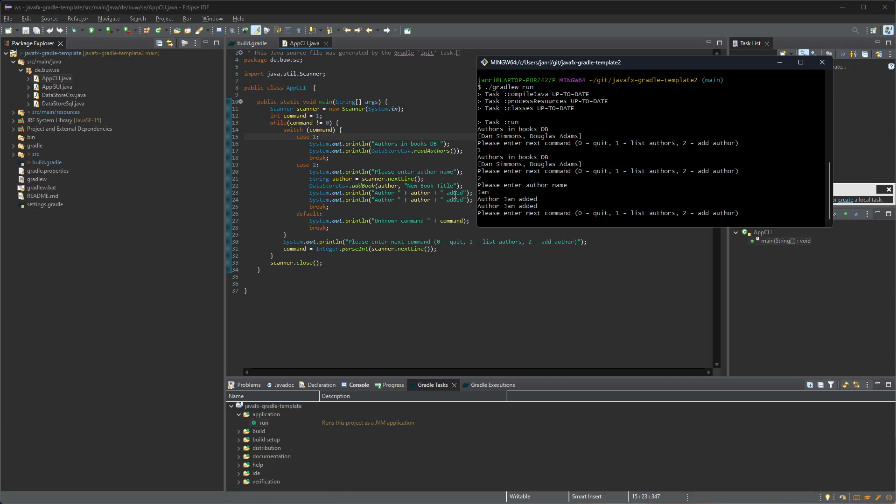
mouse_move(710, 189)
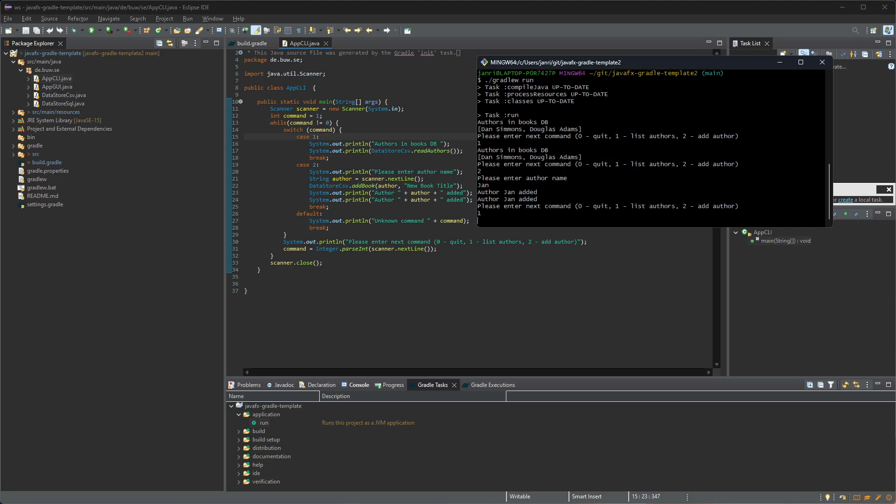
text(1)
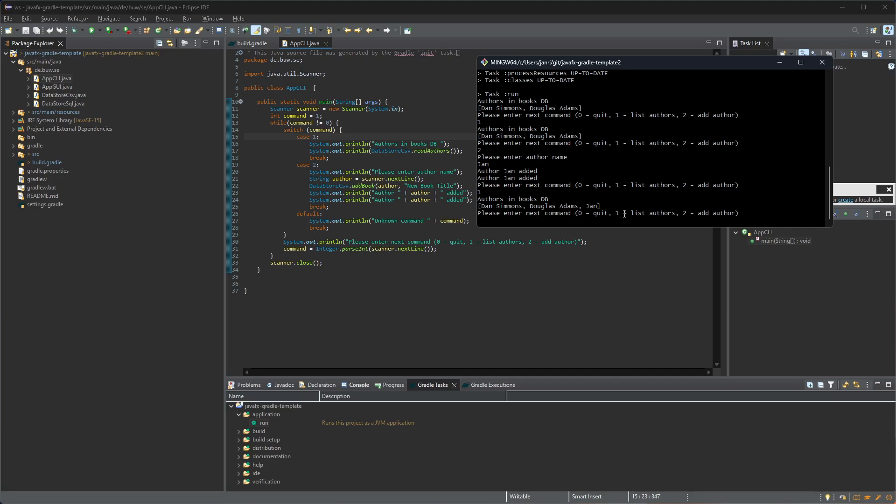
Try the invalid commands 9666 and lkjsa and see them rejected
text(9666)
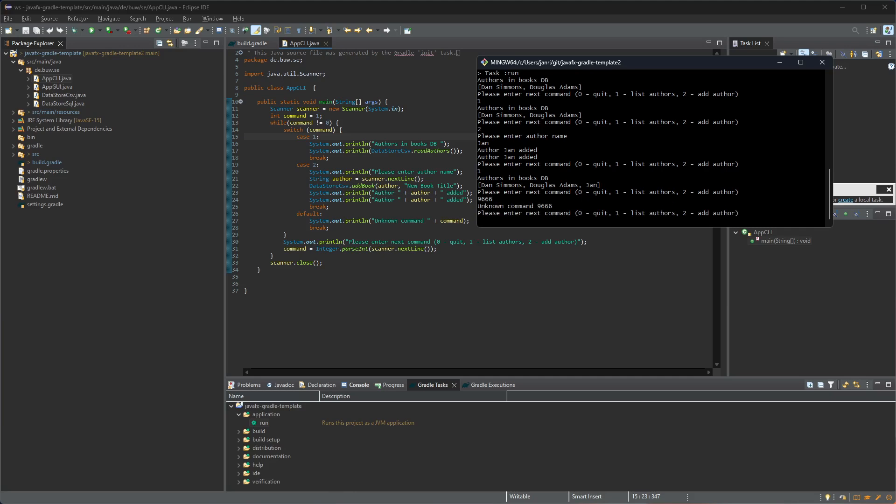
text(lkjsa)
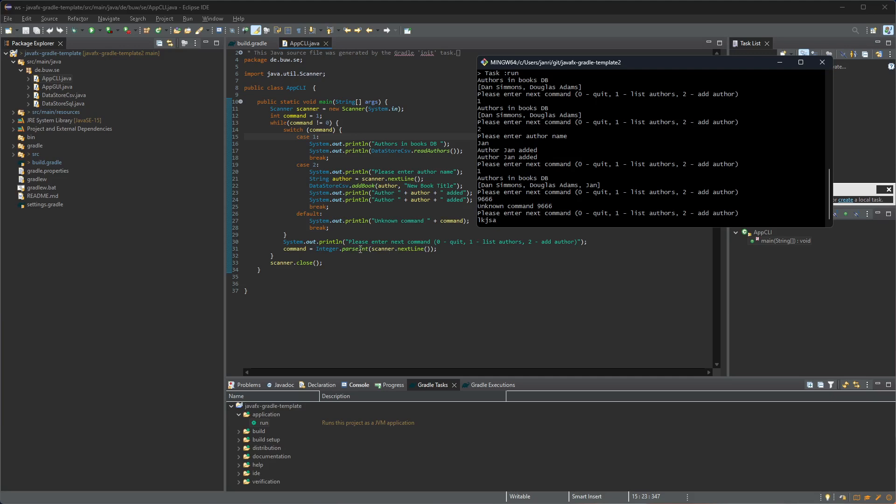
mouse_move(556, 218)
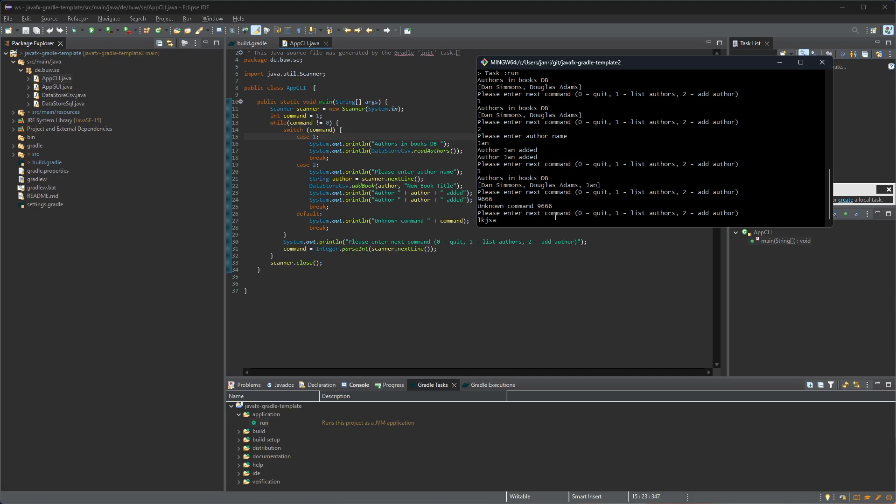
key(Return)
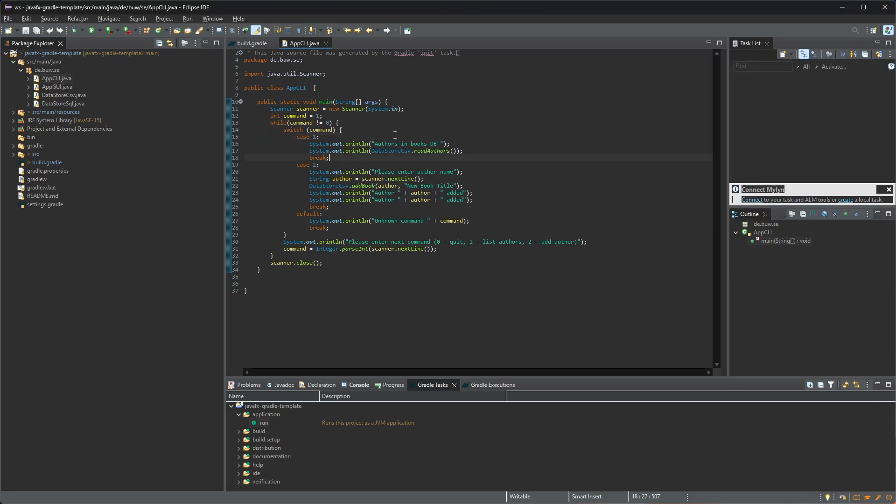
Jump from the readAuthors call to its declaration in DataStoreCsv
click(431, 151)
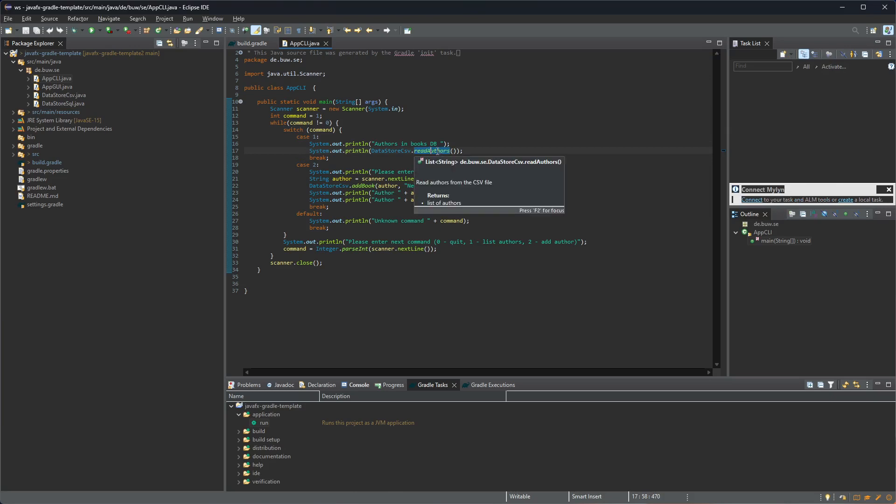
click(433, 151)
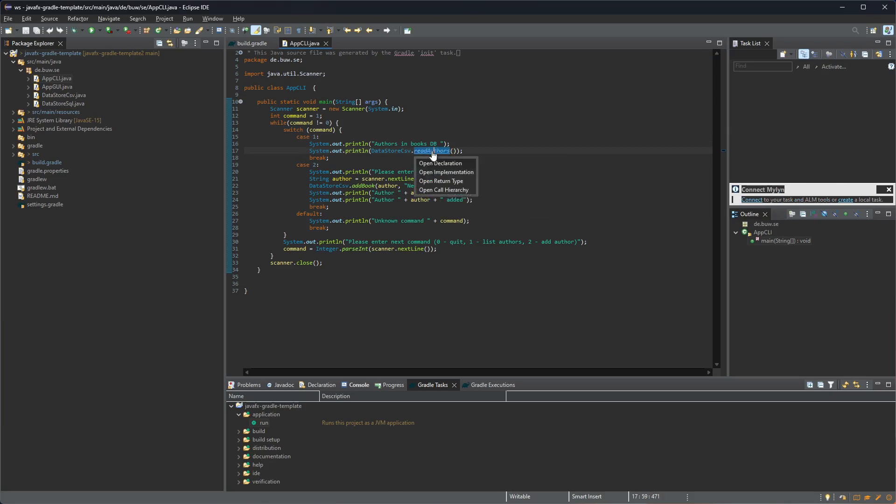
click(439, 163)
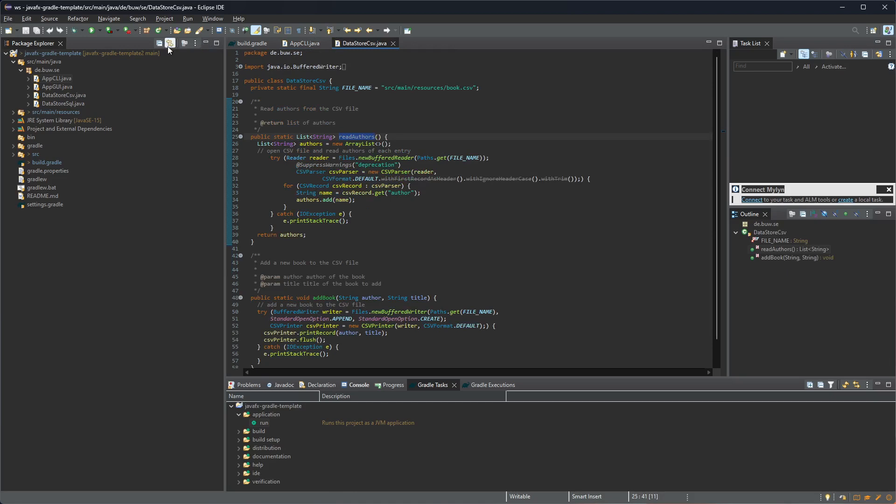
Expand DataStoreCsv.java in Package Explorer and jump to the FILE_NAME constant
click(62, 103)
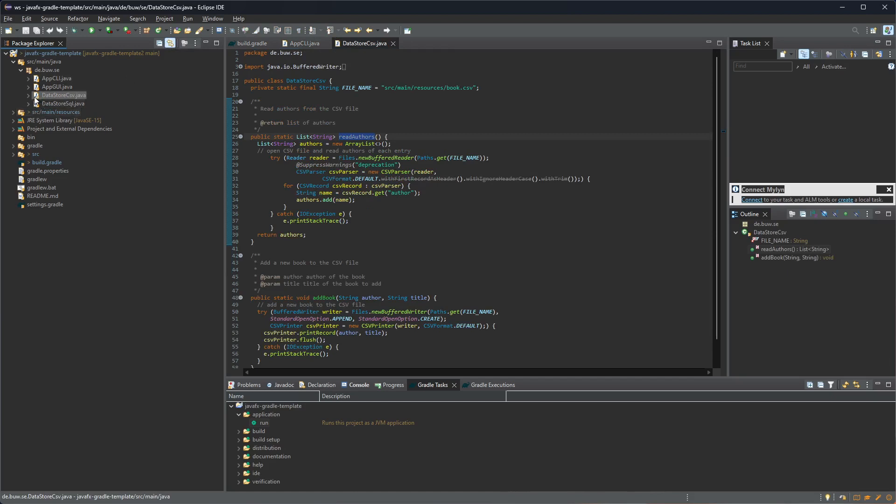
click(35, 95)
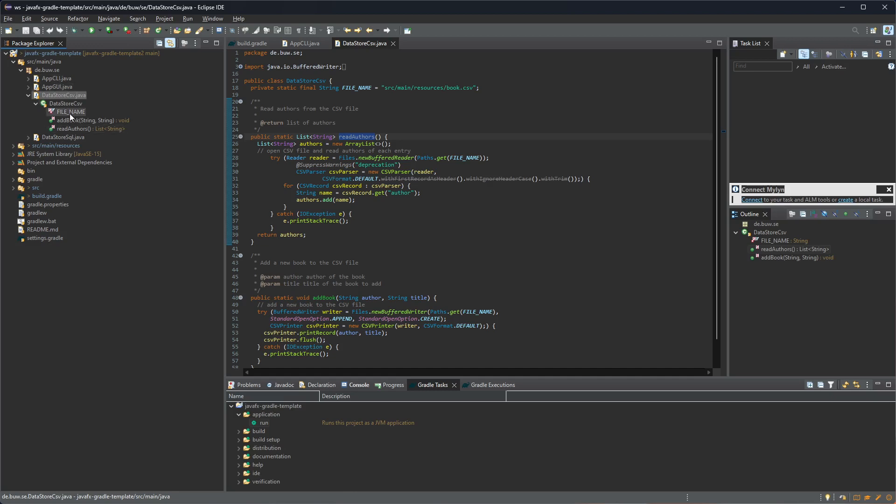
click(89, 129)
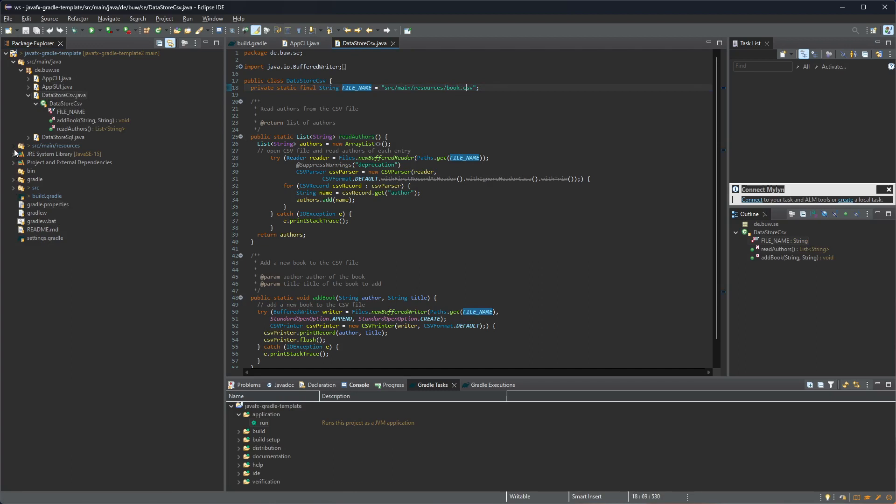
Open book.csv from src/main/resources, review its author rows, then close it
click(28, 146)
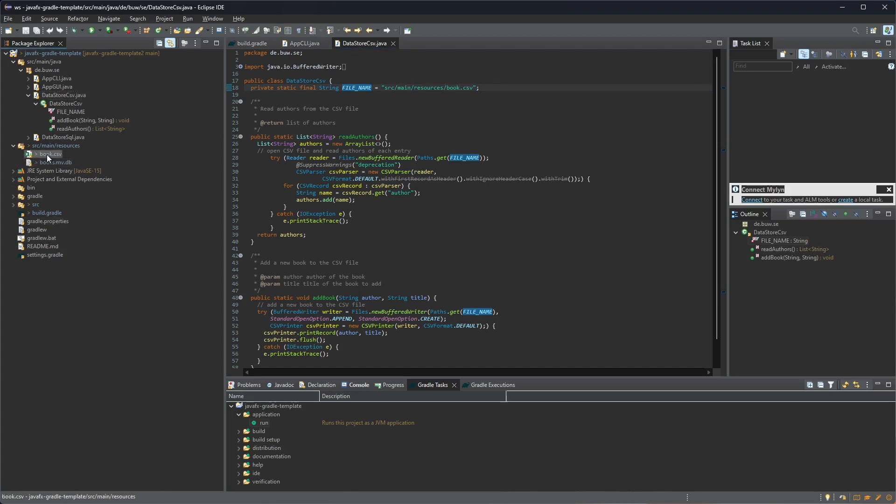
right_click(50, 154)
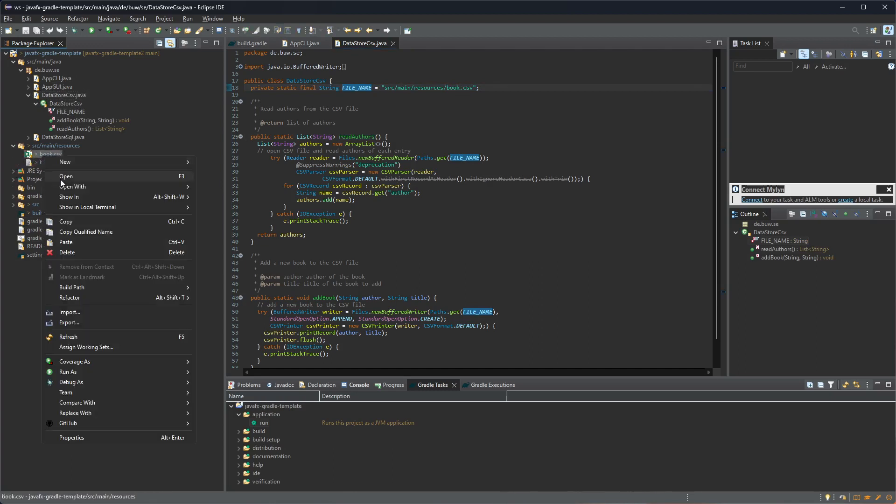
click(66, 177)
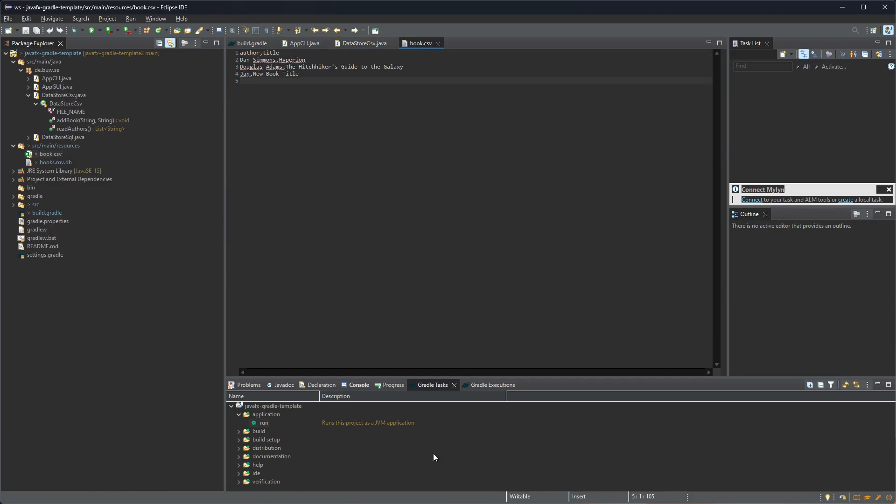
mouse_move(333, 106)
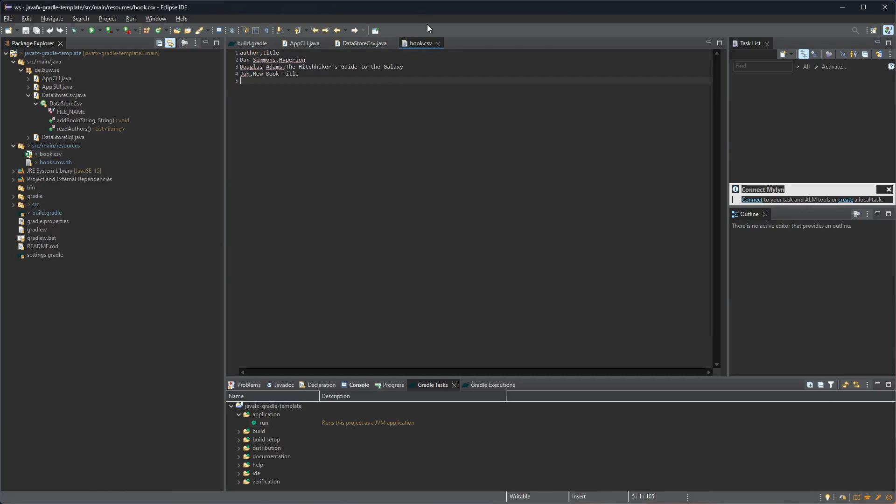
click(361, 43)
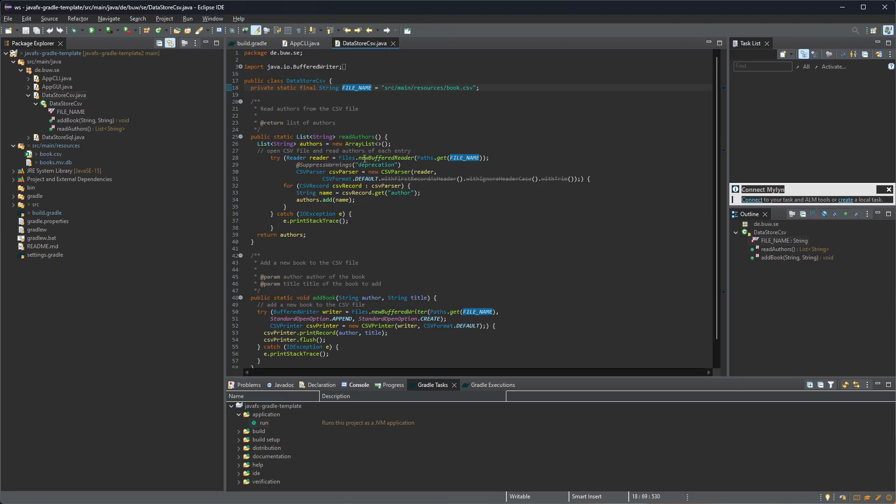
Review where the authors list is used in readAuthors and return to AppCLI.java
click(291, 152)
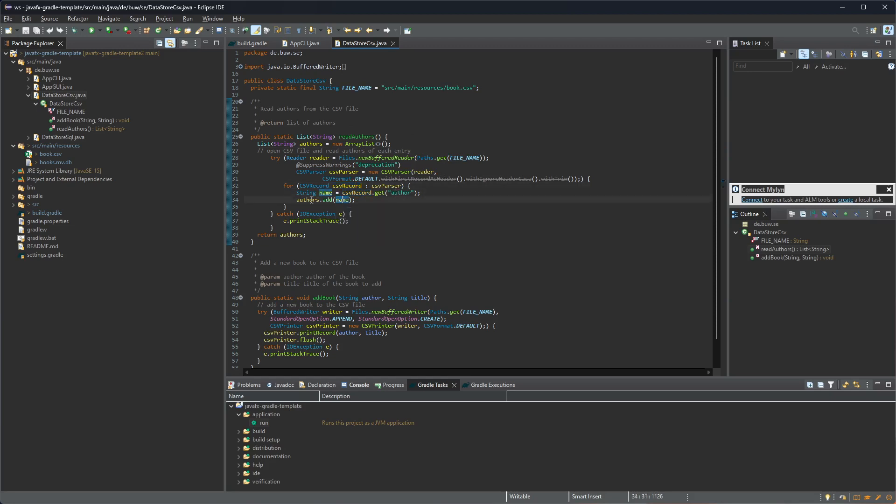
mouse_move(242, 216)
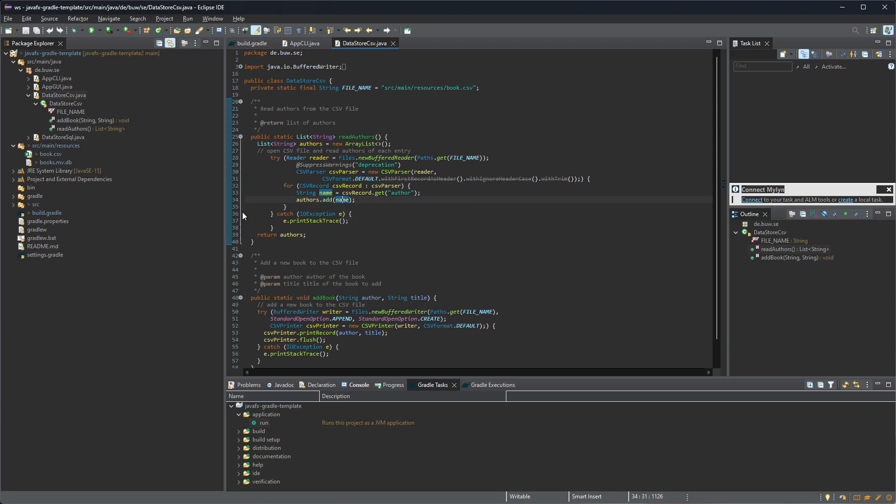
double_click(292, 234)
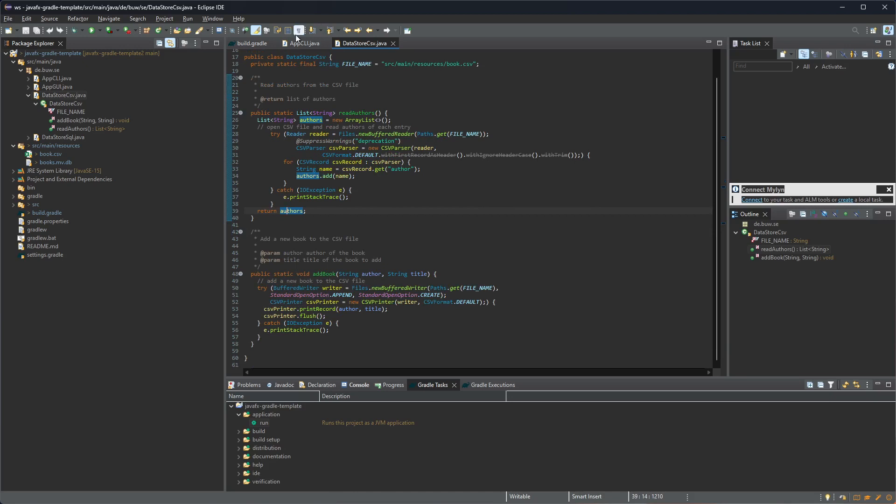
click(301, 43)
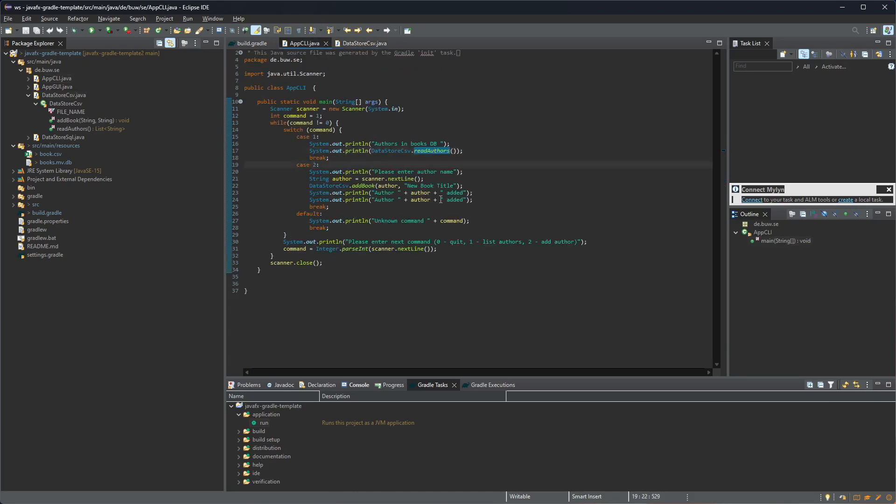
Jump from the addBook call in AppCLI.java to its declaration in DataStoreCsv.java
click(442, 200)
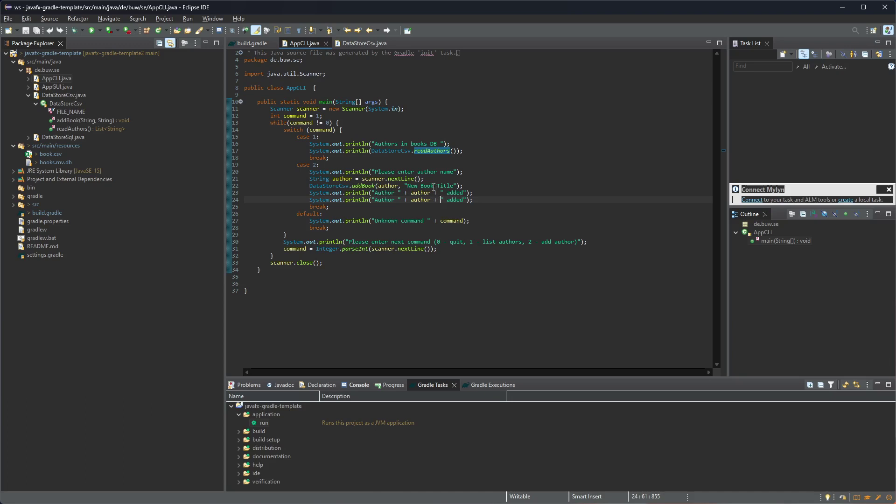
click(371, 185)
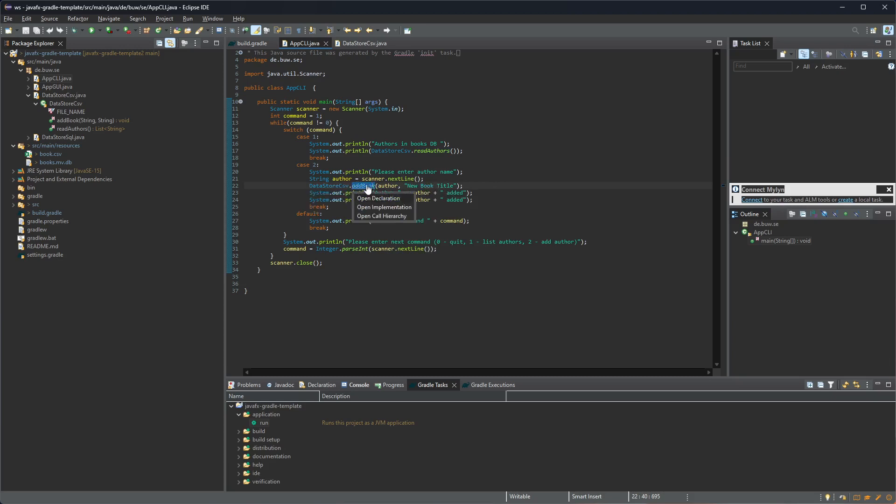
click(378, 198)
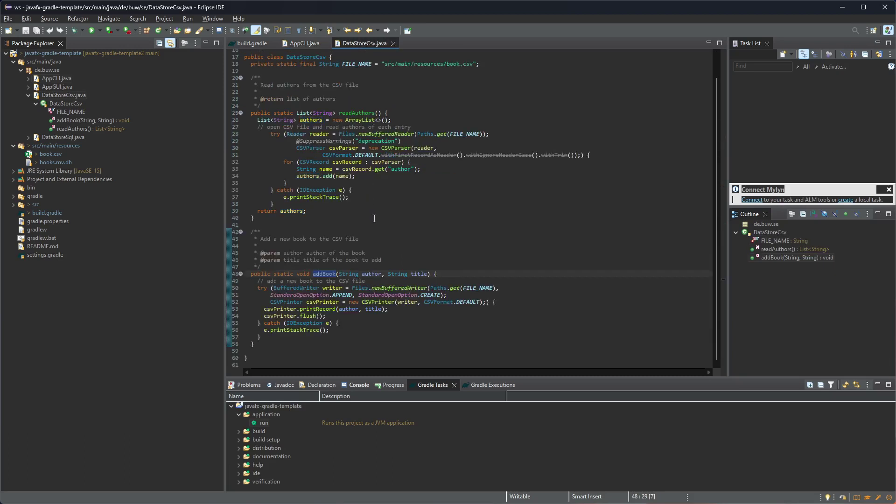
mouse_move(330, 284)
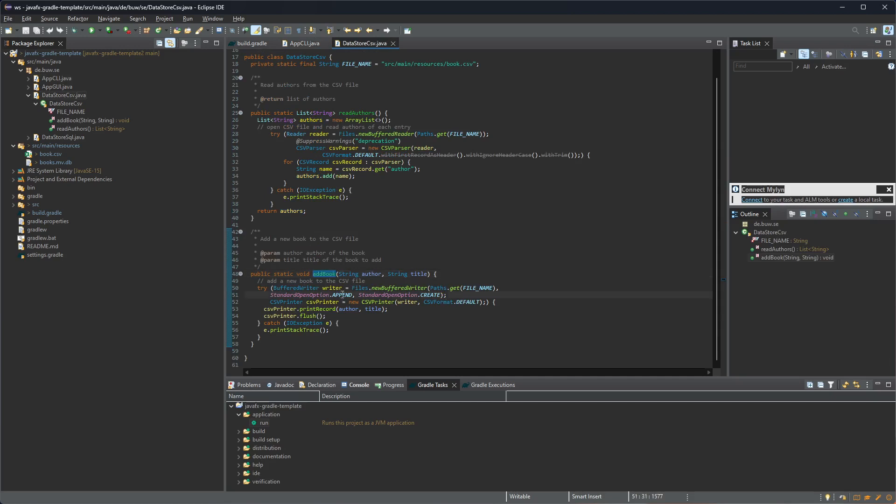
mouse_move(342, 295)
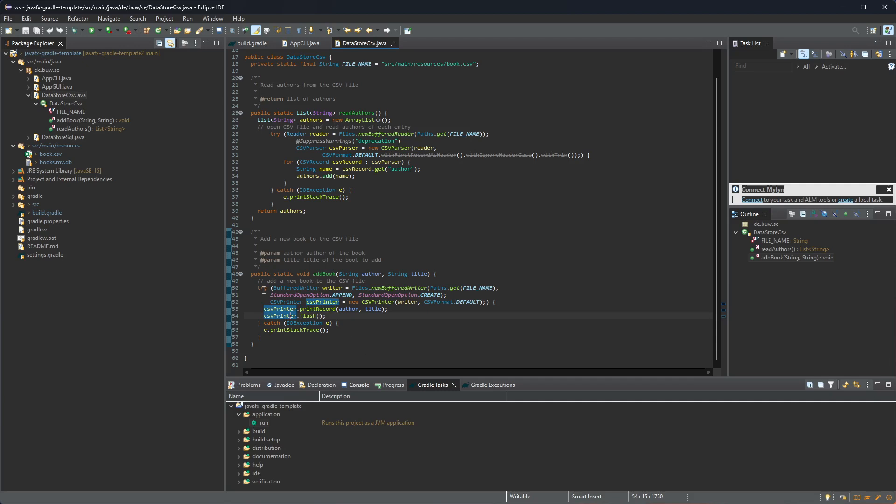
Inspect the csvPrinter usage in addBook, then close DataStoreCsv.java
click(266, 287)
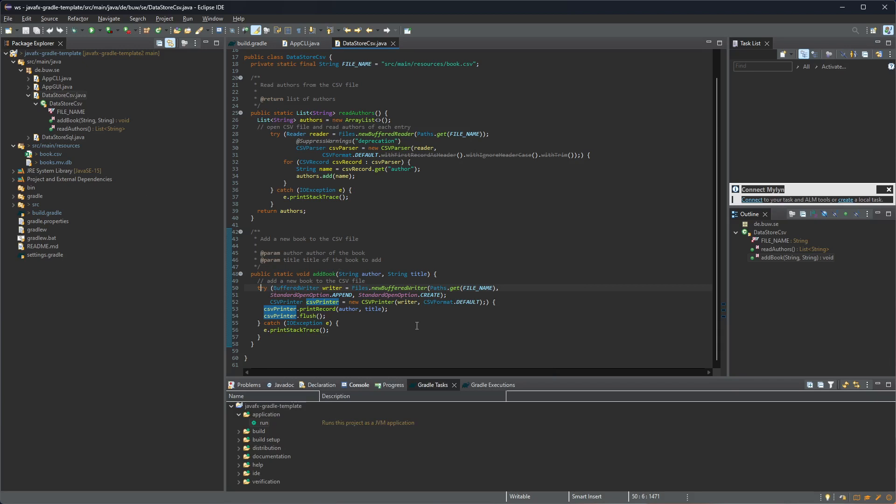
mouse_move(344, 335)
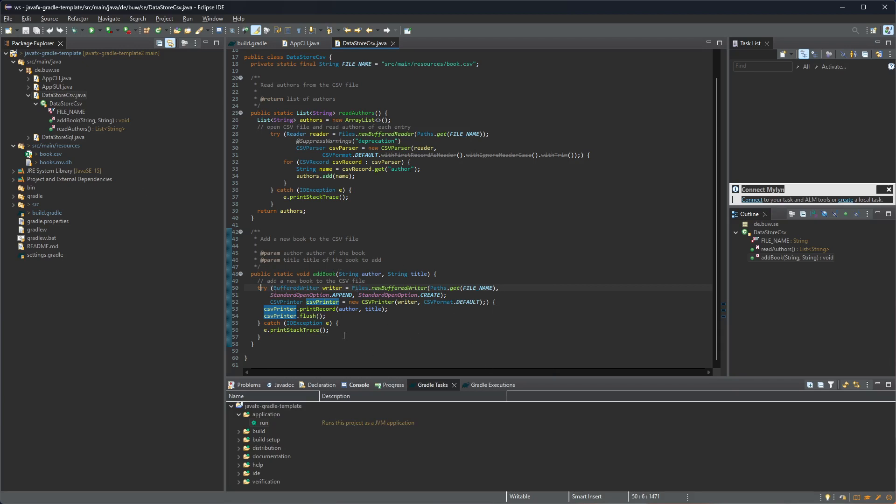
click(346, 330)
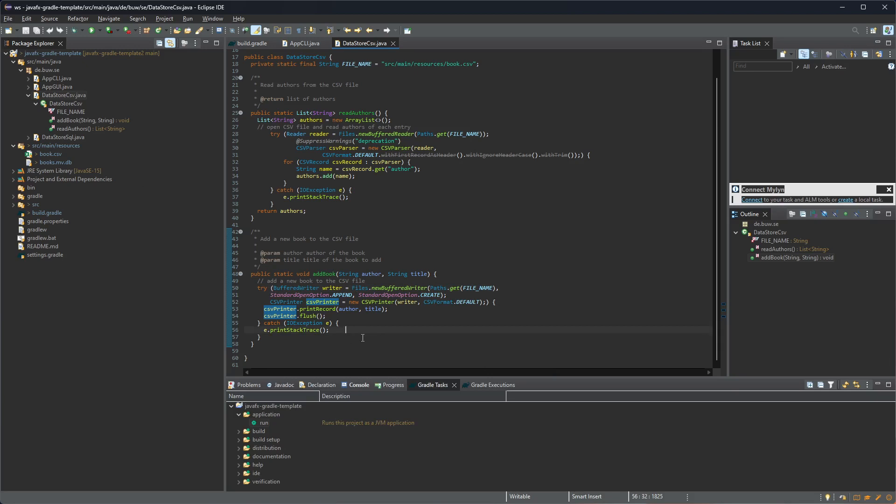
mouse_move(416, 50)
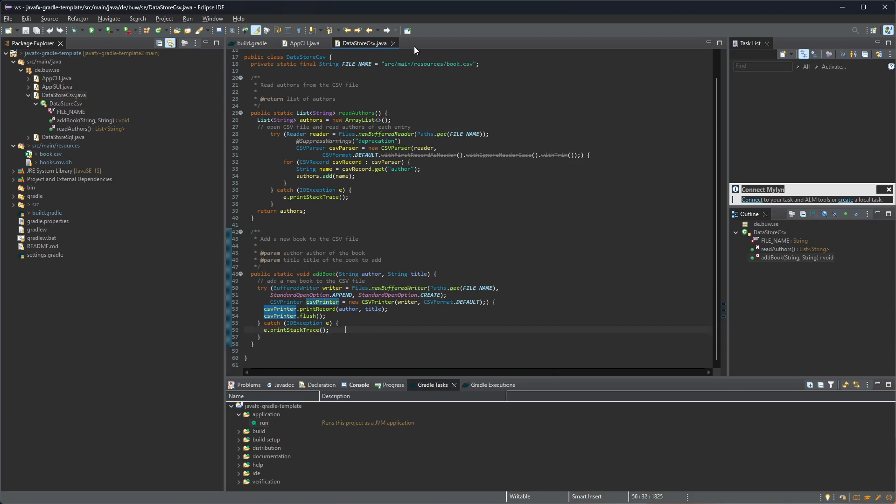
click(301, 43)
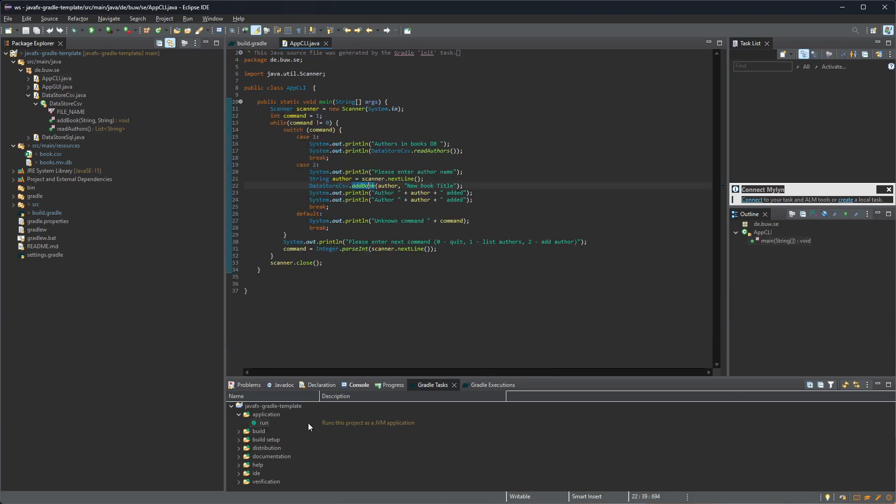
Launch the Gradle application > run task and view its console output
click(264, 422)
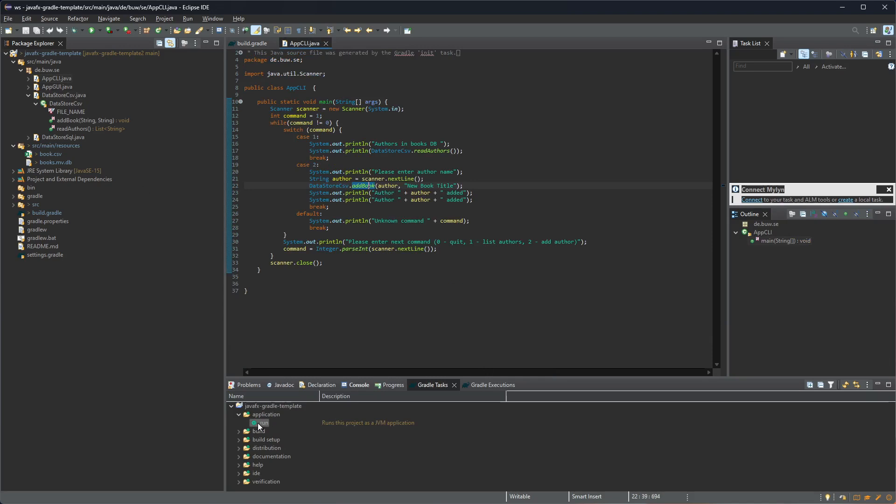
double_click(261, 423)
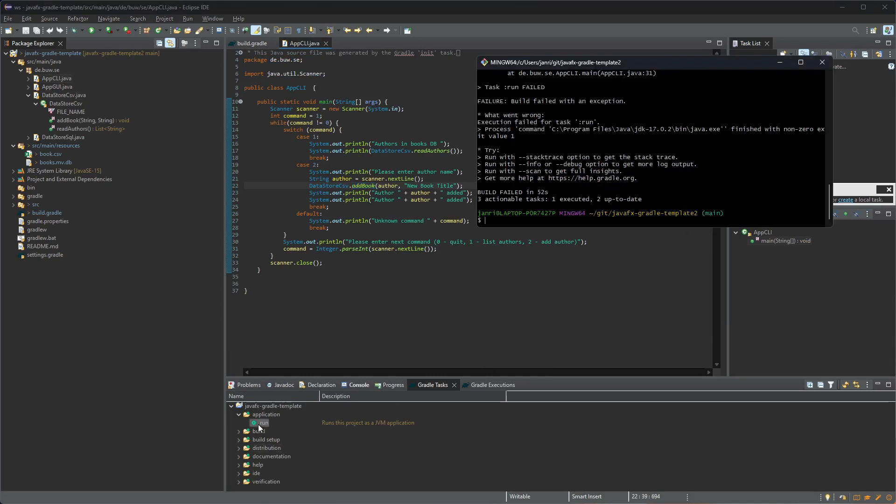
click(823, 61)
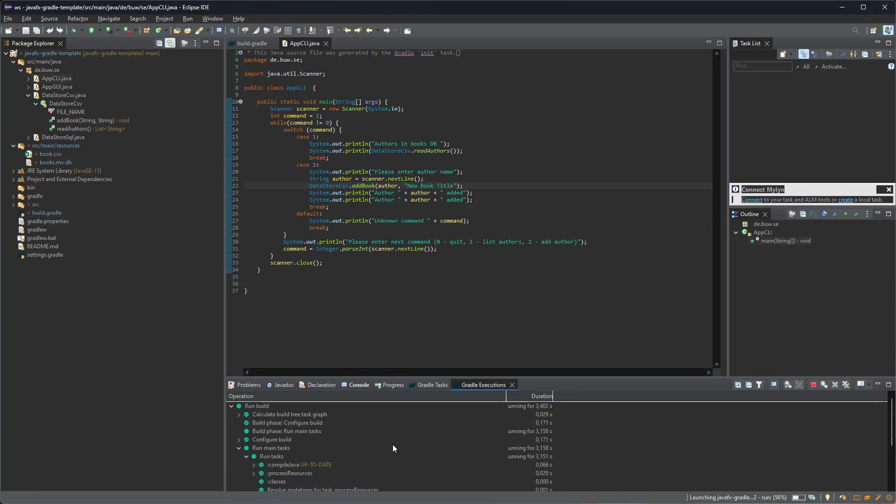
mouse_move(465, 429)
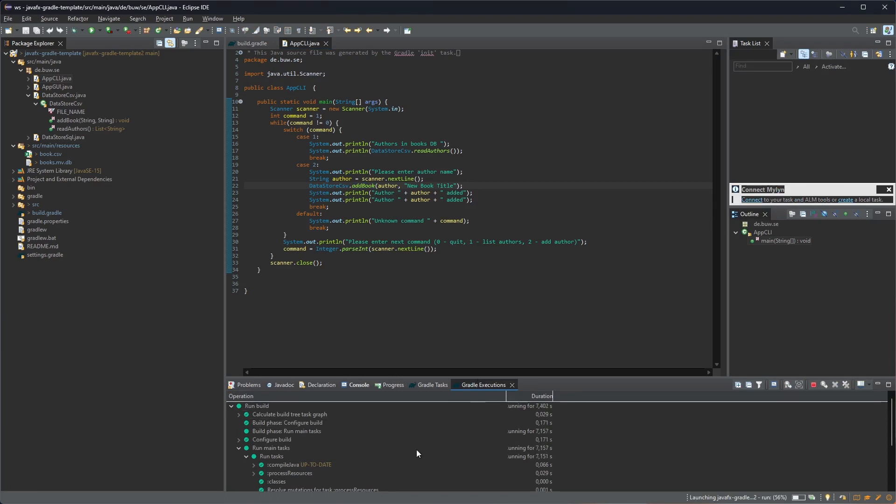
click(358, 385)
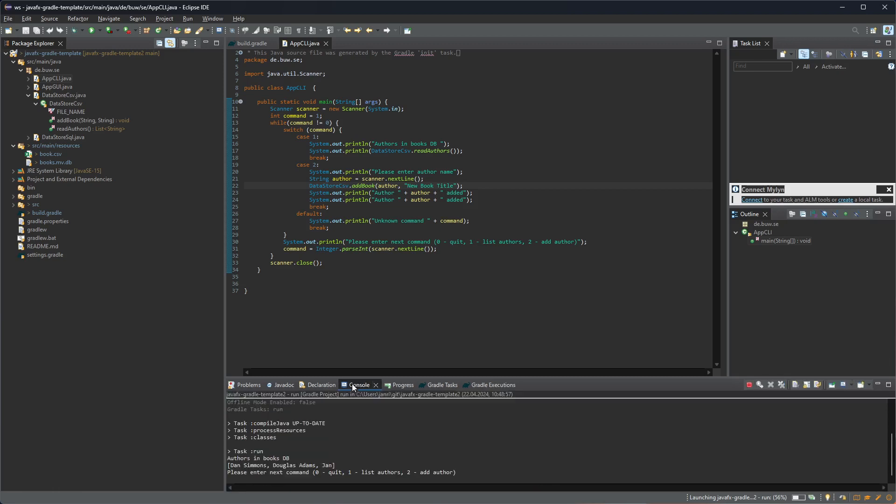
mouse_move(327, 488)
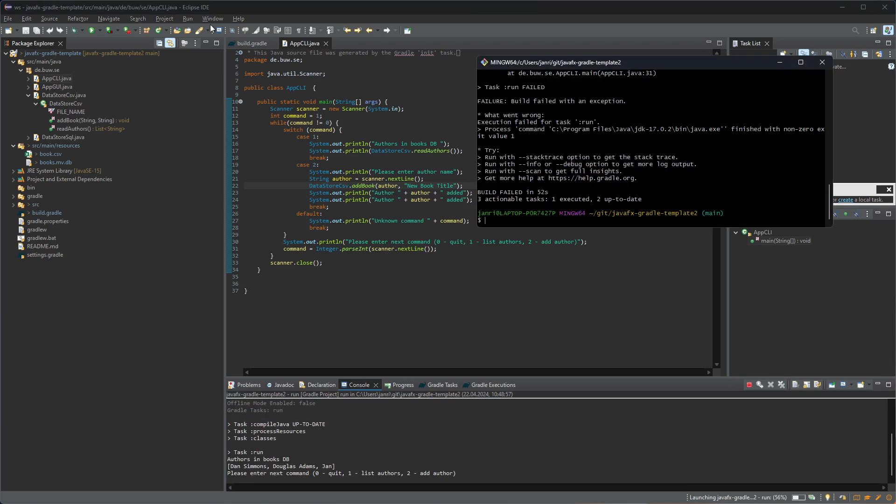
click(821, 63)
text(2)
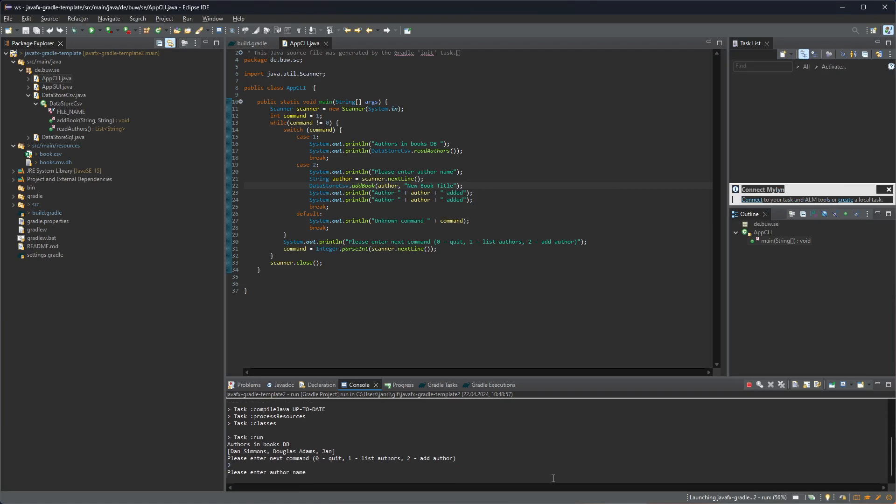
Enter the new author name 'Hello' in the running CLI app
text(Hello)
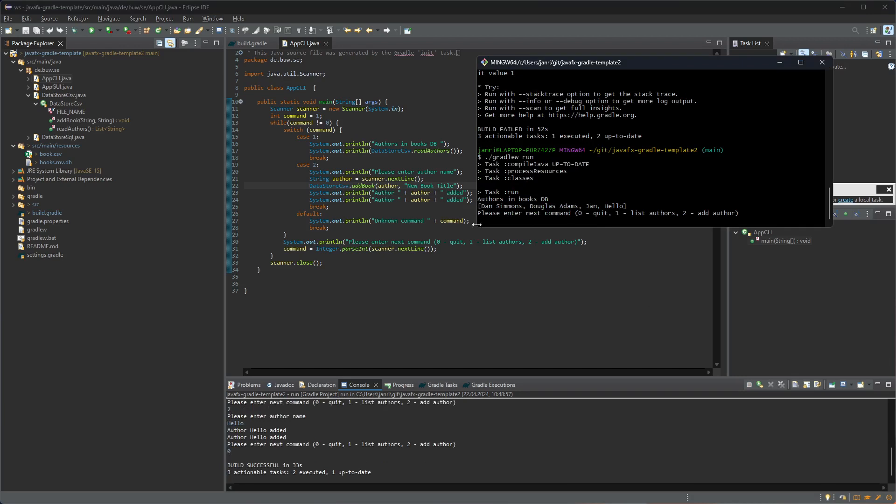
mouse_move(613, 206)
text(0)
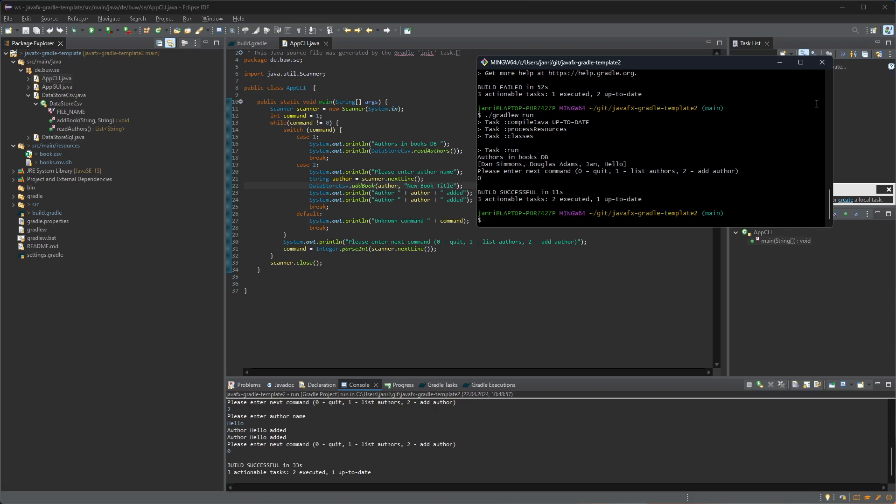
mouse_move(823, 63)
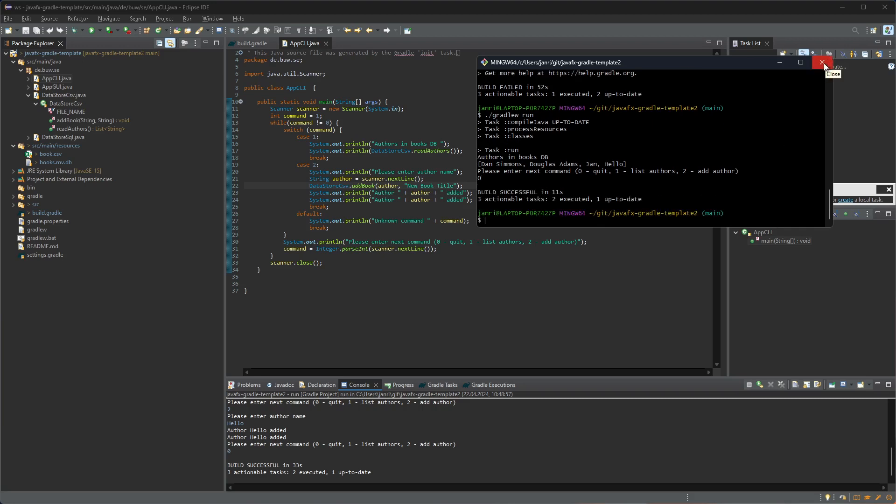
Close the terminal and review build.gradle's application and run blocks
click(822, 61)
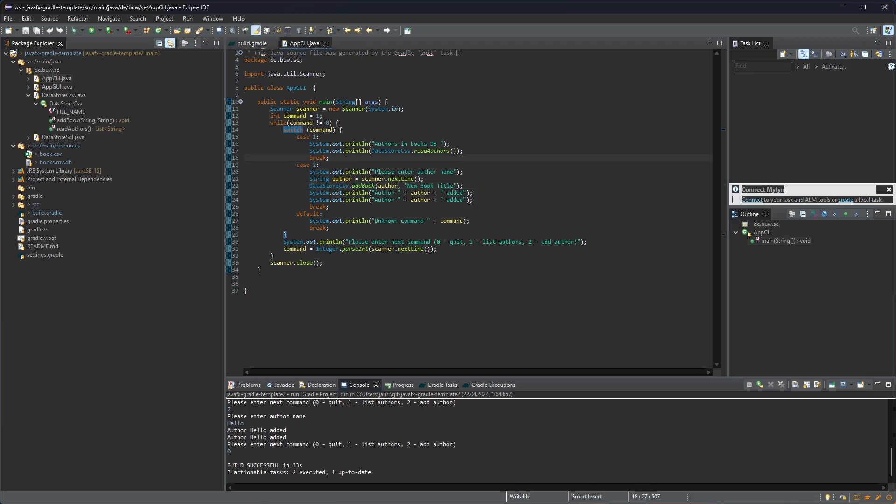
click(251, 43)
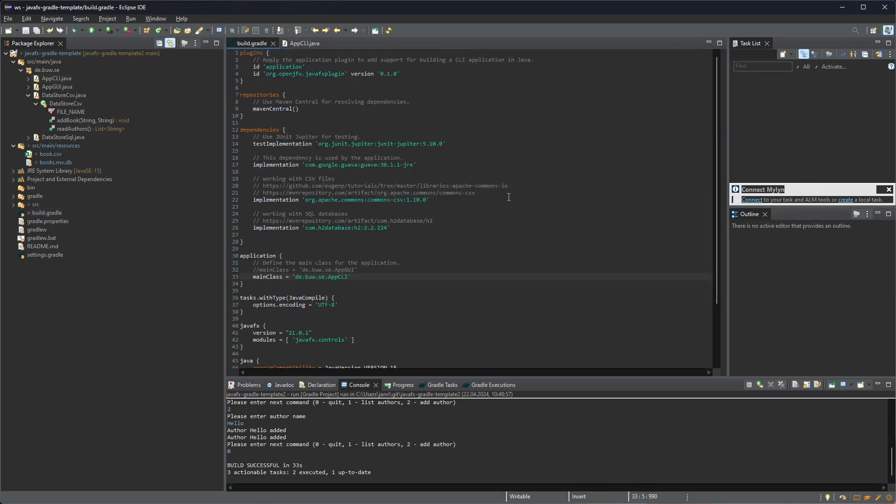
scroll(down, 3)
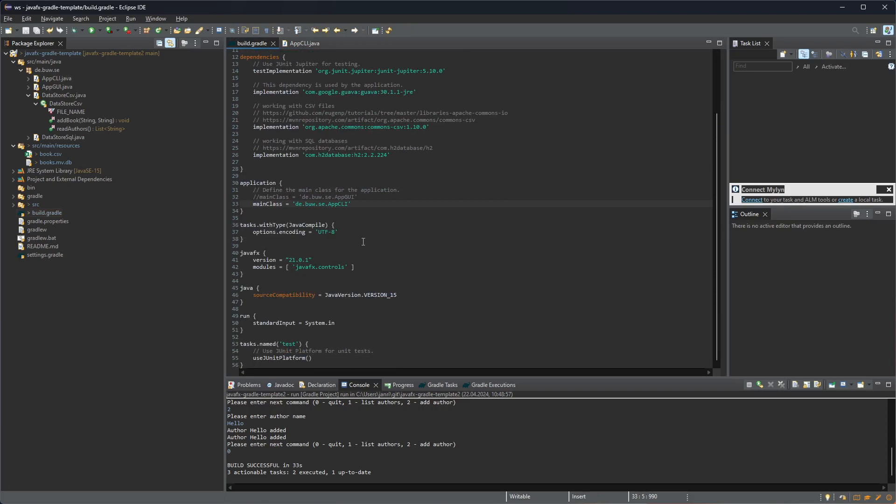
click(250, 205)
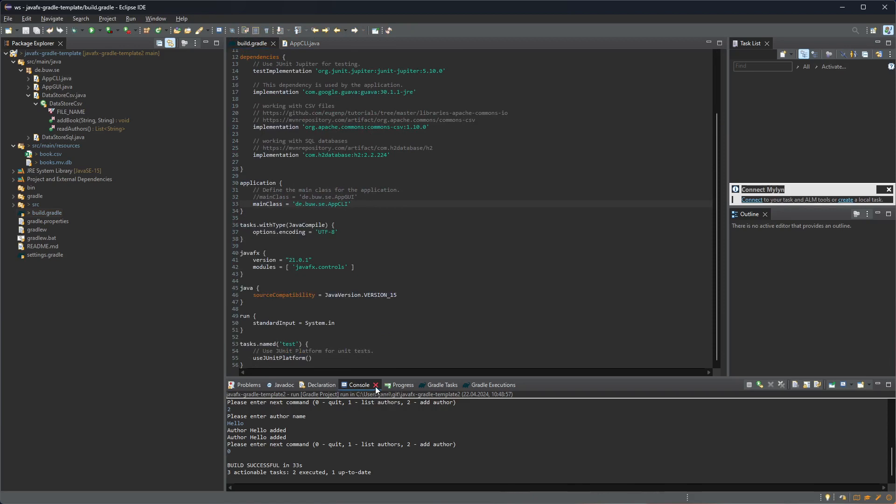
Close the Console, relaunch the Gradle run task and watch its console output
click(377, 389)
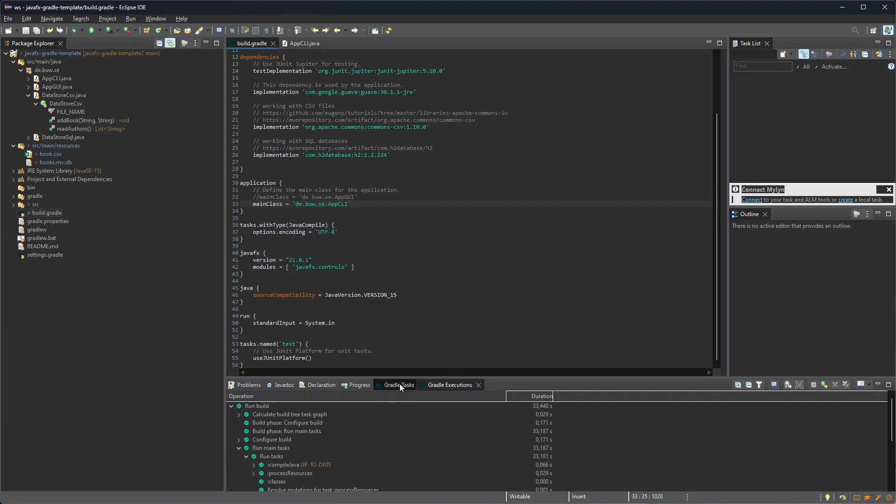
click(399, 385)
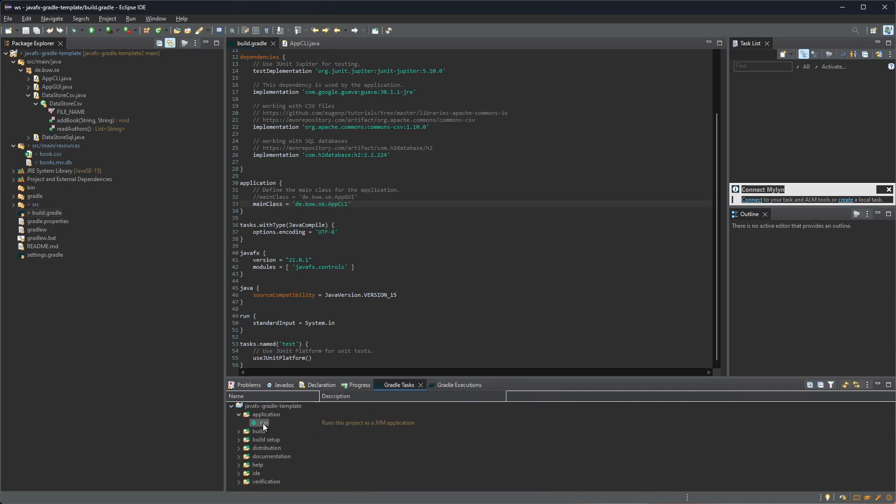
double_click(264, 423)
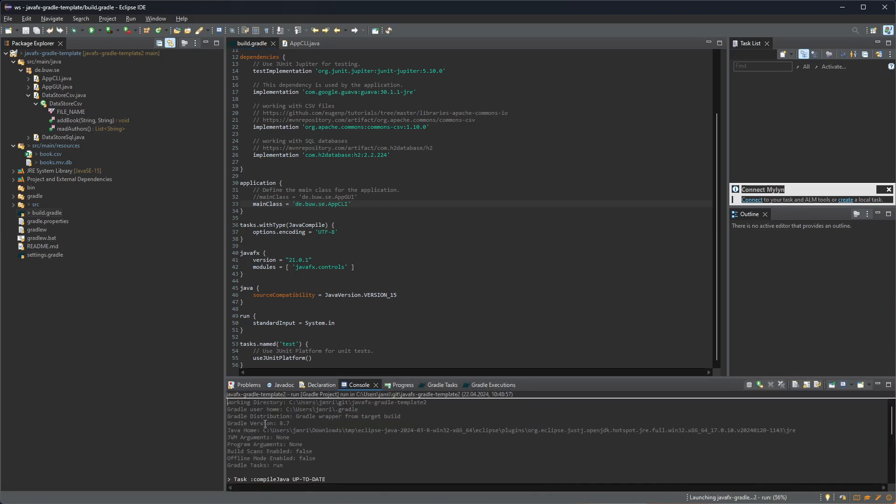
click(488, 385)
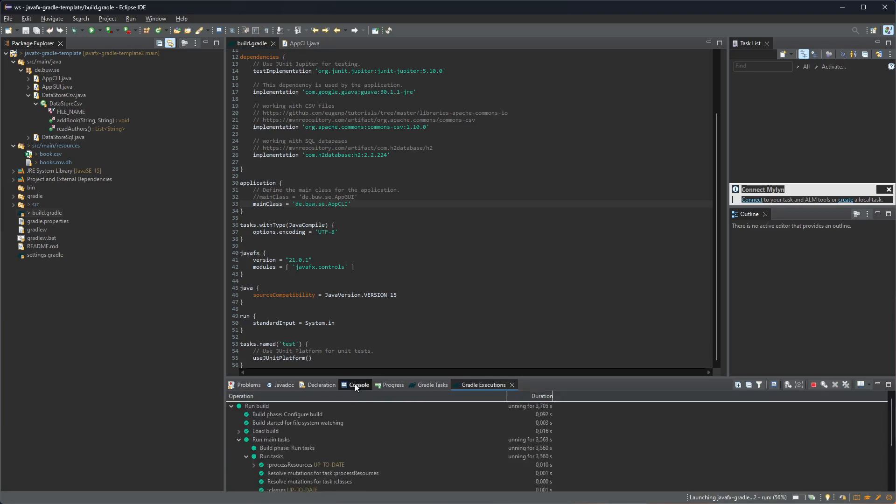
click(359, 384)
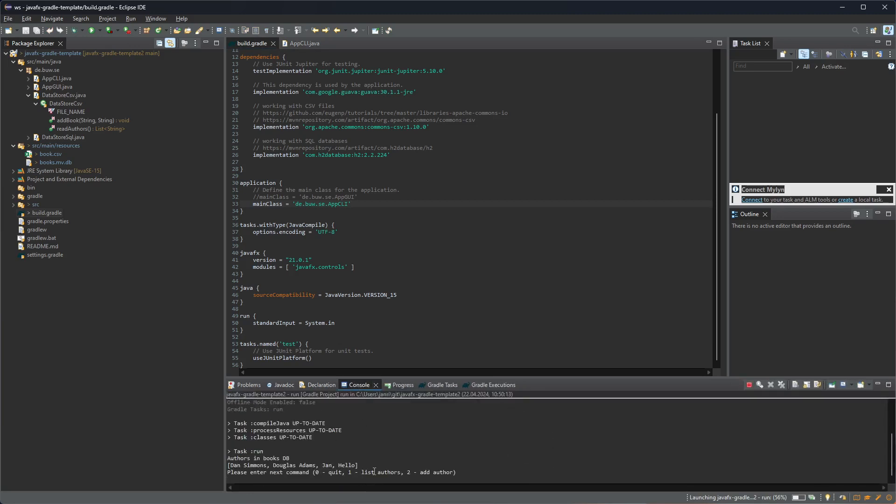
Enter 1 to list the authors, then 0 to quit the app
text(1)
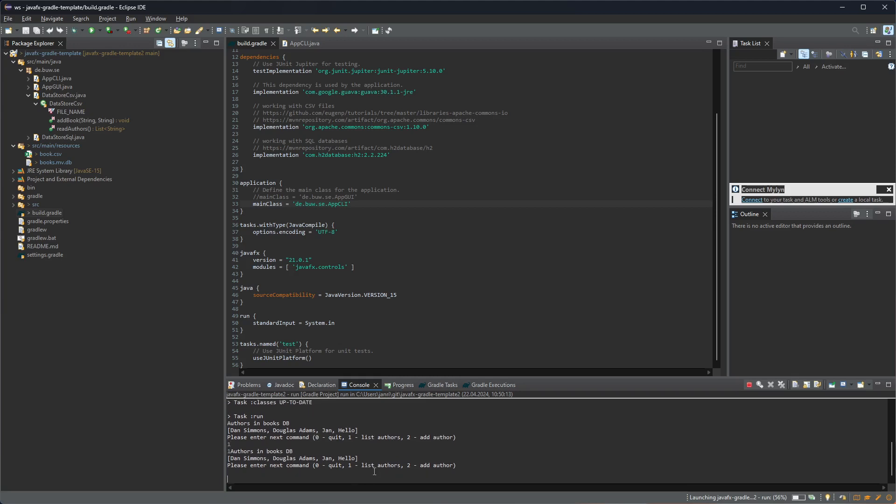
text(0)
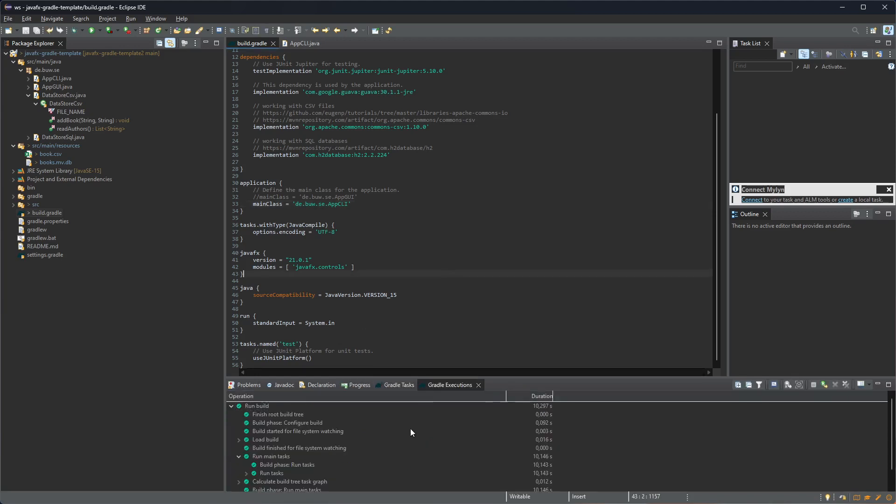
Reopen the Console view via Window > Show View > Other..
click(398, 385)
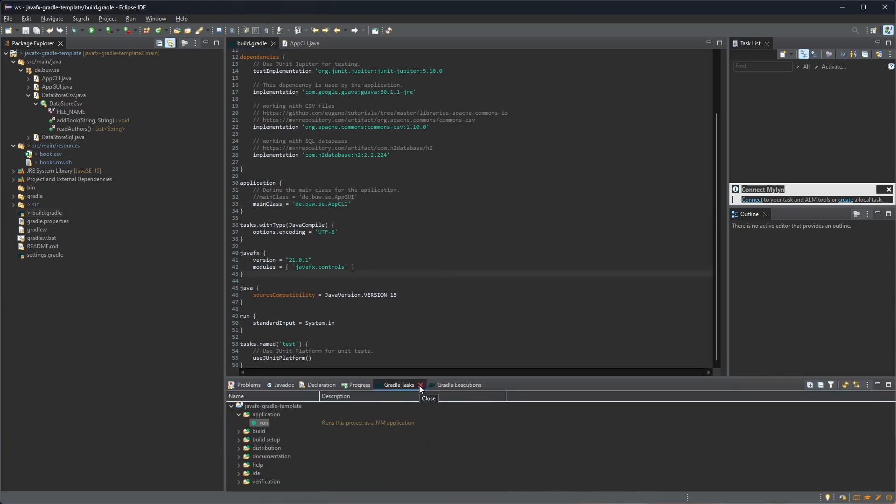
click(155, 19)
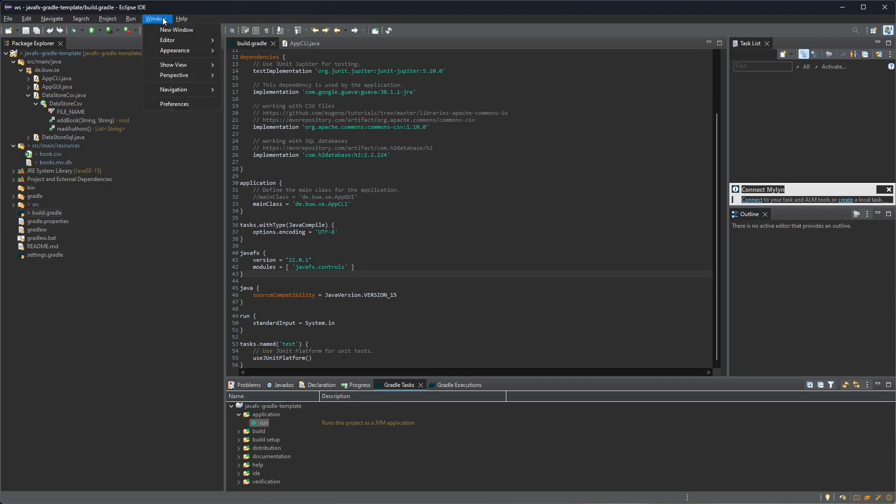
mouse_move(167, 32)
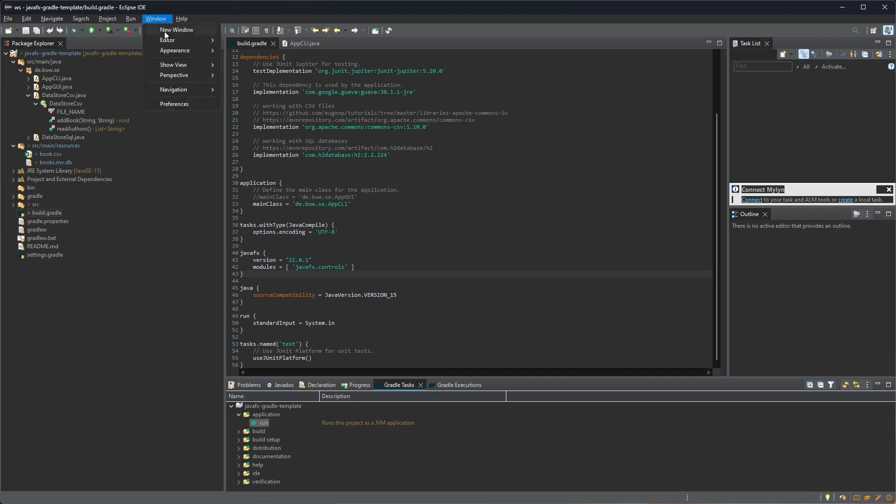
click(173, 65)
text(consol)
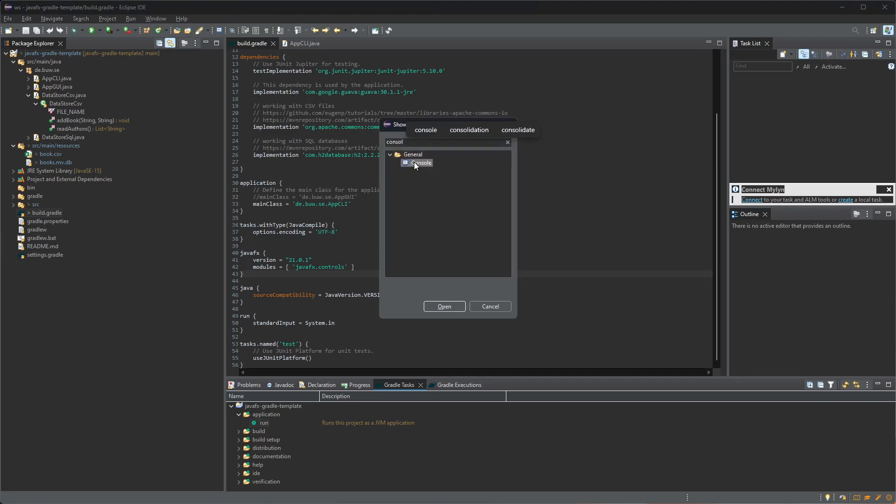
click(445, 306)
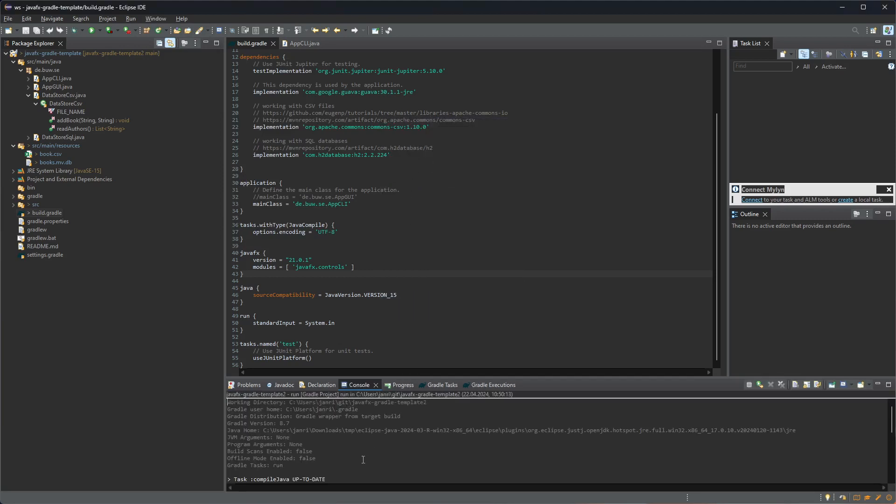
click(156, 19)
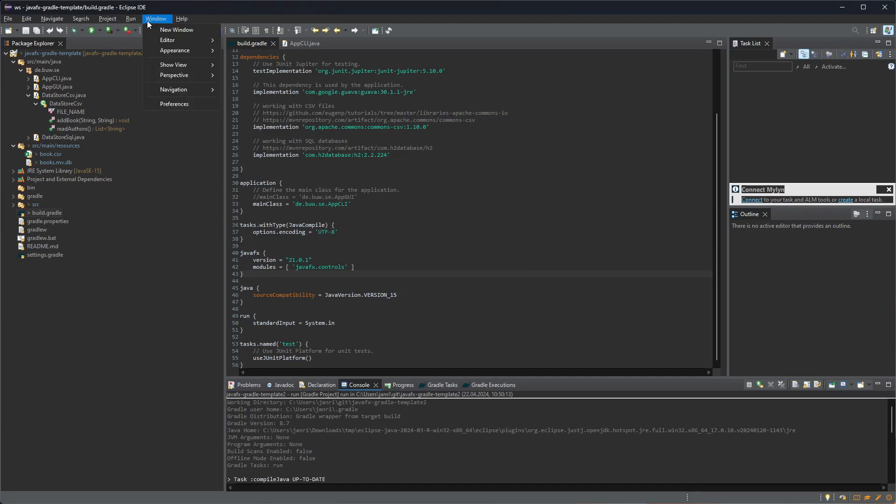
mouse_move(174, 64)
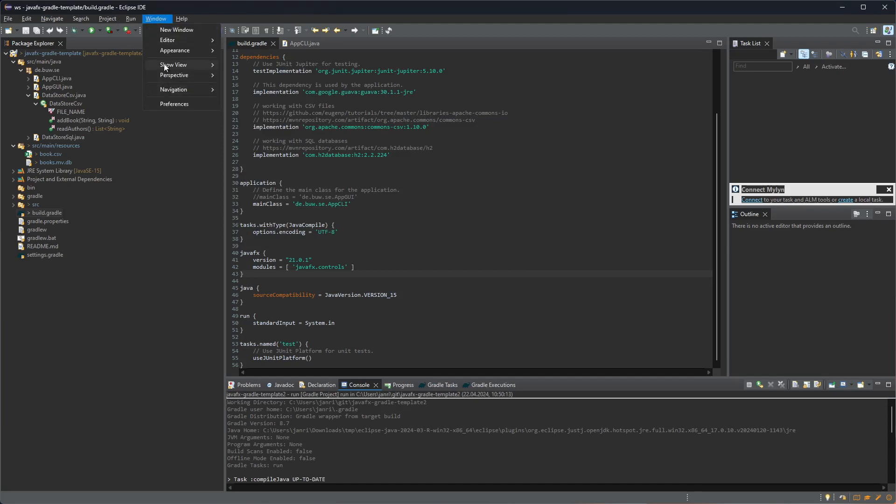
Reopen the Gradle Tasks view, filtering Show View for 'grad'
click(173, 64)
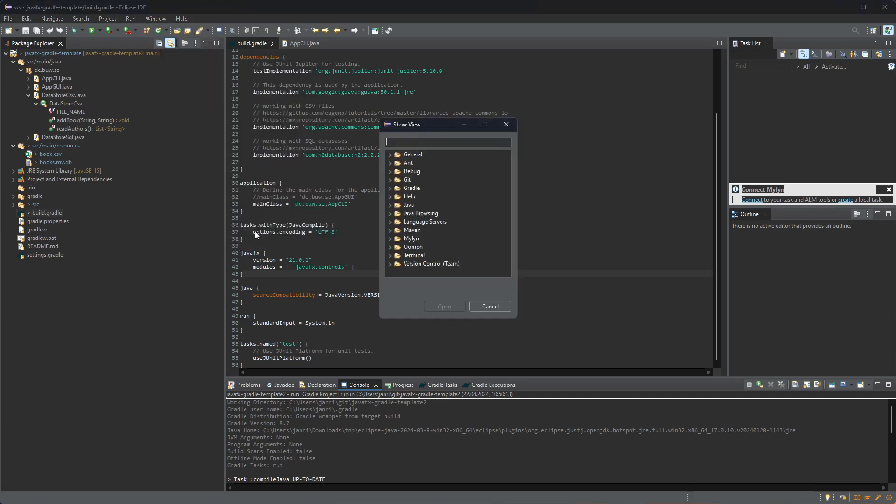
text(grad)
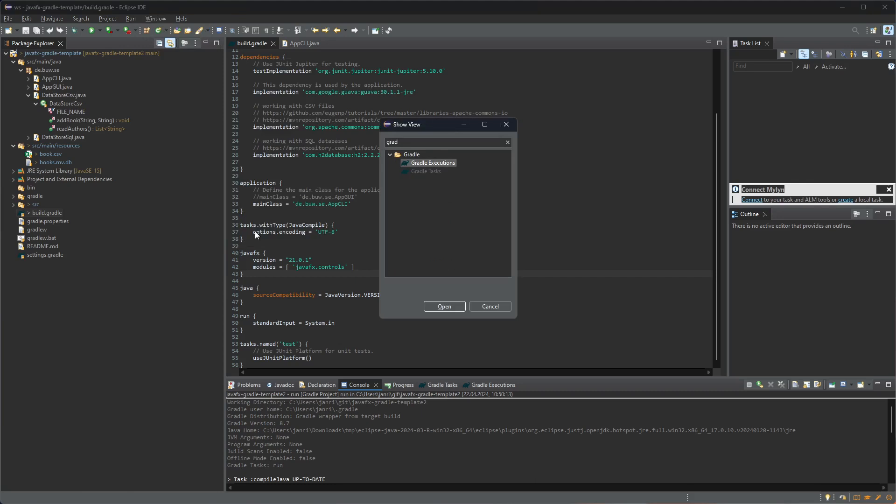
click(429, 171)
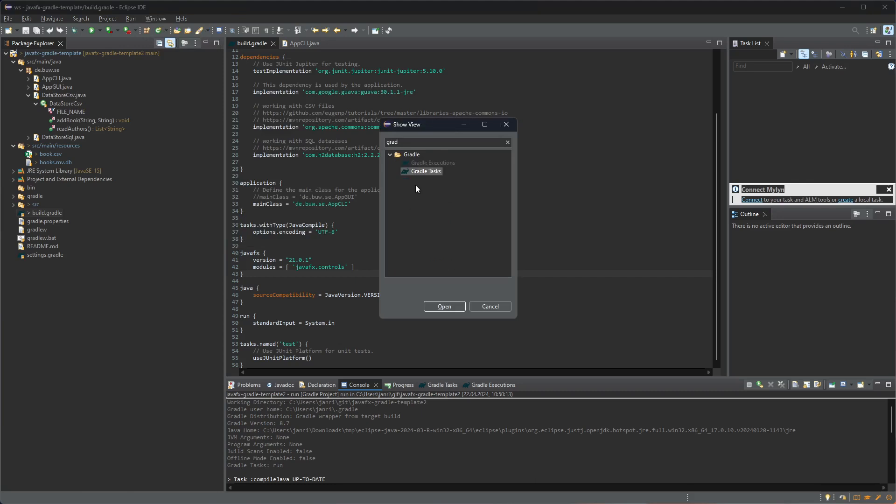
click(443, 306)
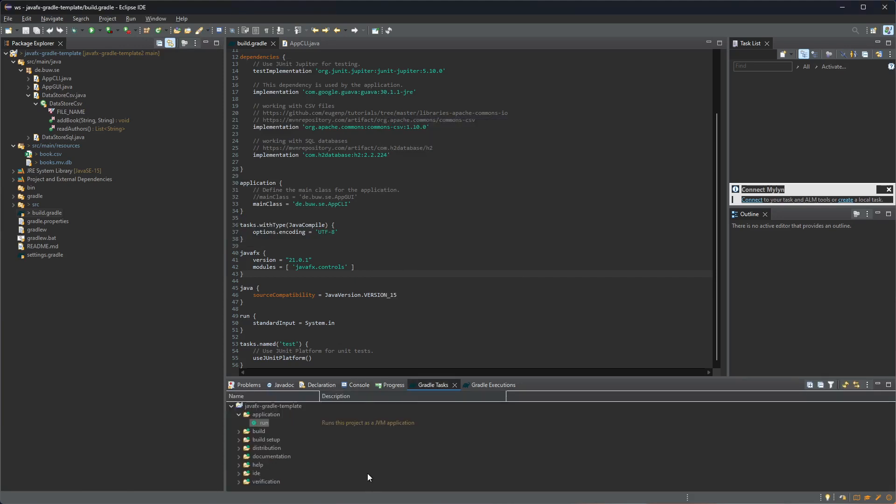